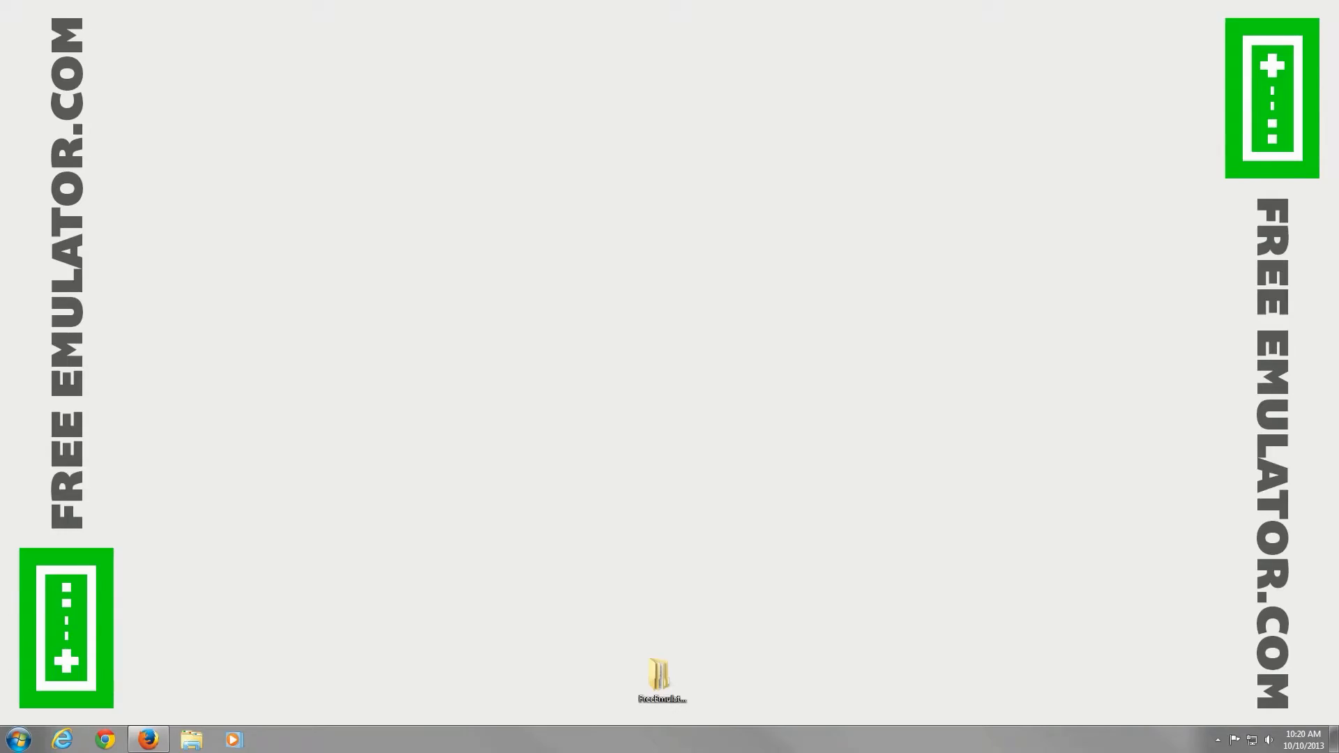
{"action": "mouse_move", "coordinate": [486, 479]}
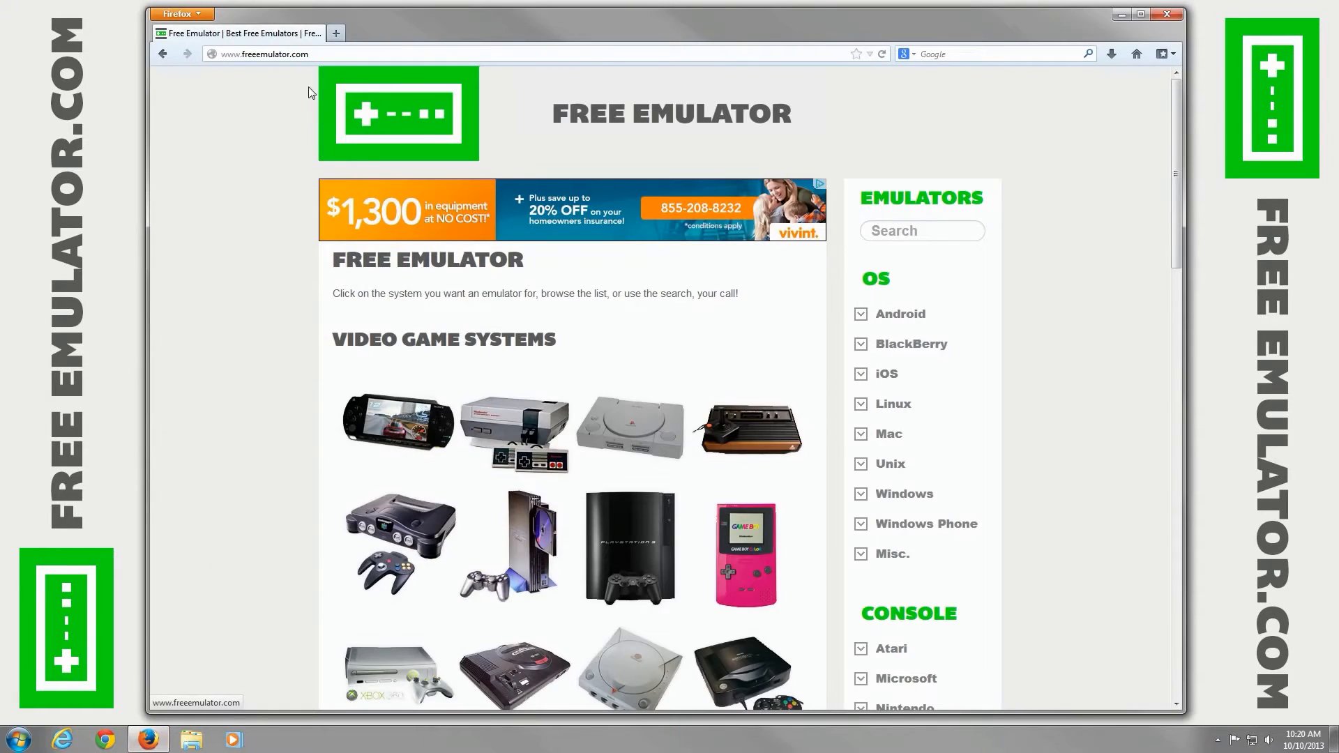
Go to freeemulator.com in Firefox and scroll through the Windows emulators list.
{"action": "left_click", "coordinate": [265, 54]}
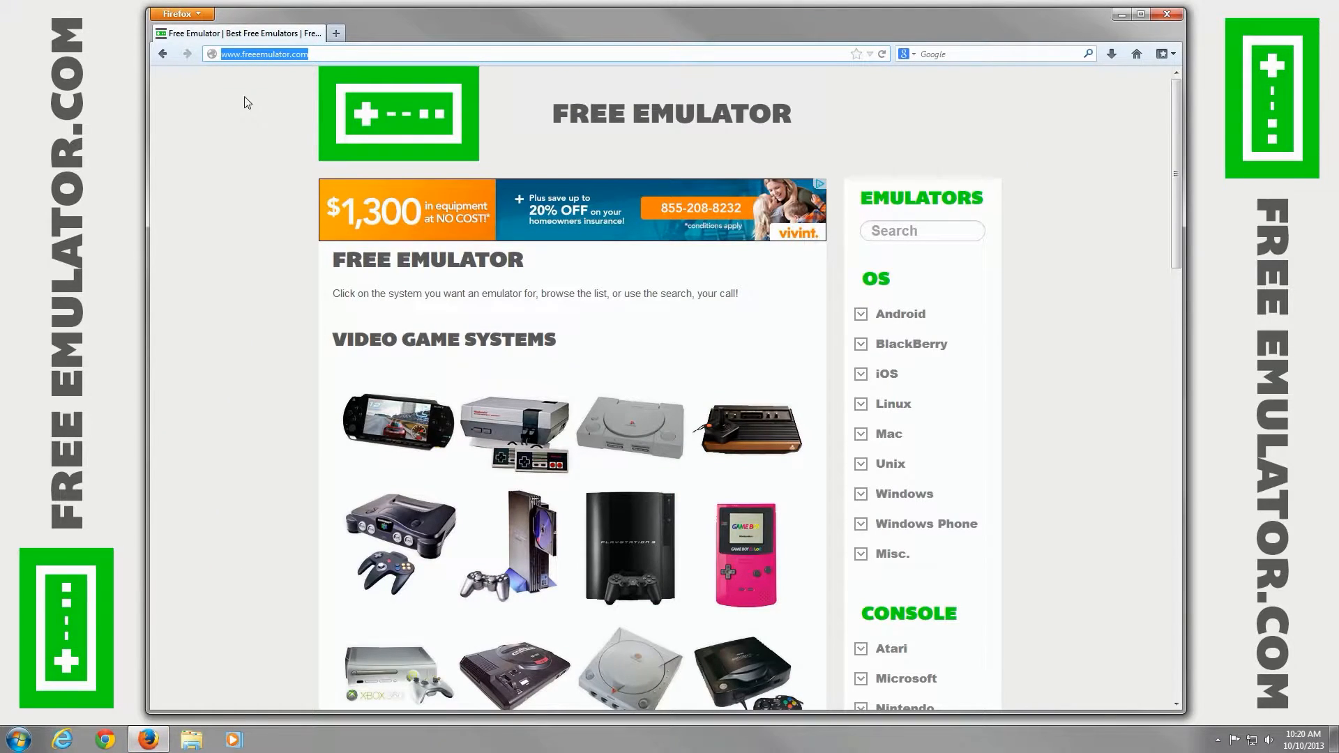
{"action": "scroll", "scroll_direction": "down", "scroll_amount": 3}
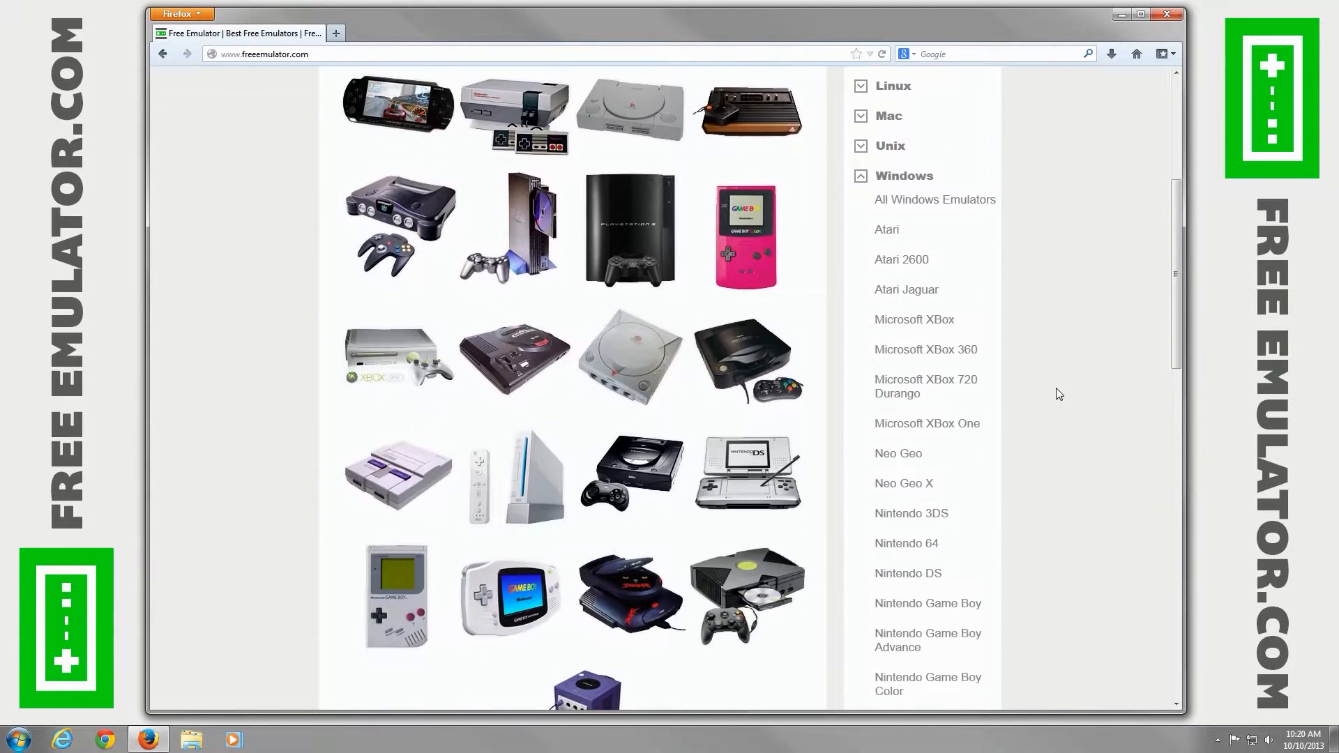
{"action": "scroll", "scroll_direction": "down", "scroll_amount": 3}
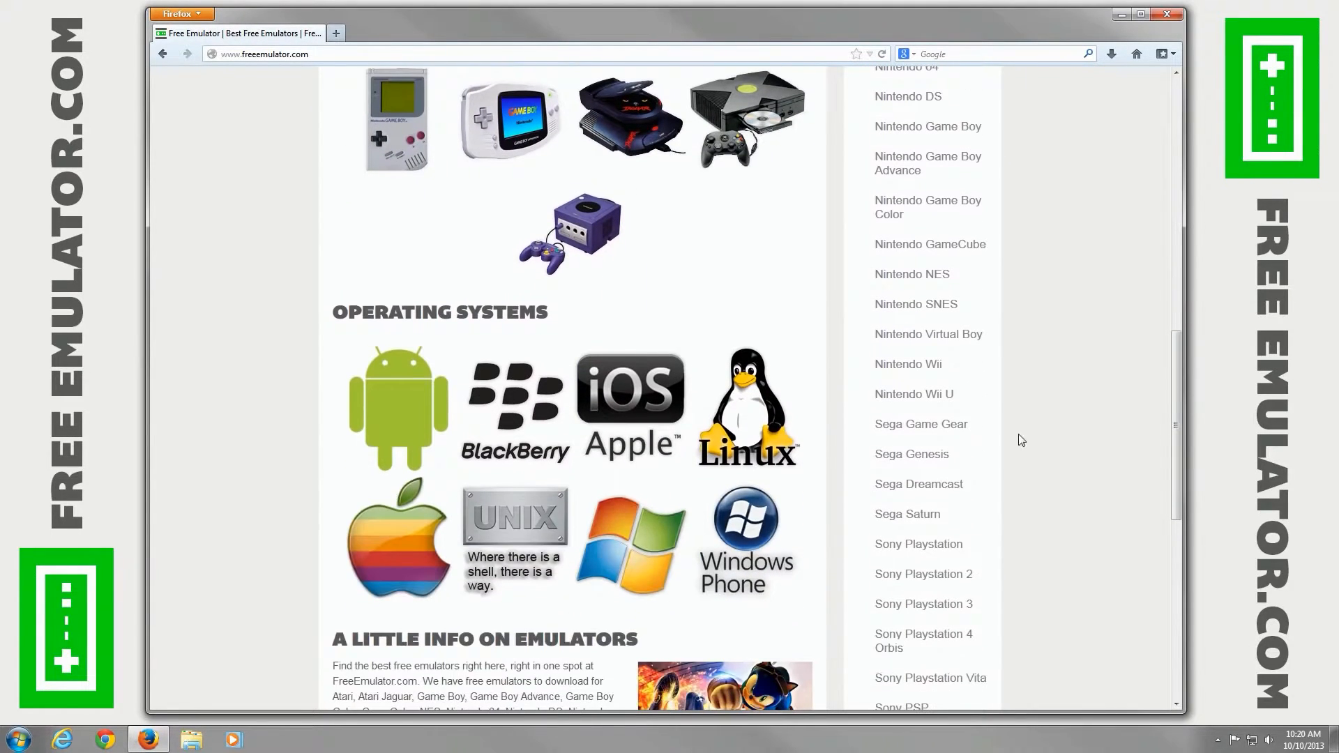
Open the Sega Saturn emulators page and scroll down to SSF.
{"action": "left_click", "coordinate": [906, 514]}
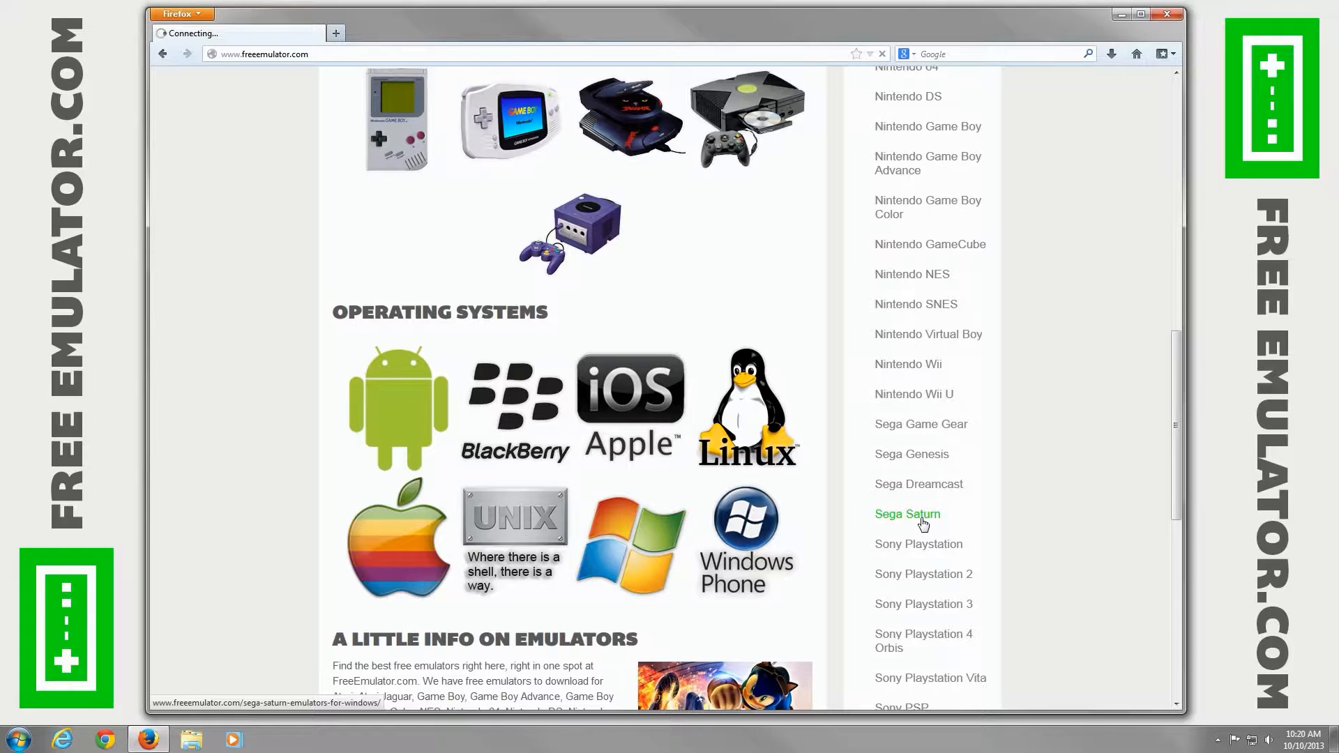
{"action": "left_click", "coordinate": [907, 513]}
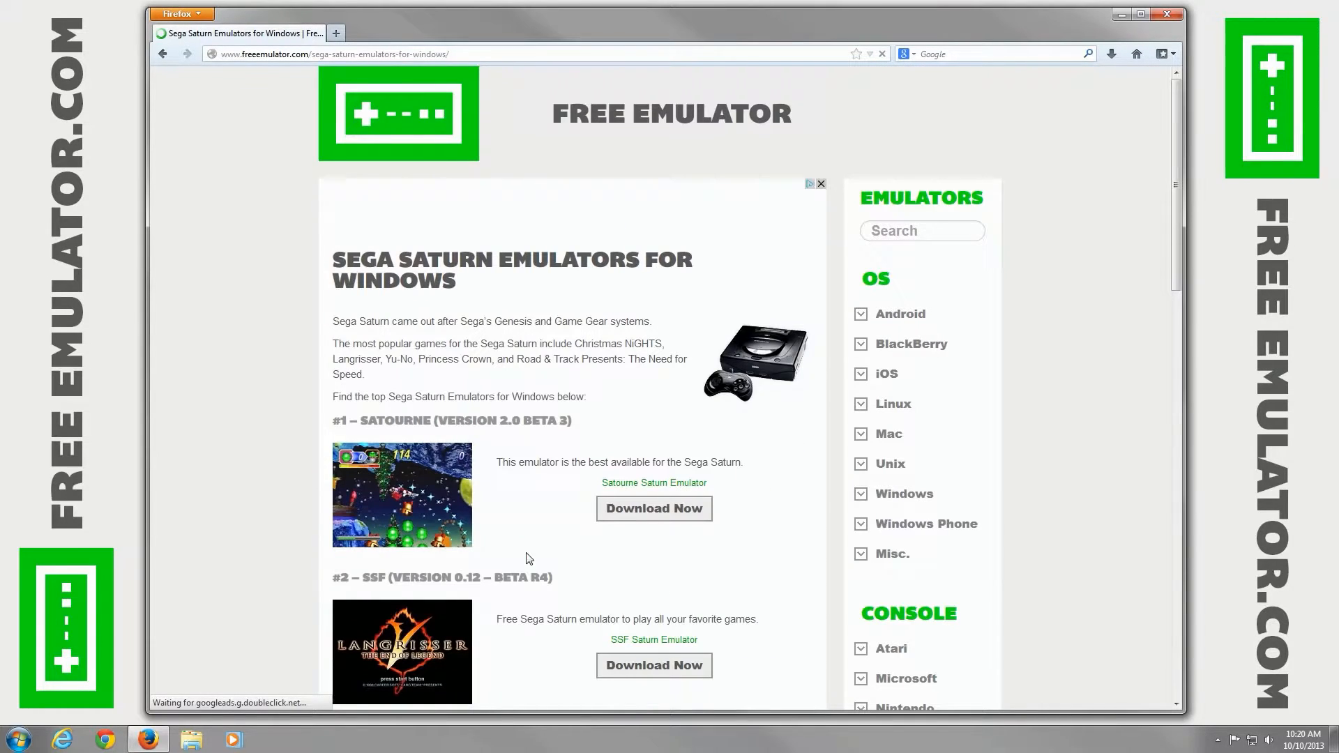
{"action": "scroll", "scroll_direction": "down", "scroll_amount": 3}
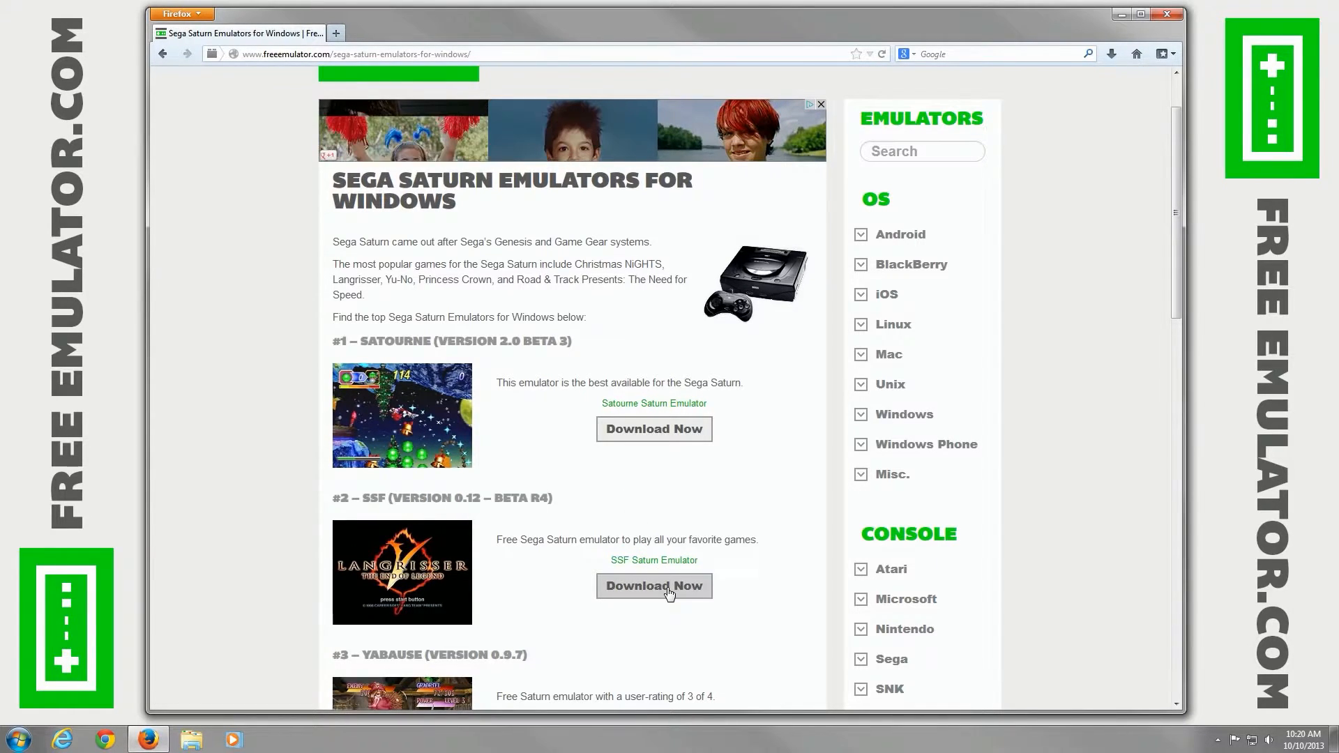
Download the SSF zip and save it into the SSF folder.
{"action": "left_click", "coordinate": [654, 586]}
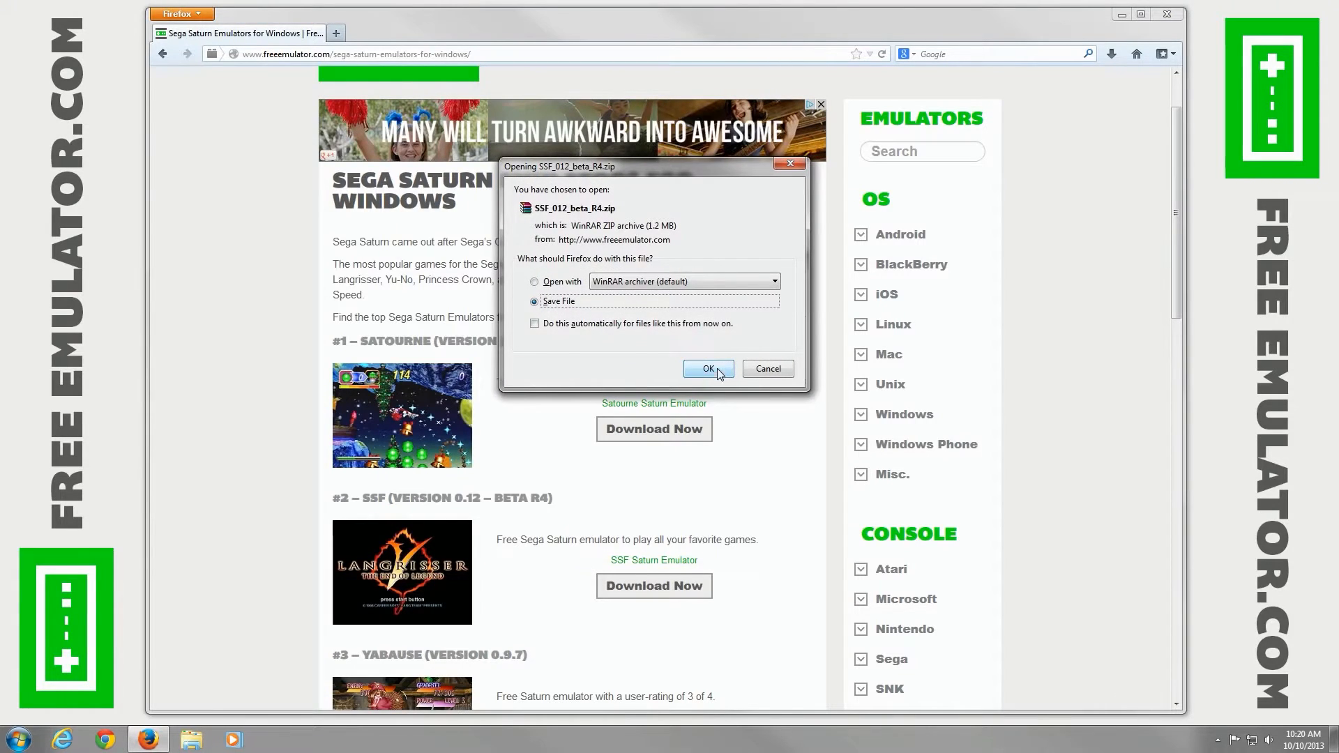
{"action": "left_click", "coordinate": [703, 368]}
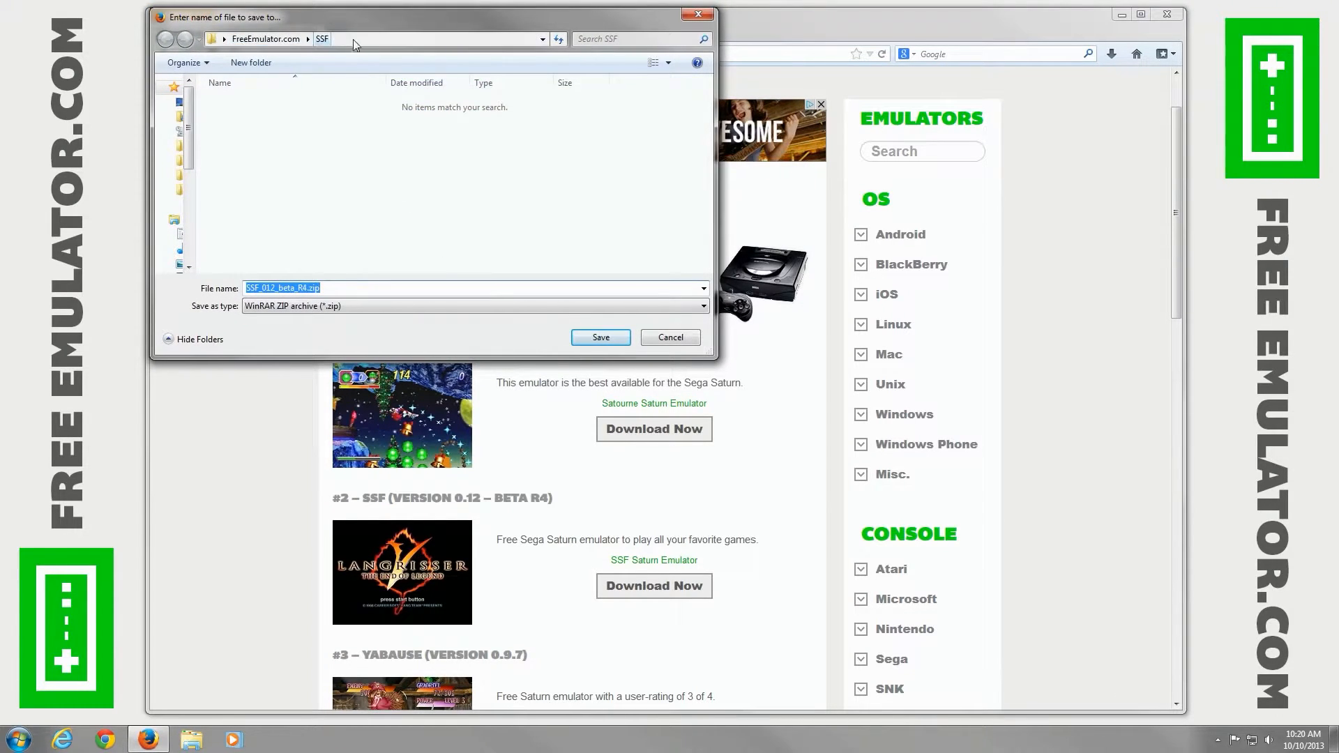
{"action": "left_click", "coordinate": [600, 336]}
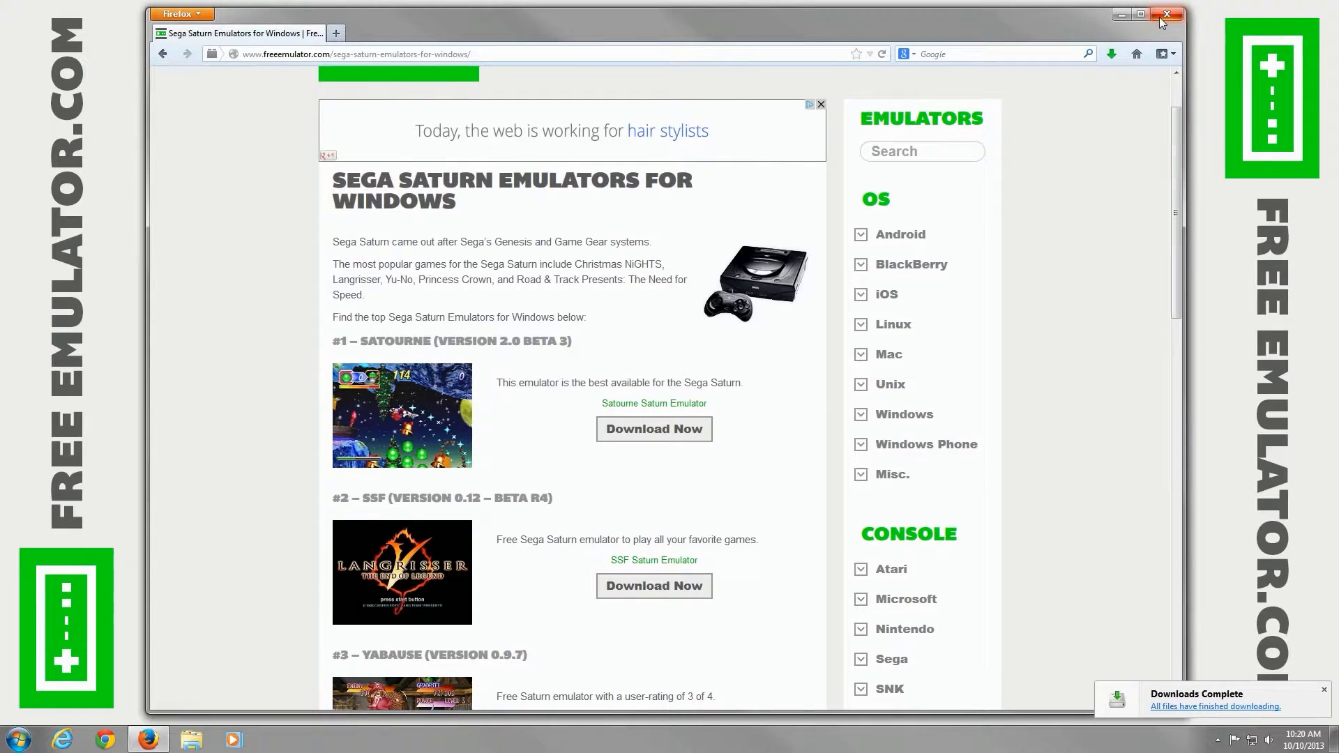
Close Firefox, extract the SSF zip here, and select SSF.exe in SSF_012_beta_R4.
{"action": "left_click", "coordinate": [1167, 13]}
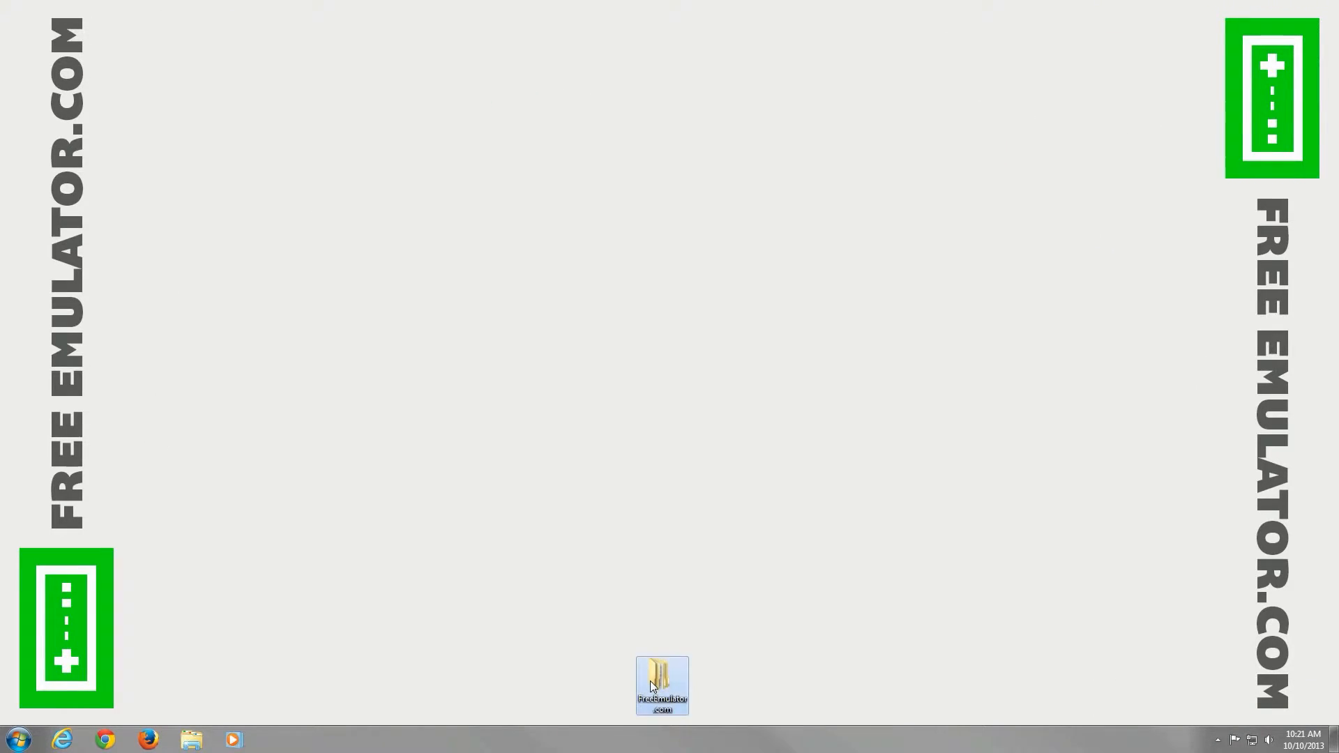
{"action": "double_click", "coordinate": [662, 684]}
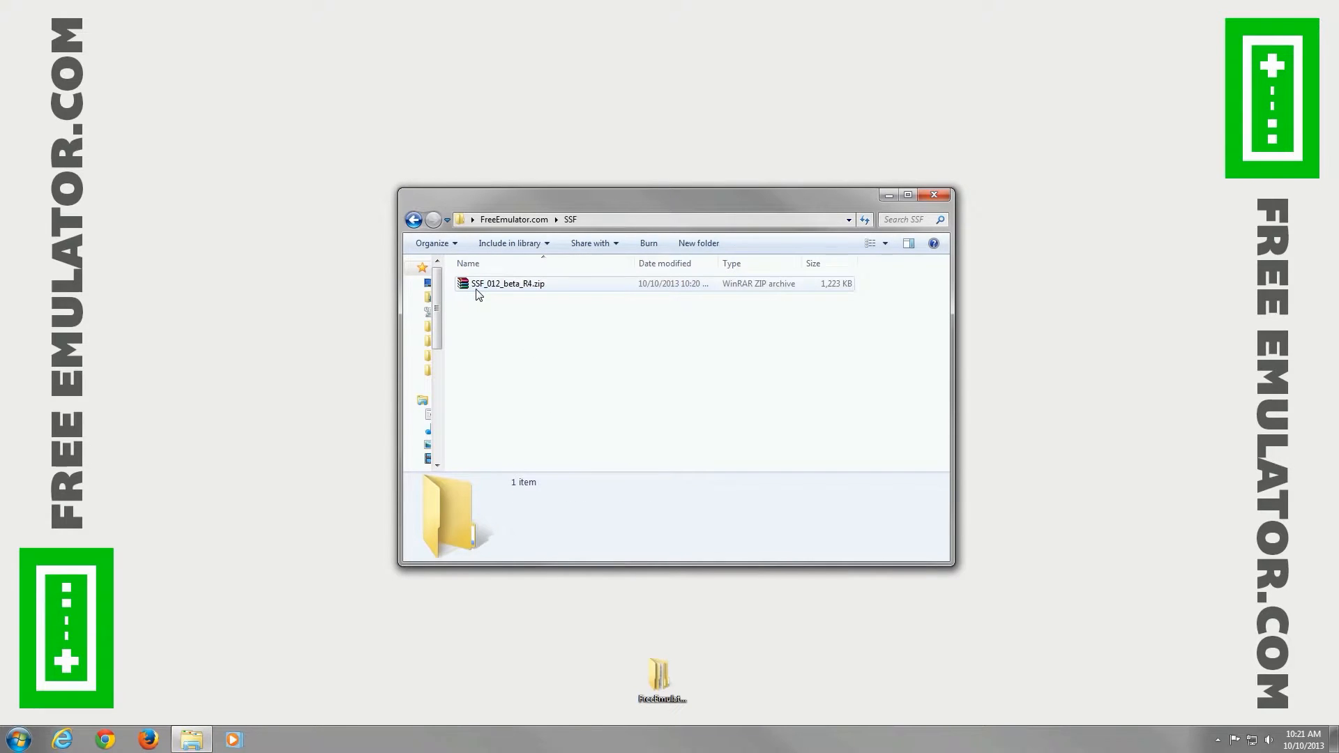
{"action": "right_click", "coordinate": [507, 283]}
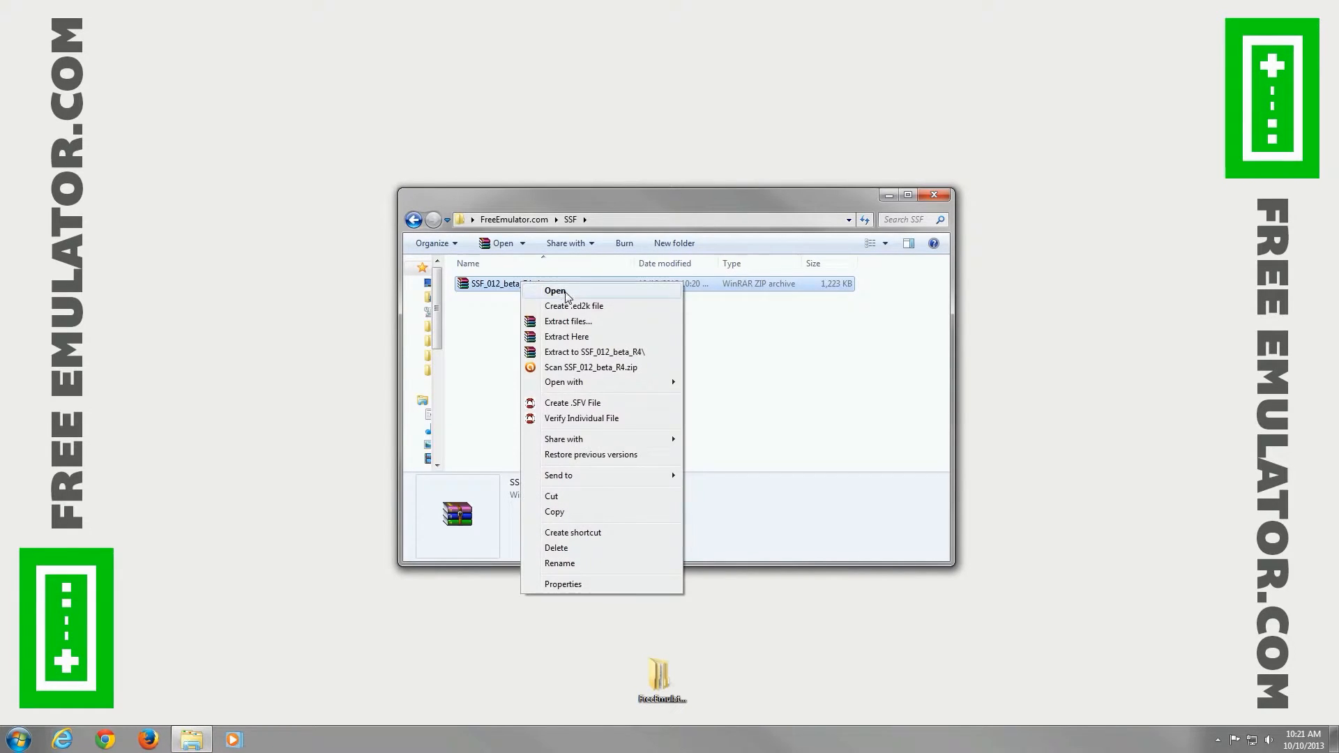
{"action": "left_click", "coordinate": [590, 341]}
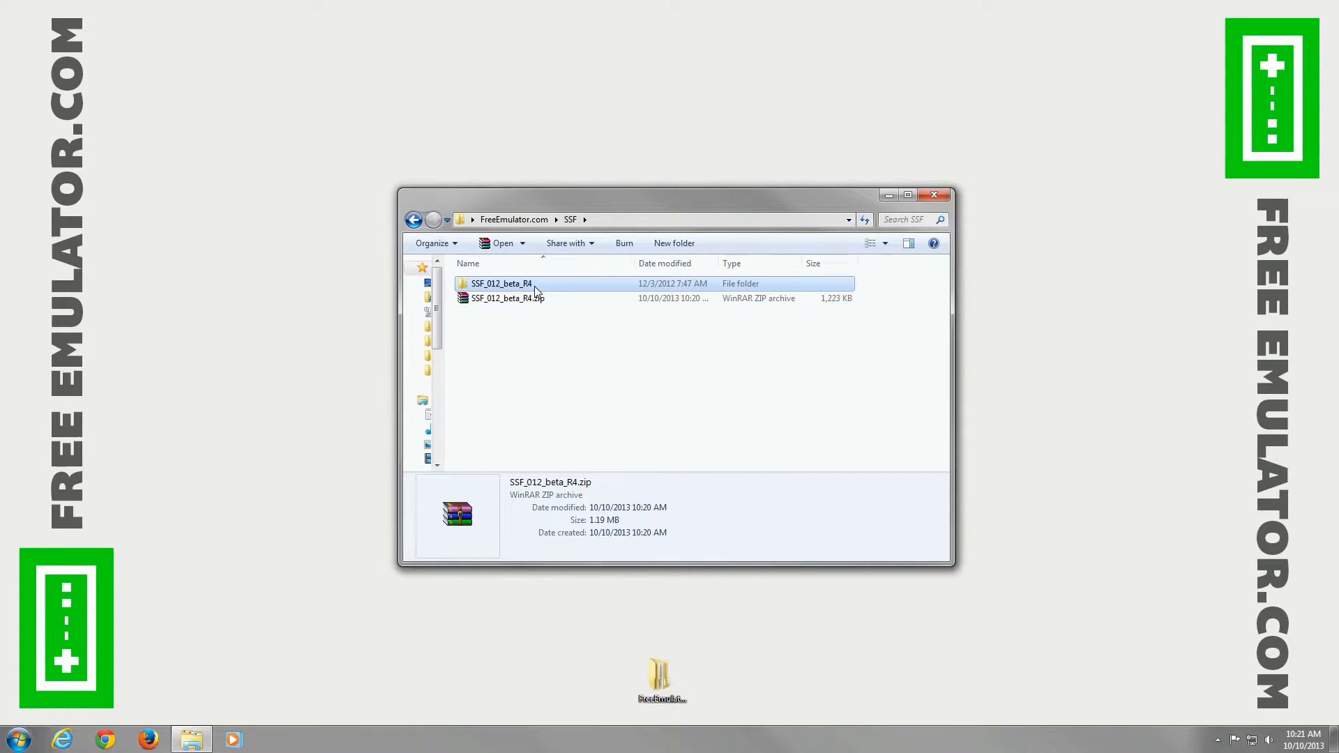
{"action": "double_click", "coordinate": [502, 282]}
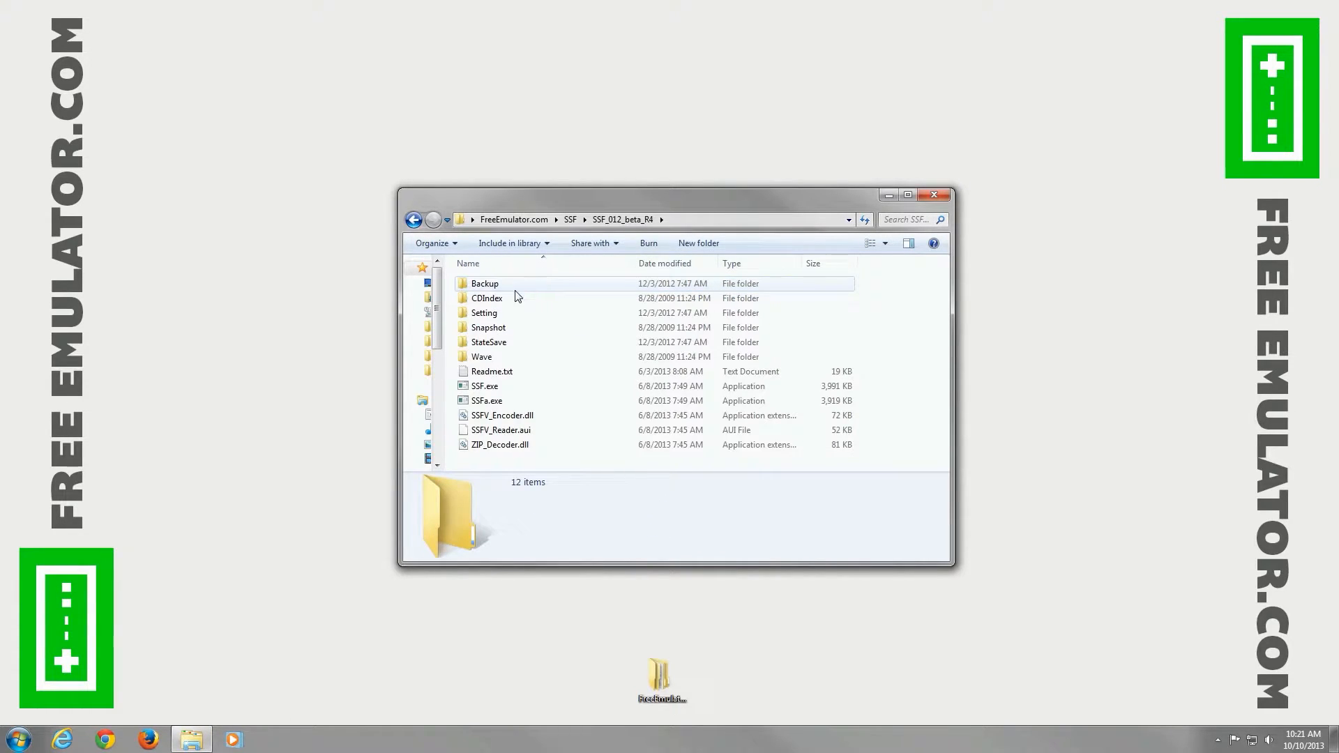
{"action": "mouse_move", "coordinate": [484, 386]}
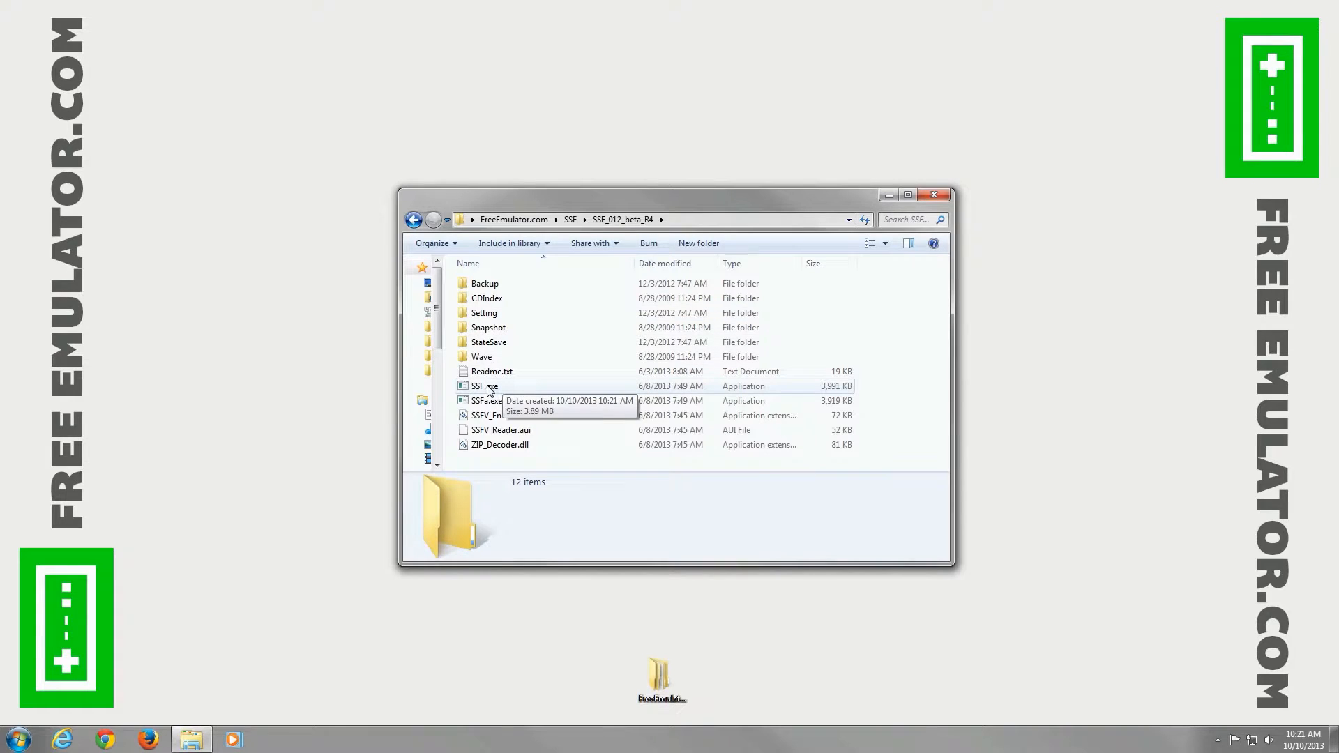
{"action": "left_click", "coordinate": [484, 386]}
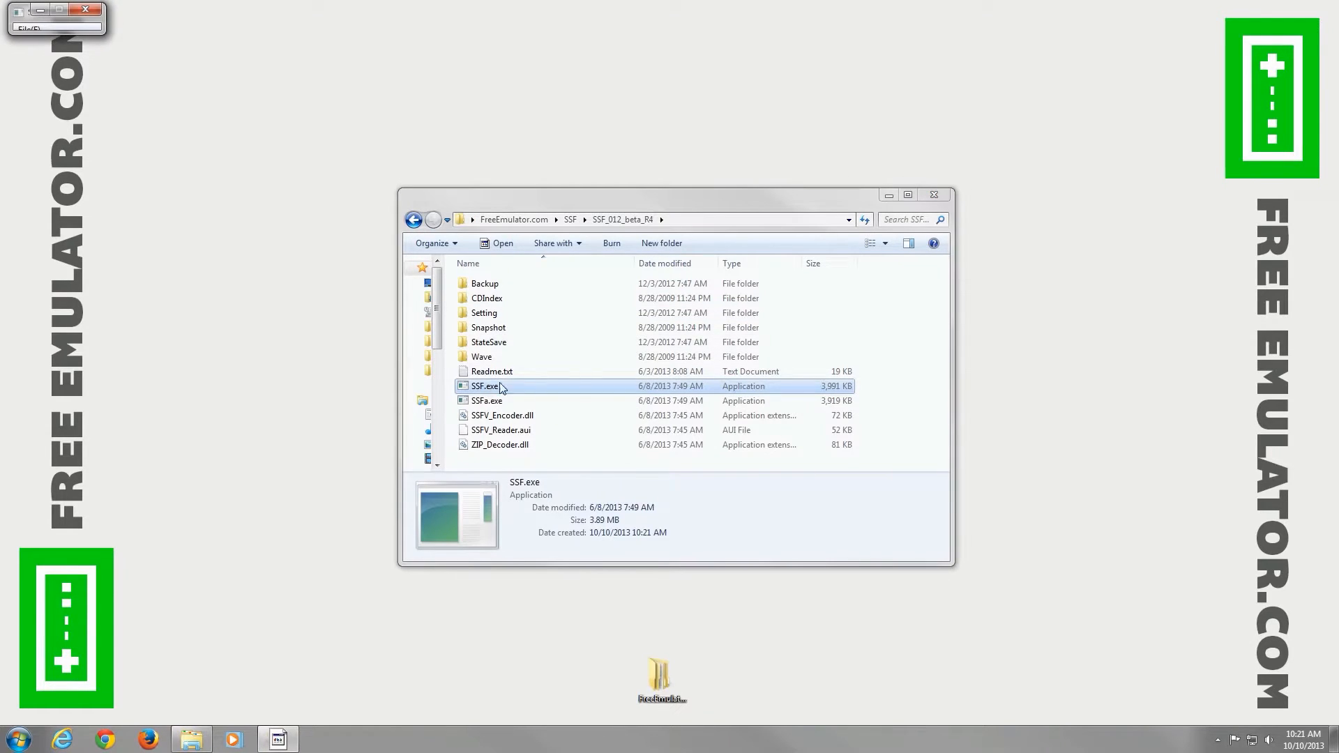
Launch SSF.exe and open the Option dialog.
{"action": "double_click", "coordinate": [485, 385]}
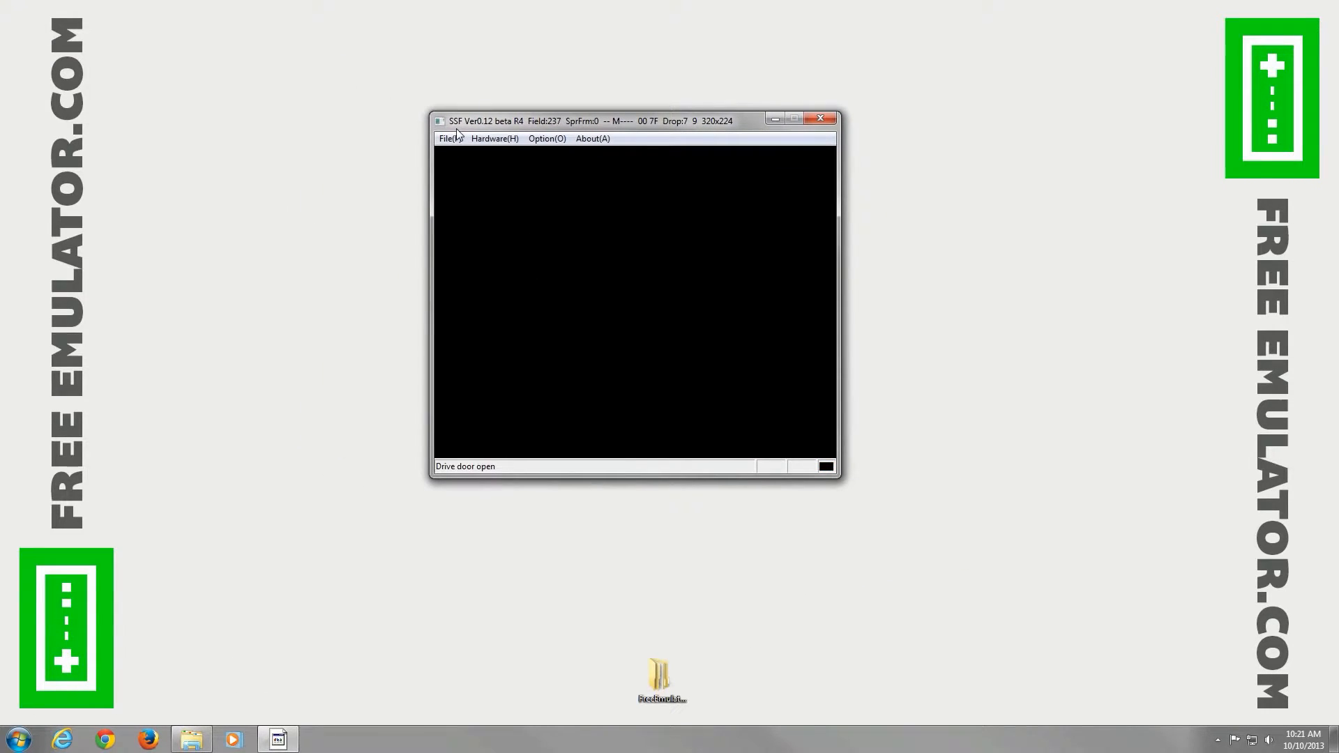
{"action": "left_click", "coordinate": [547, 138]}
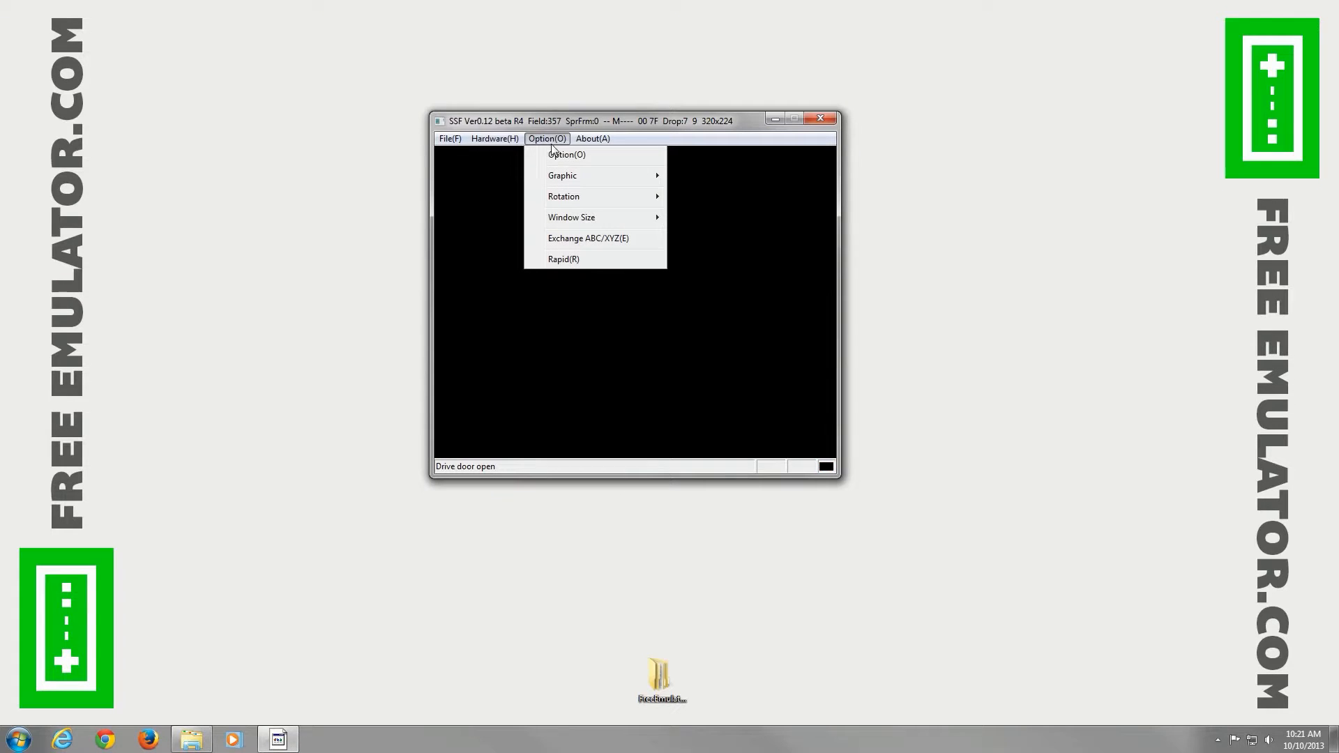
{"action": "left_click", "coordinate": [566, 155]}
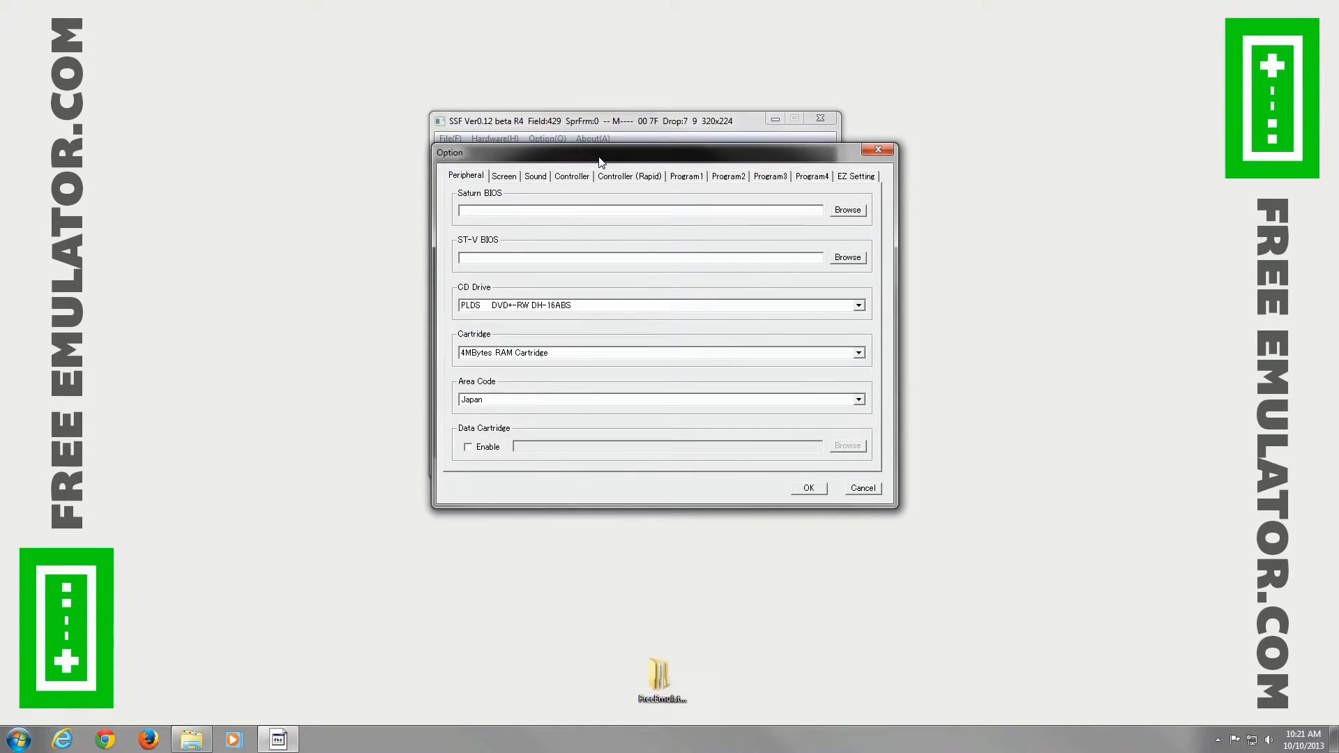
{"action": "left_click", "coordinate": [636, 210]}
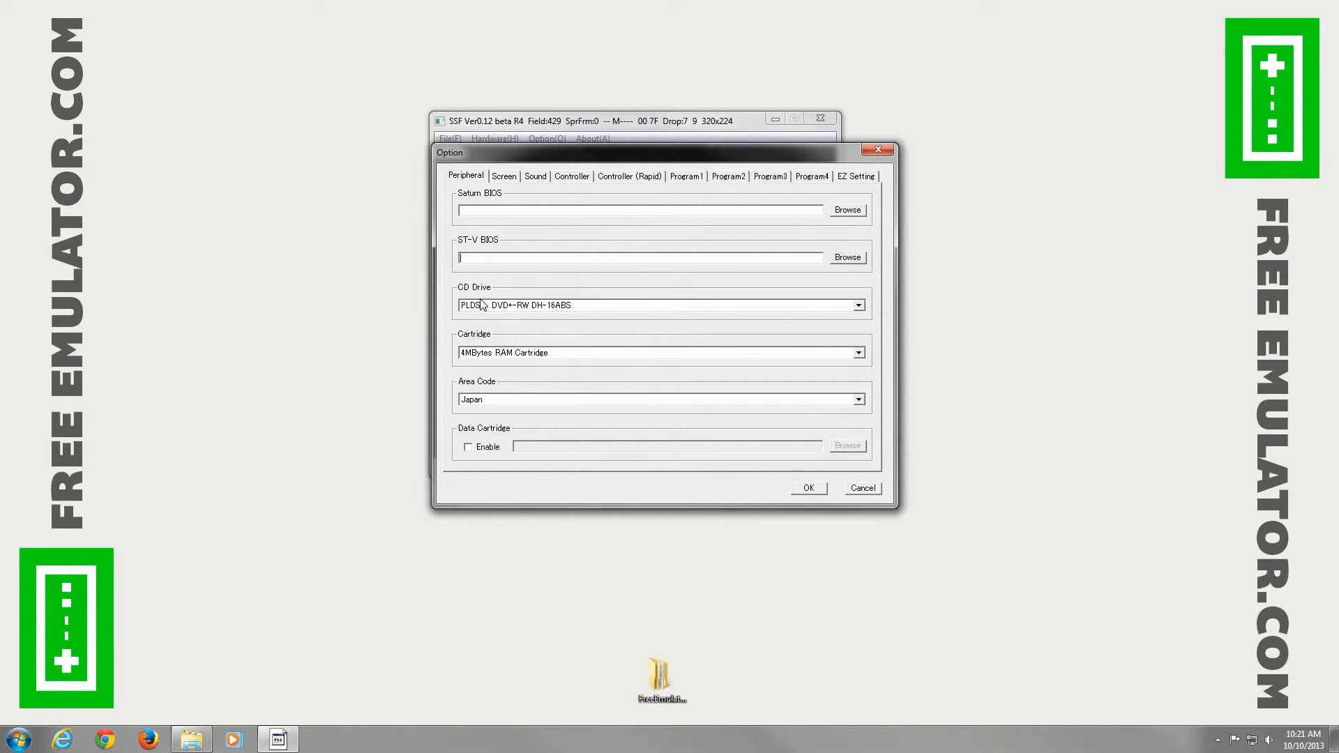
Set CD Drive to DTSOFT BDROM and Area Code to America, Canada, Brazil.
{"action": "left_click", "coordinate": [859, 304]}
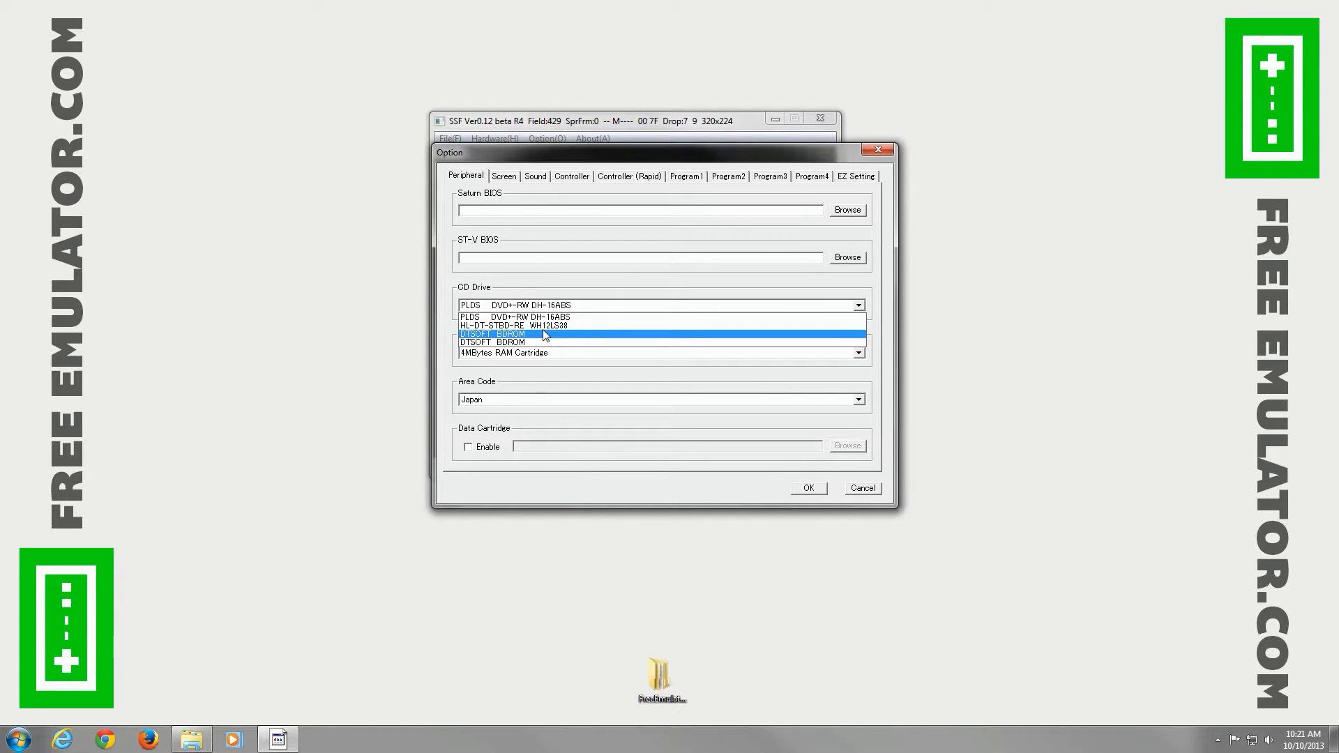
{"action": "mouse_move", "coordinate": [537, 341]}
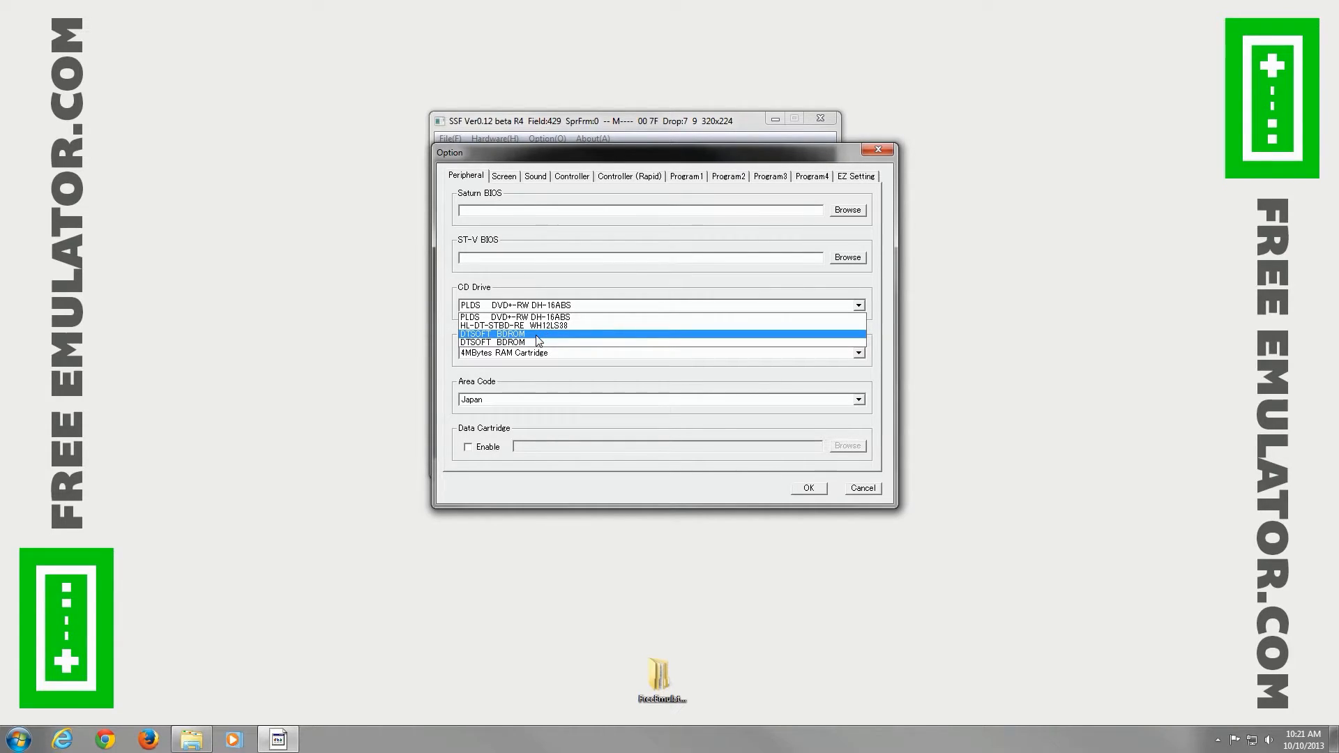
{"action": "mouse_move", "coordinate": [546, 335]}
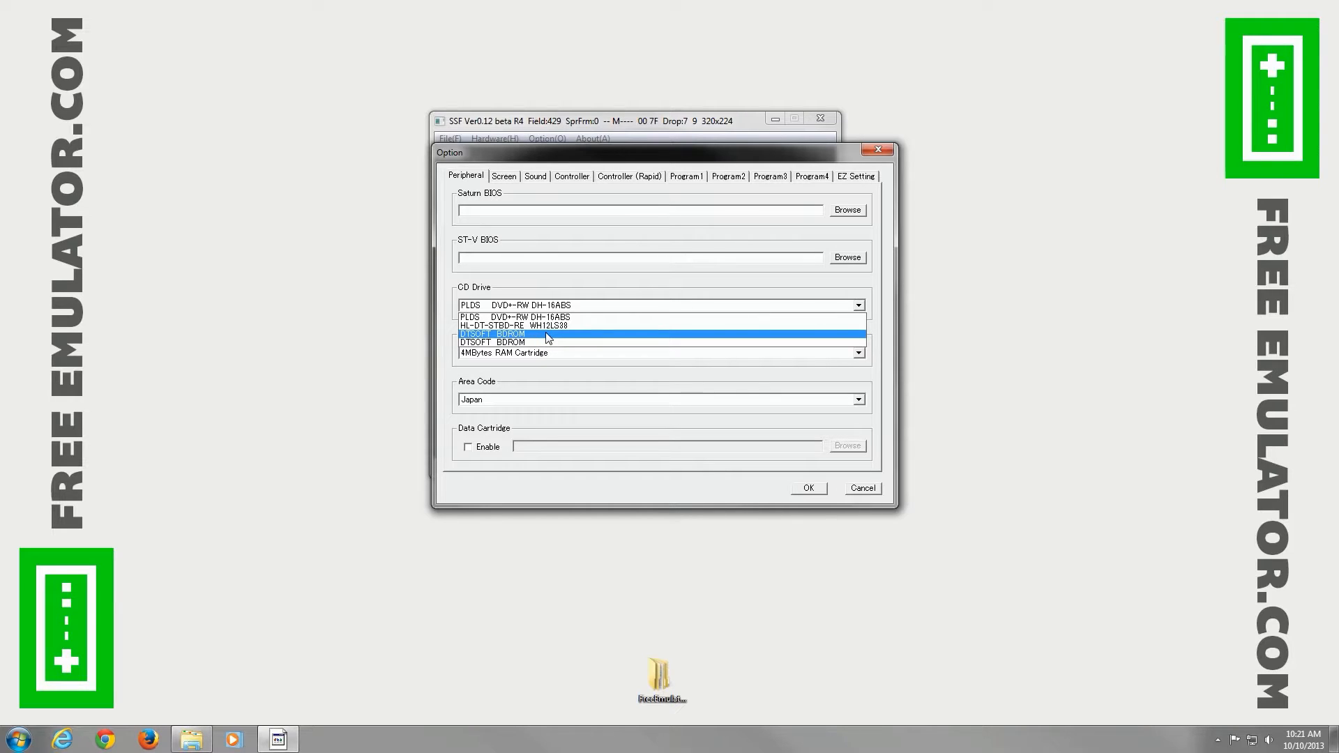
{"action": "left_click", "coordinate": [512, 334]}
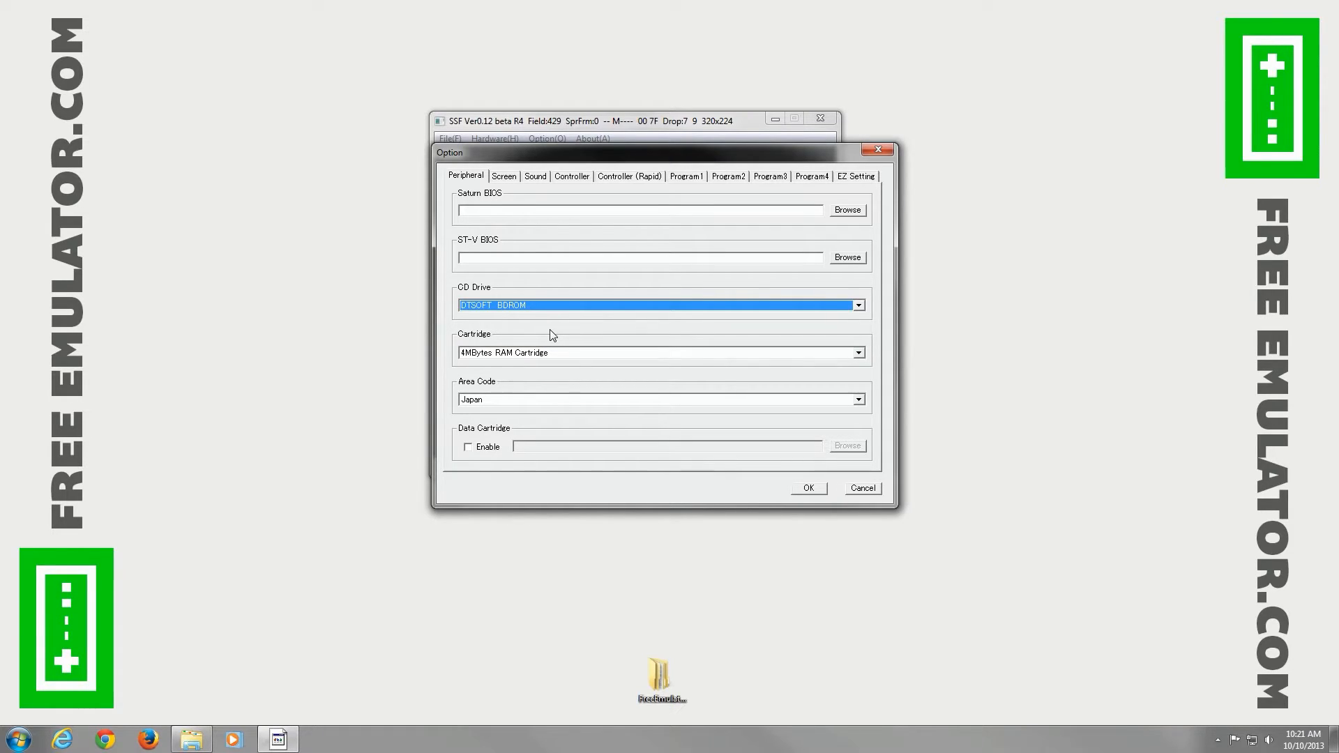
{"action": "mouse_move", "coordinate": [528, 401]}
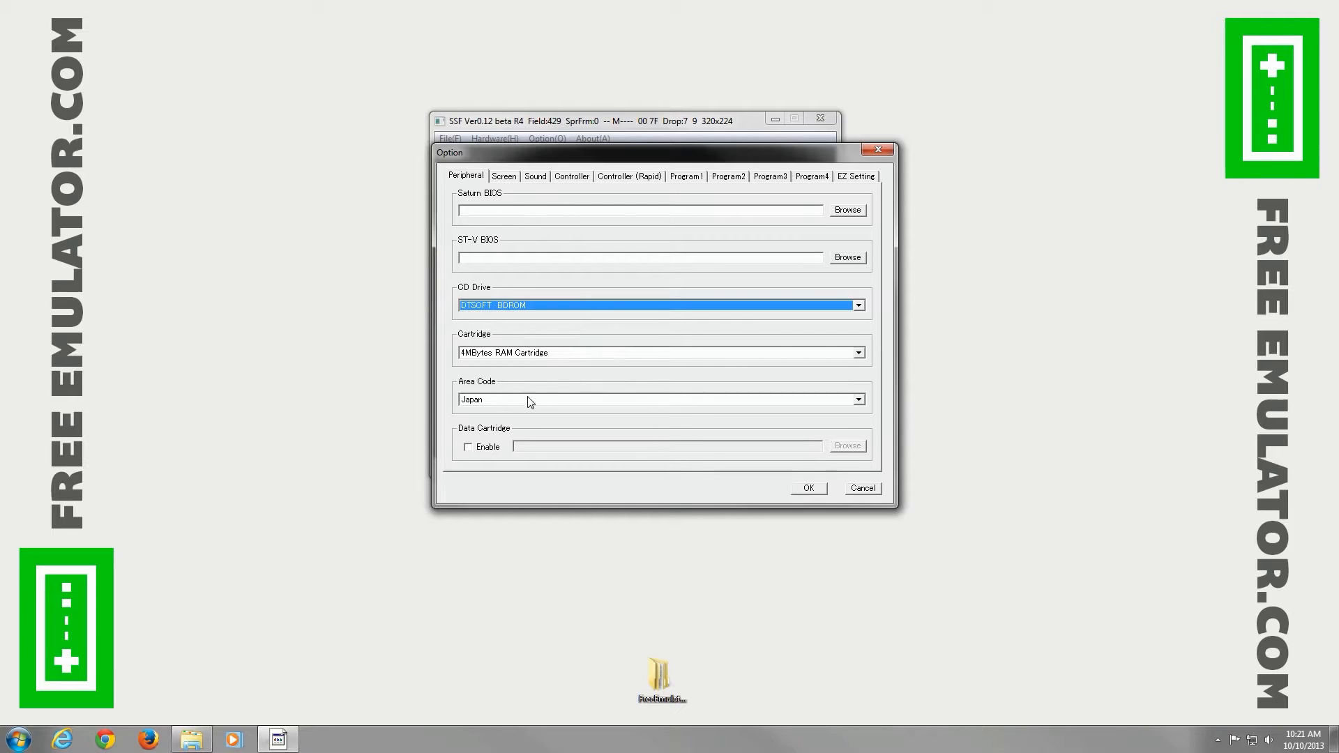
{"action": "mouse_move", "coordinate": [535, 410]}
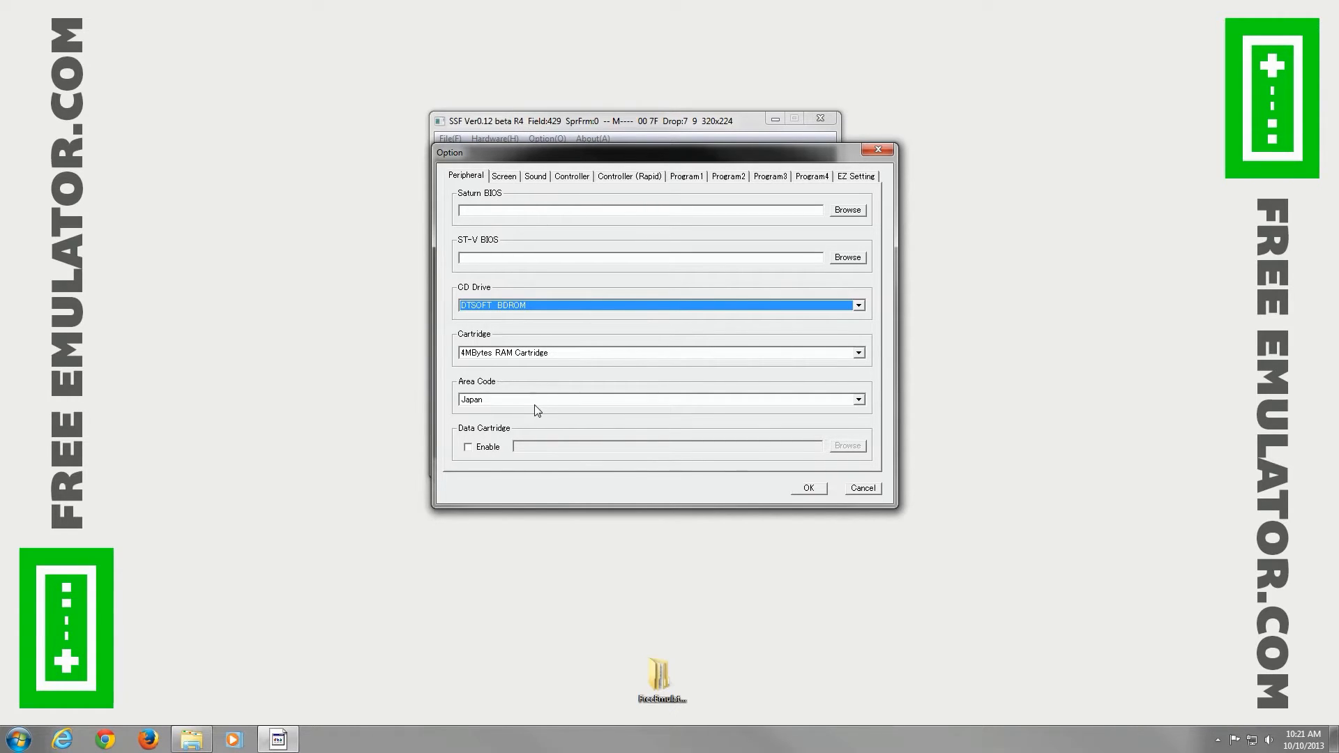
{"action": "left_click", "coordinate": [858, 399]}
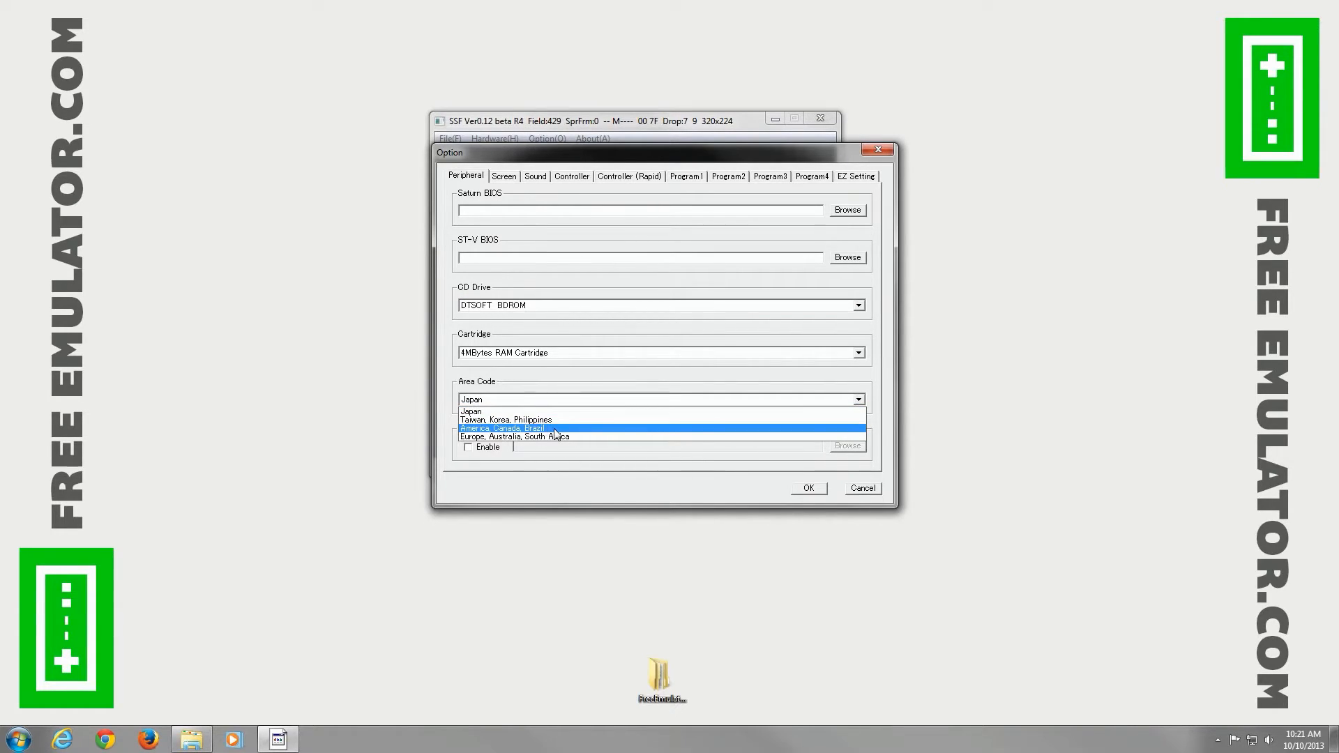
{"action": "left_click", "coordinate": [504, 176]}
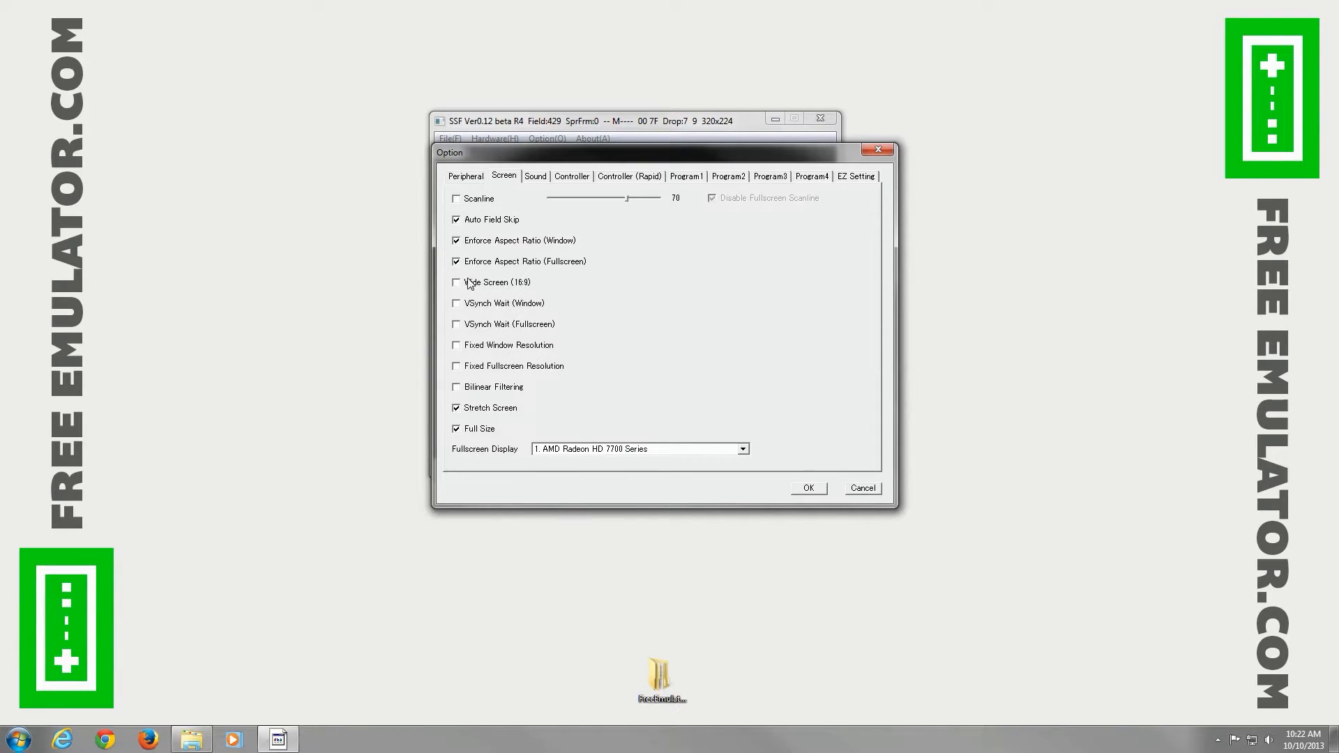
Tick Wide Screen (16:9) and Bilinear Filtering on the Screen tab.
{"action": "left_click", "coordinate": [456, 282]}
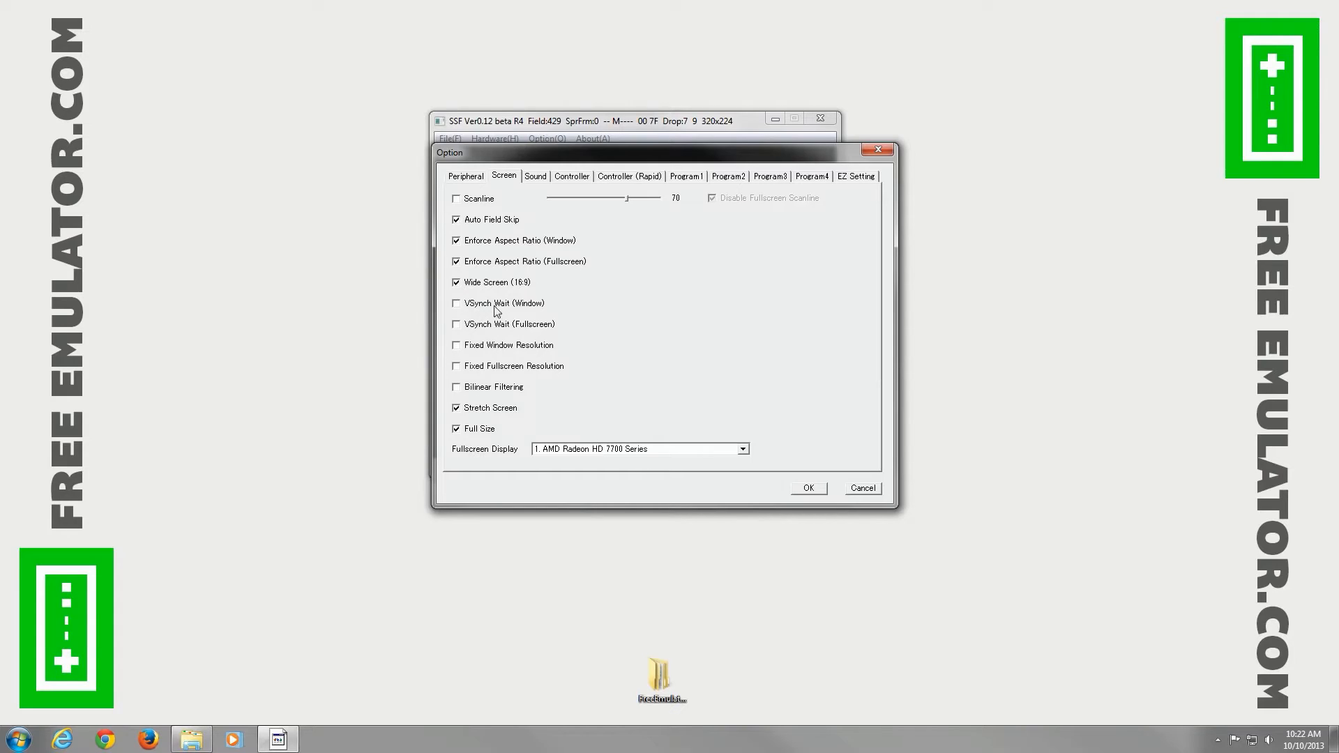
{"action": "mouse_move", "coordinate": [484, 328]}
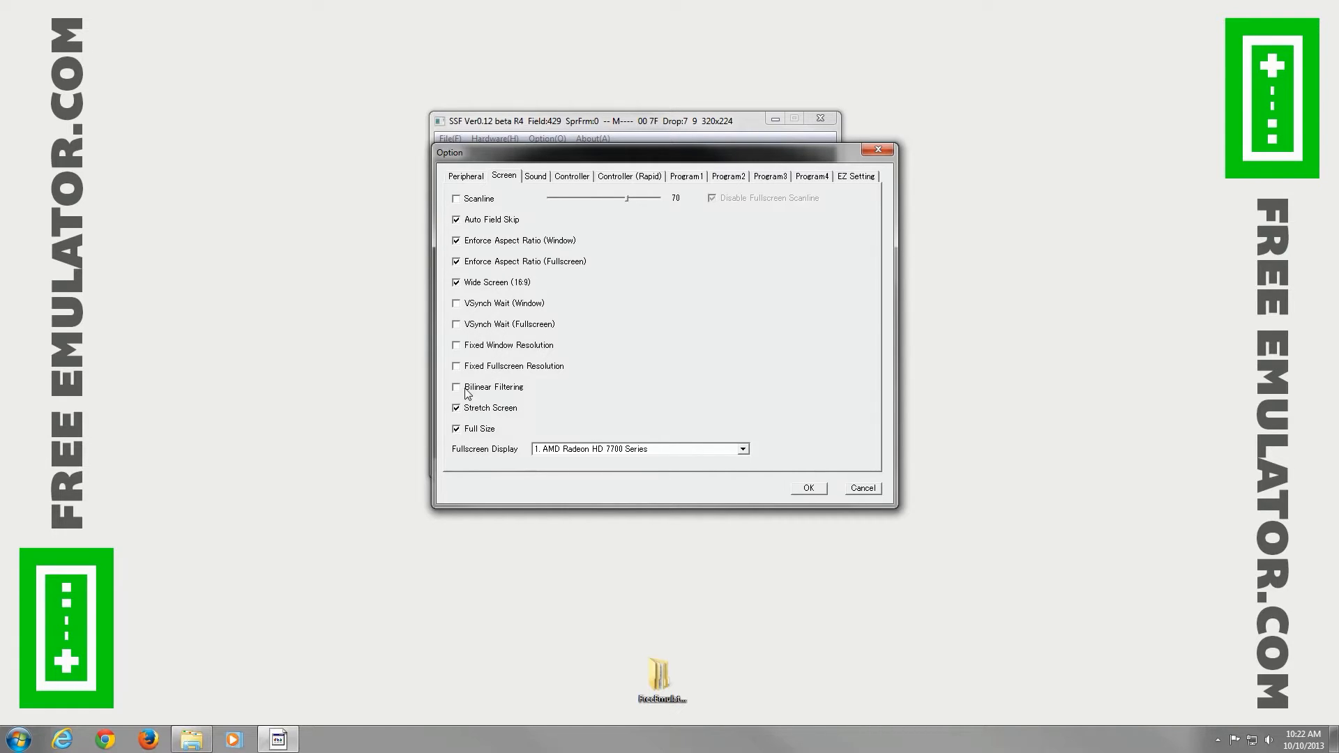
{"action": "left_click", "coordinate": [456, 387]}
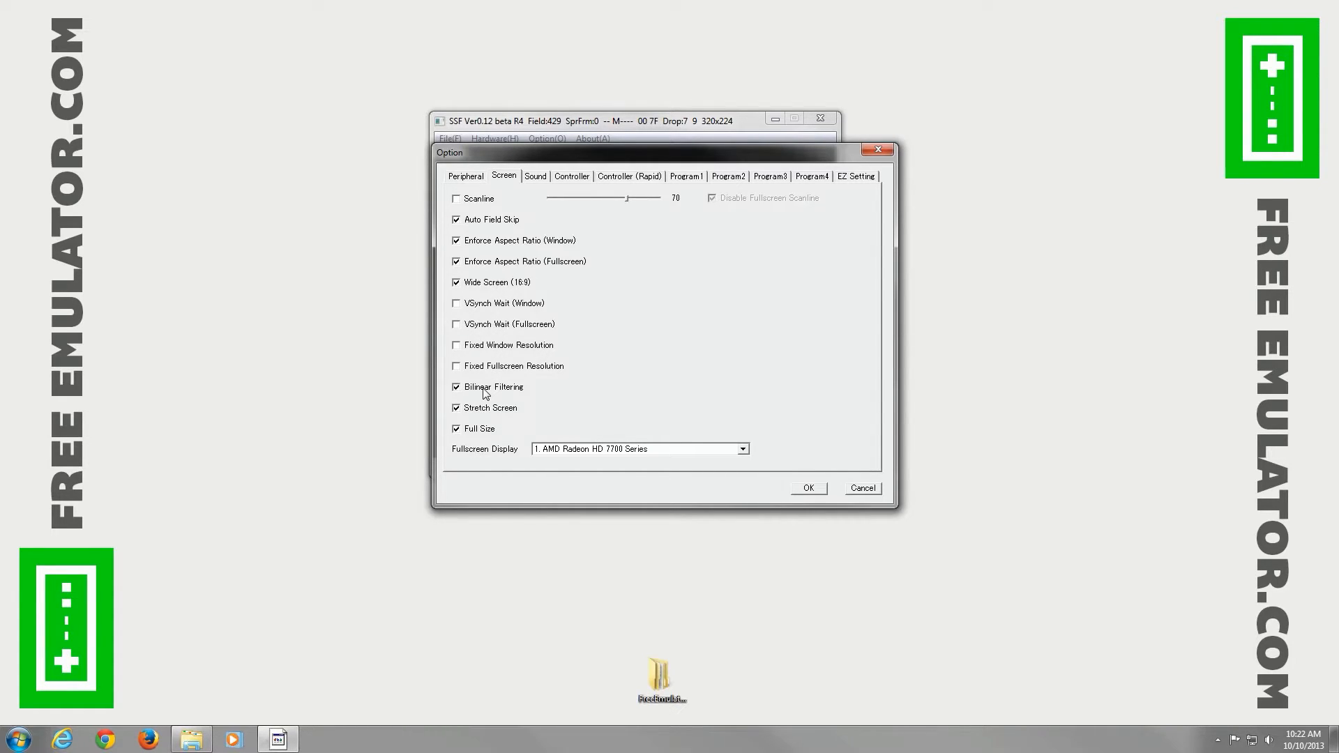
{"action": "mouse_move", "coordinate": [494, 390]}
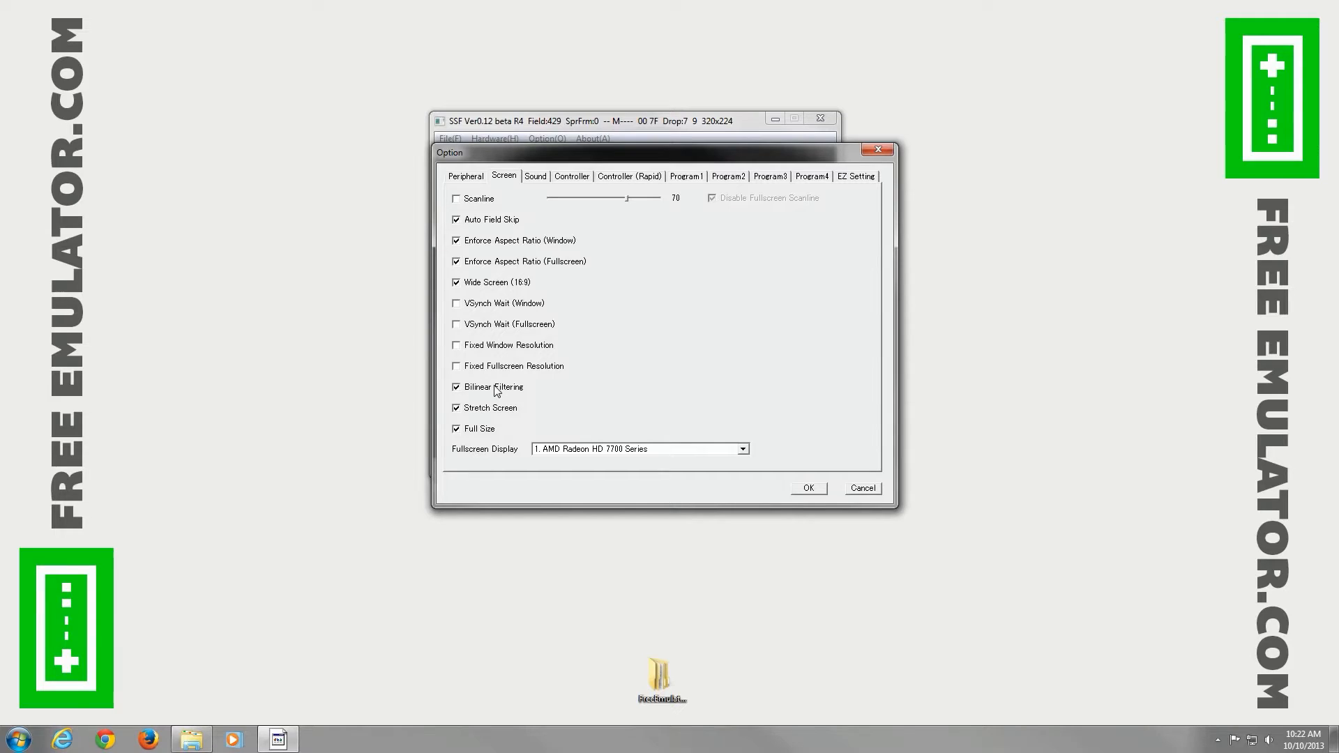
{"action": "left_click", "coordinate": [535, 176]}
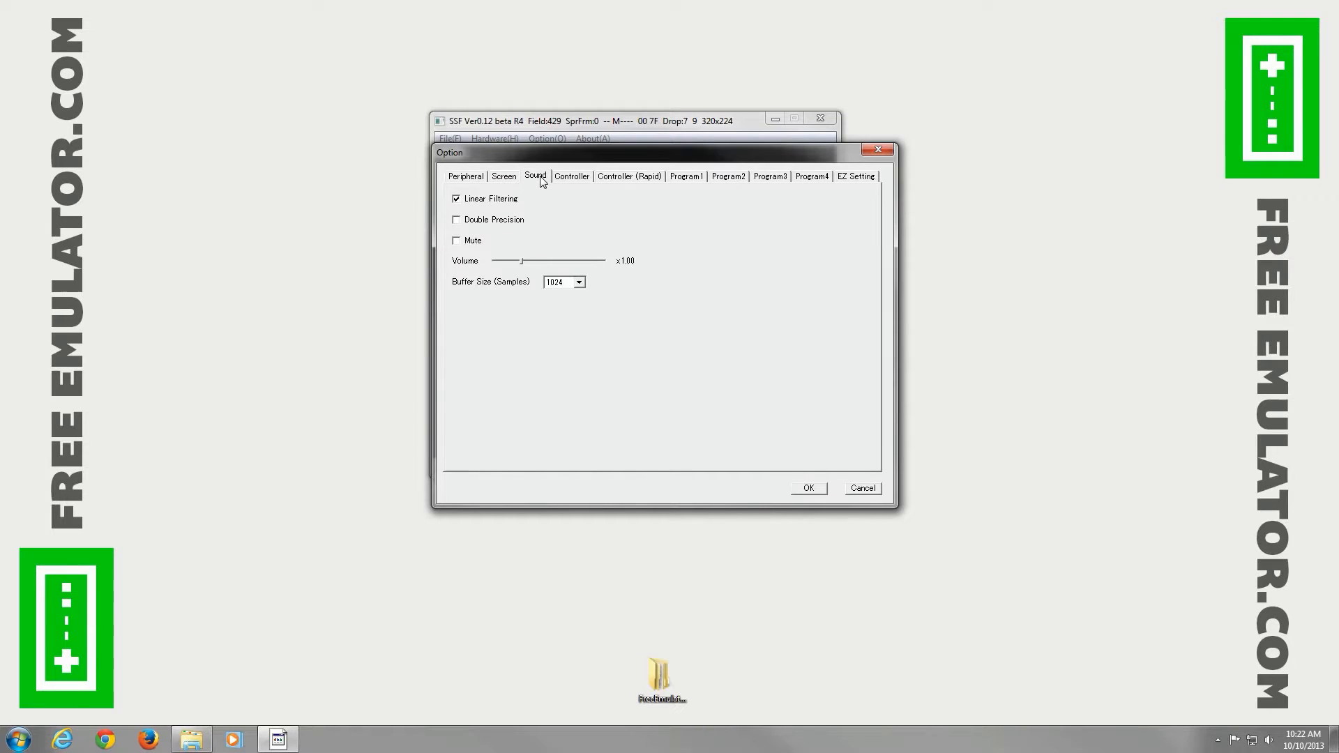
{"action": "mouse_move", "coordinate": [578, 258]}
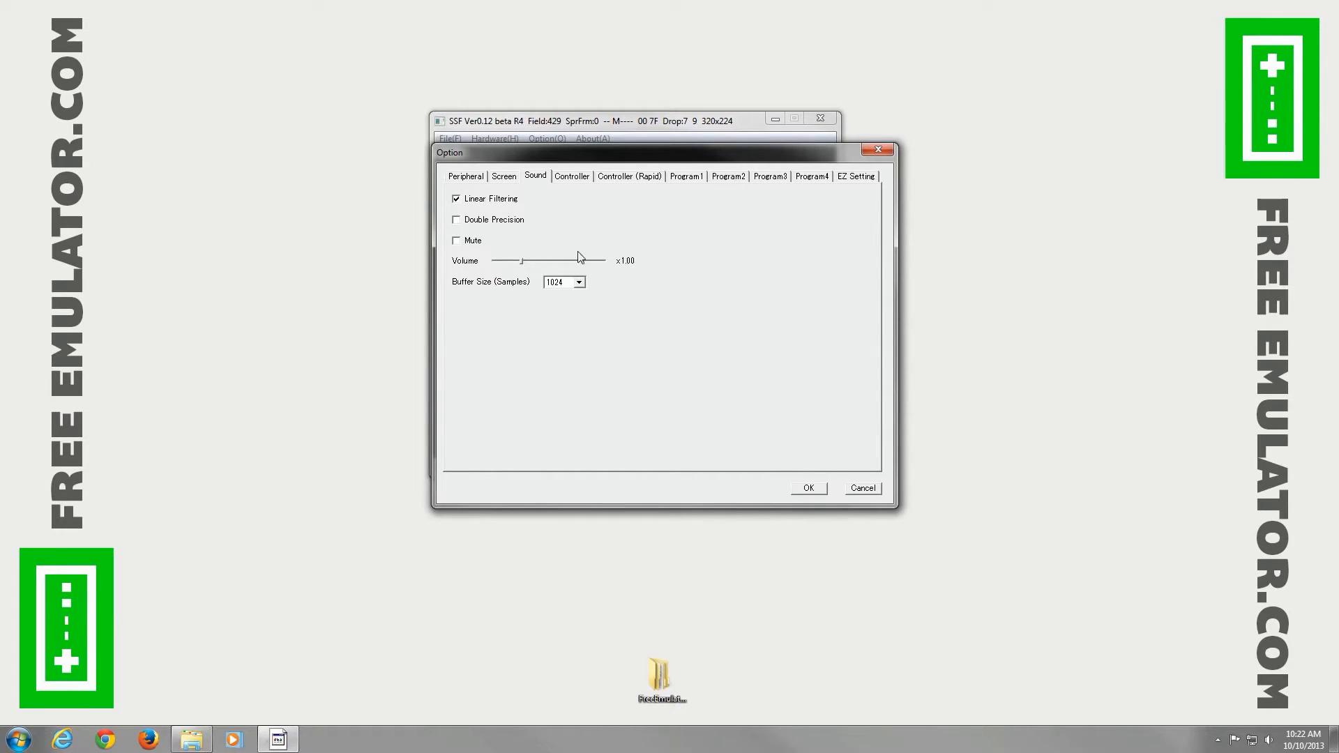
Redefine Player 1 pad keys, assigning X to the A button and L to X.
{"action": "left_click", "coordinate": [571, 176]}
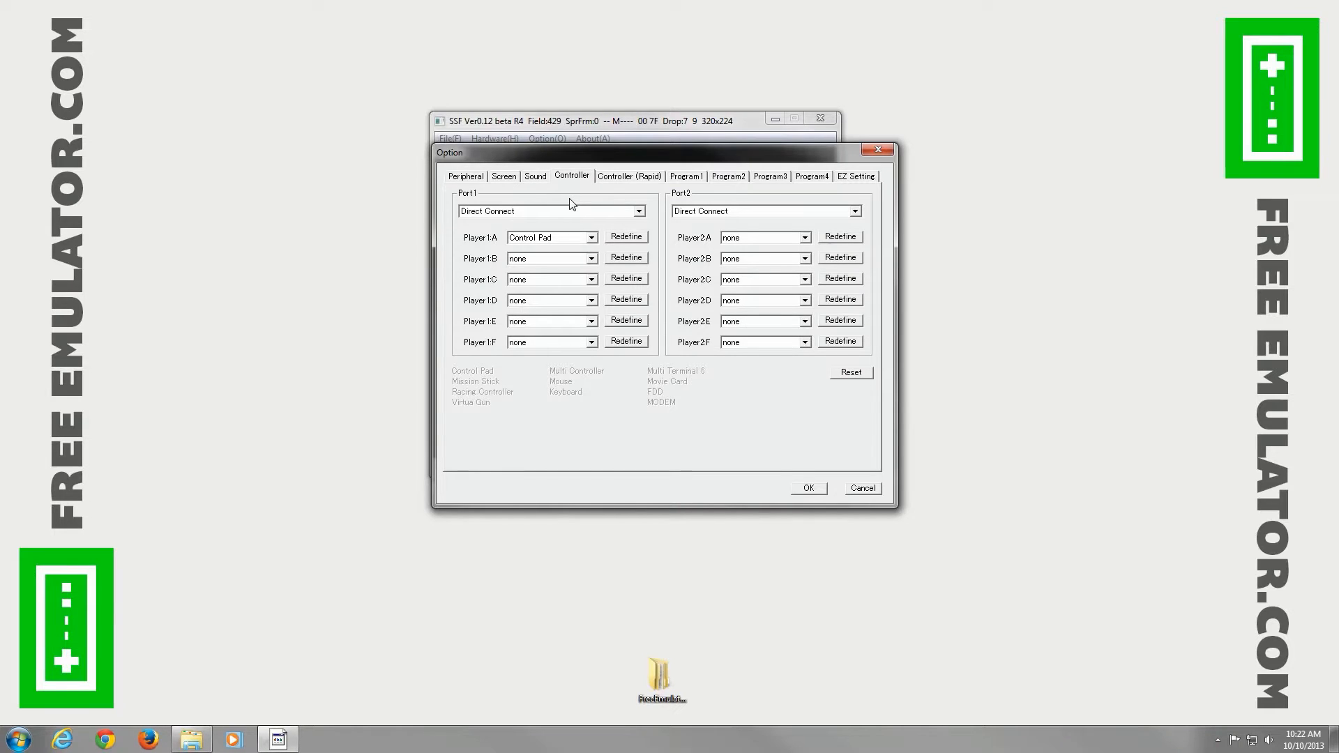
{"action": "mouse_move", "coordinate": [672, 240]}
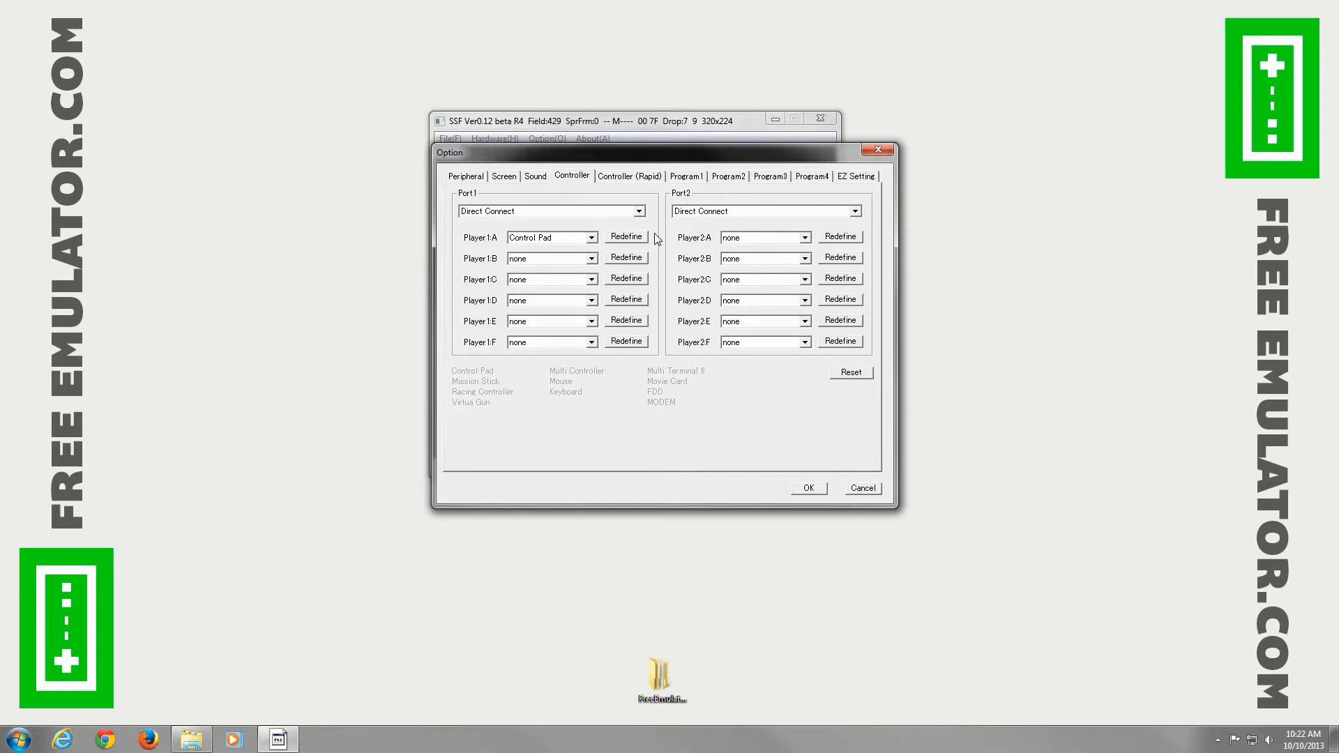
{"action": "mouse_move", "coordinate": [636, 246]}
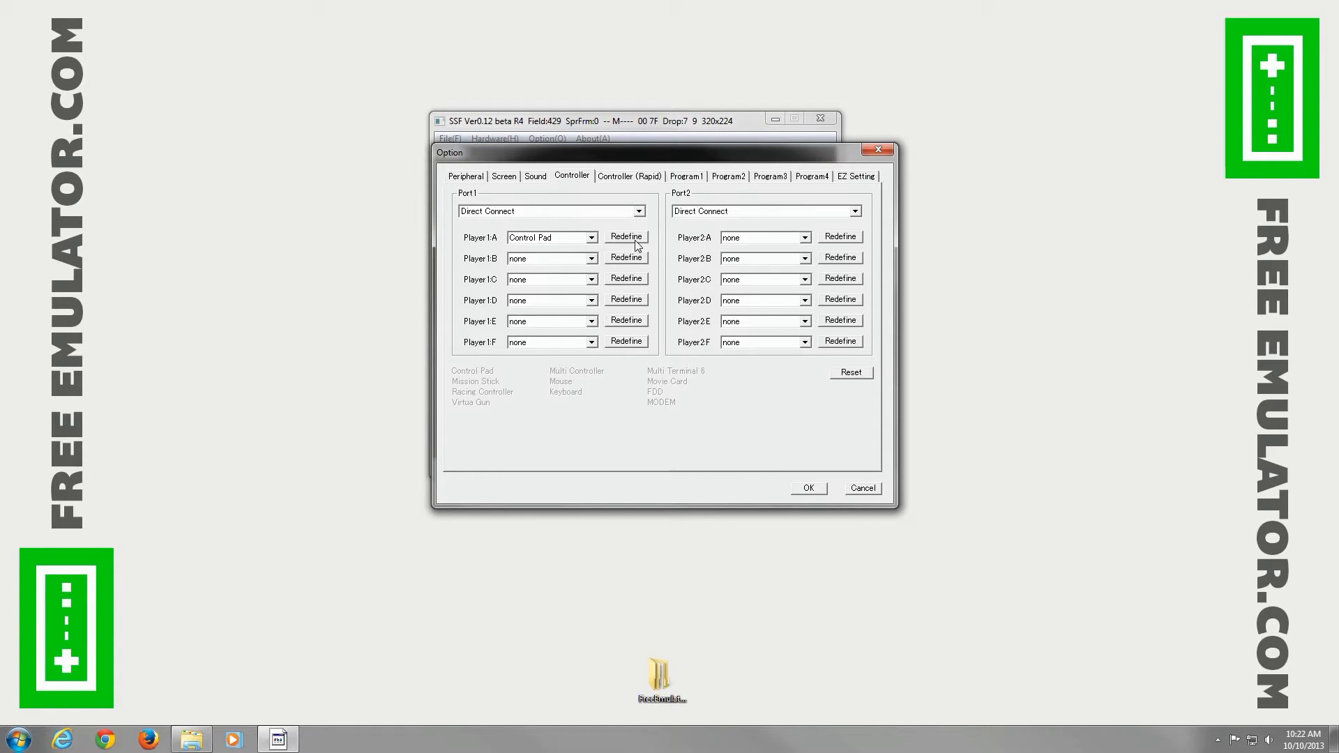
{"action": "left_click", "coordinate": [625, 237]}
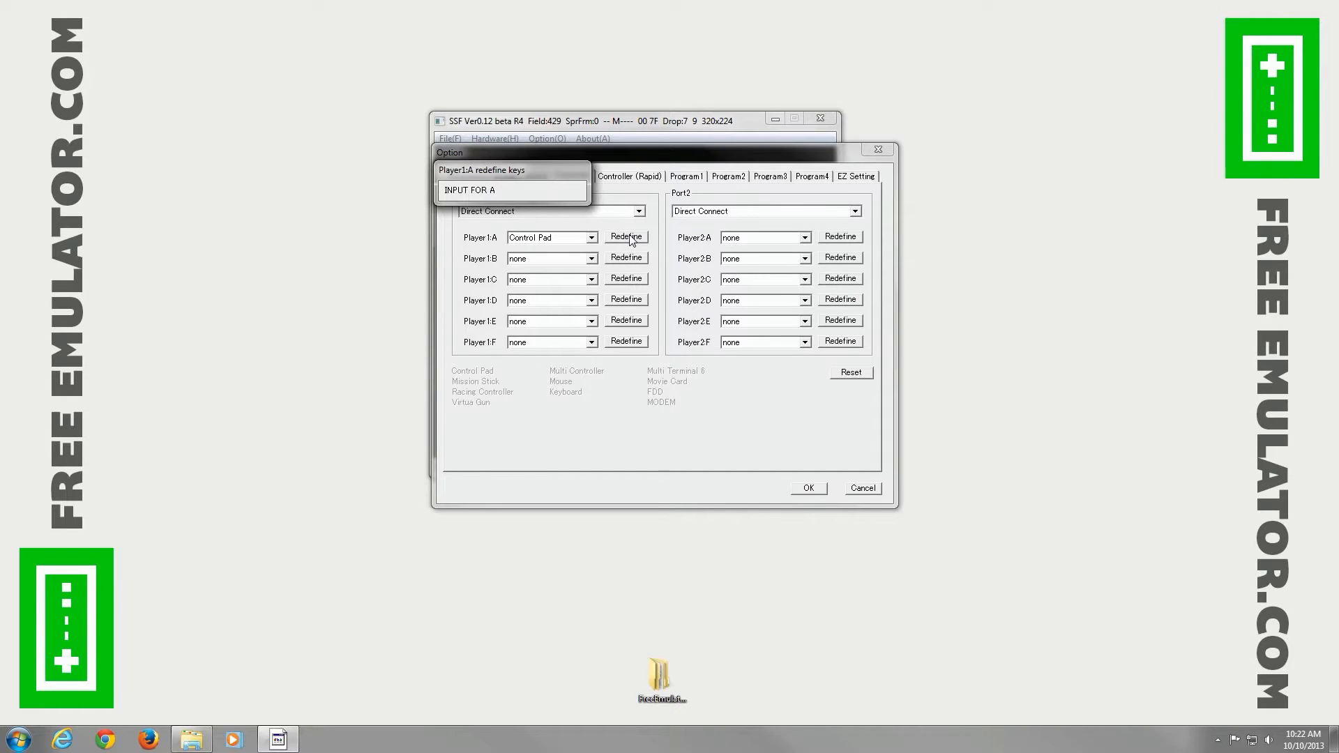
{"action": "key", "text": "x"}
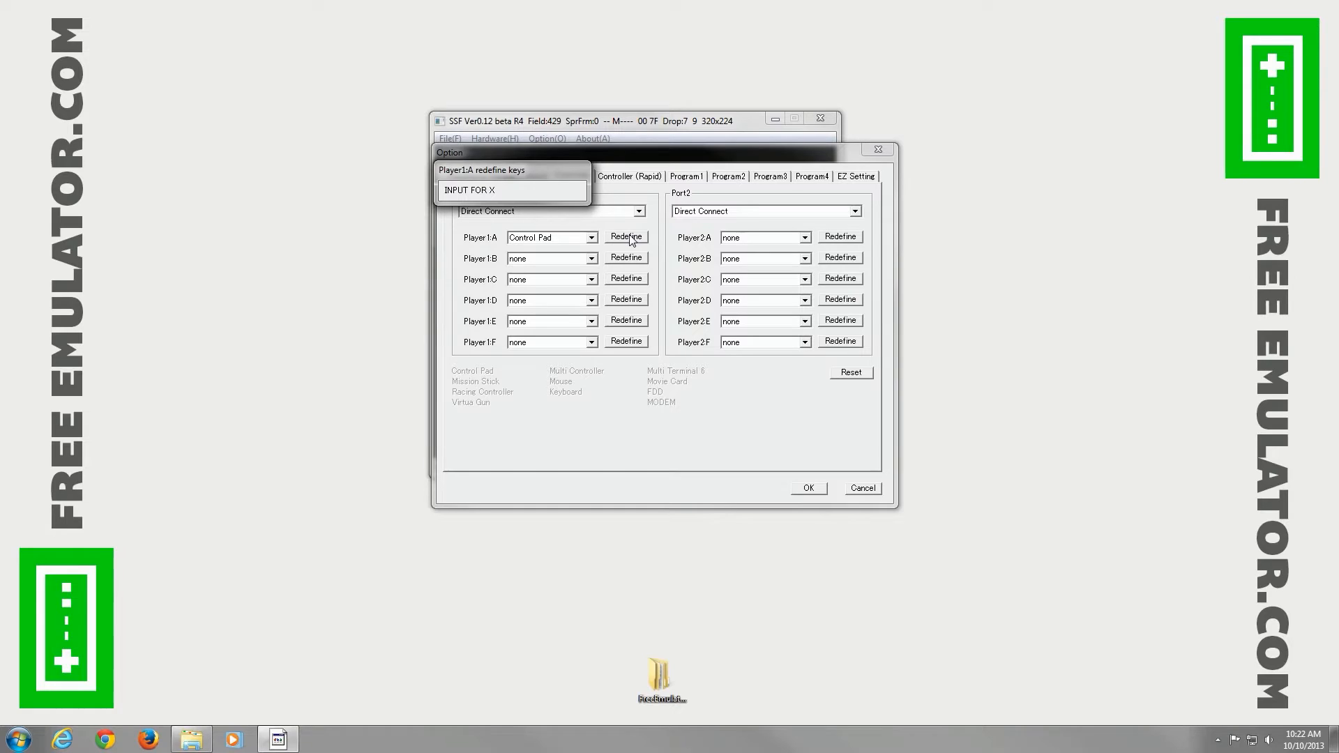
{"action": "key", "text": "l"}
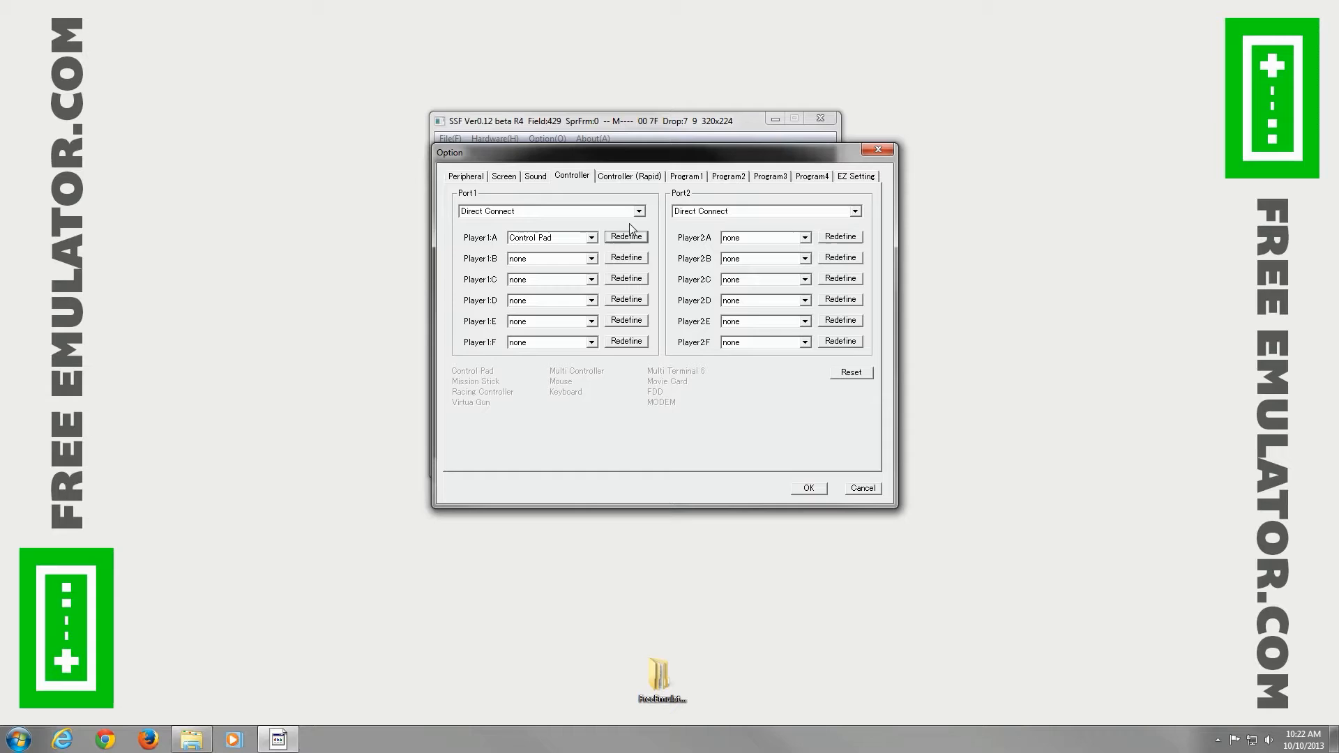
{"action": "mouse_move", "coordinate": [685, 183]}
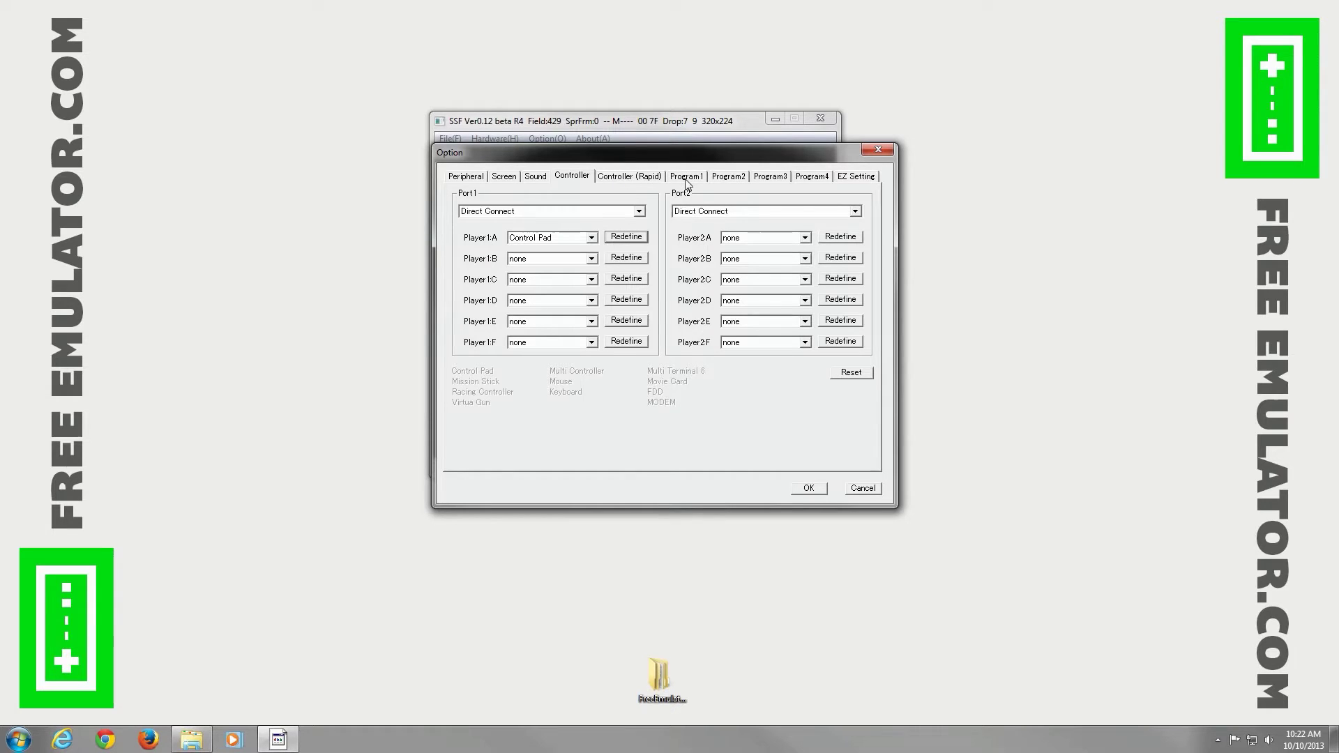
{"action": "left_click", "coordinate": [685, 176]}
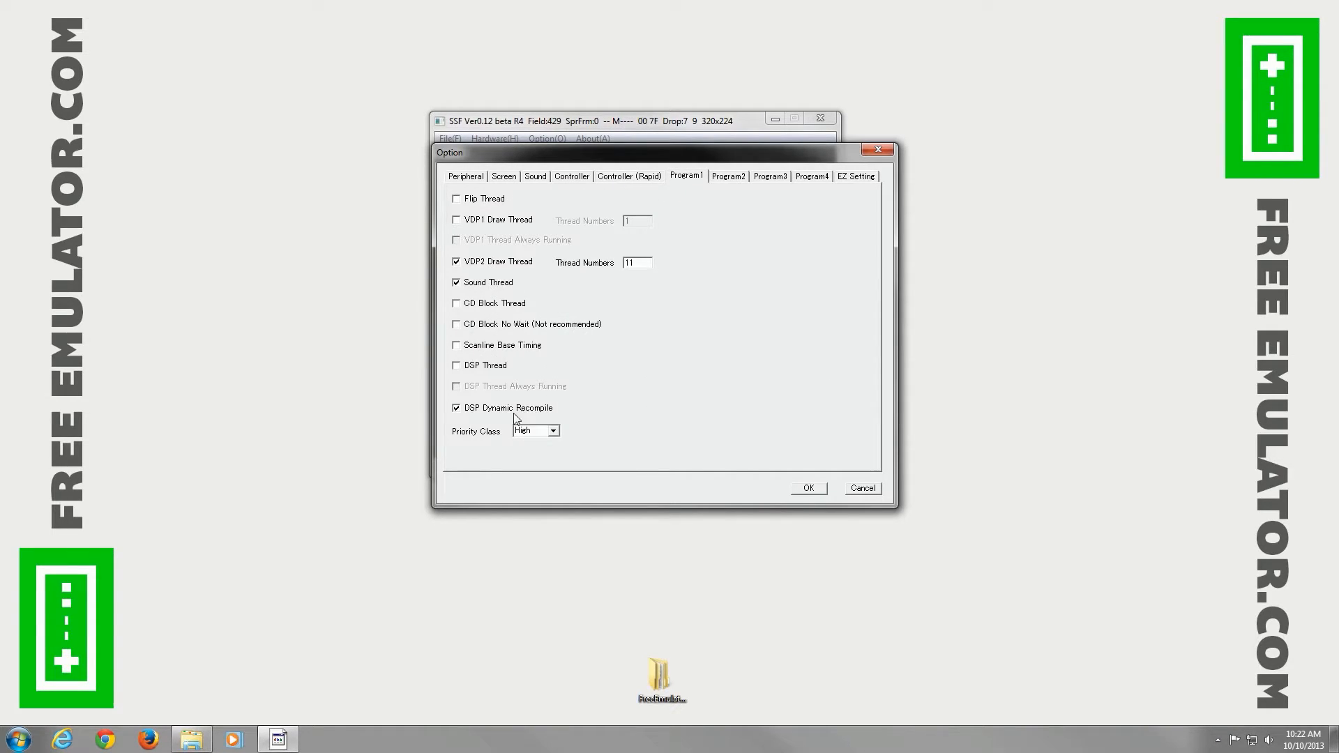
Browse the Program2–Program4 pages and enable No BIOS on Program4.
{"action": "left_click", "coordinate": [727, 176]}
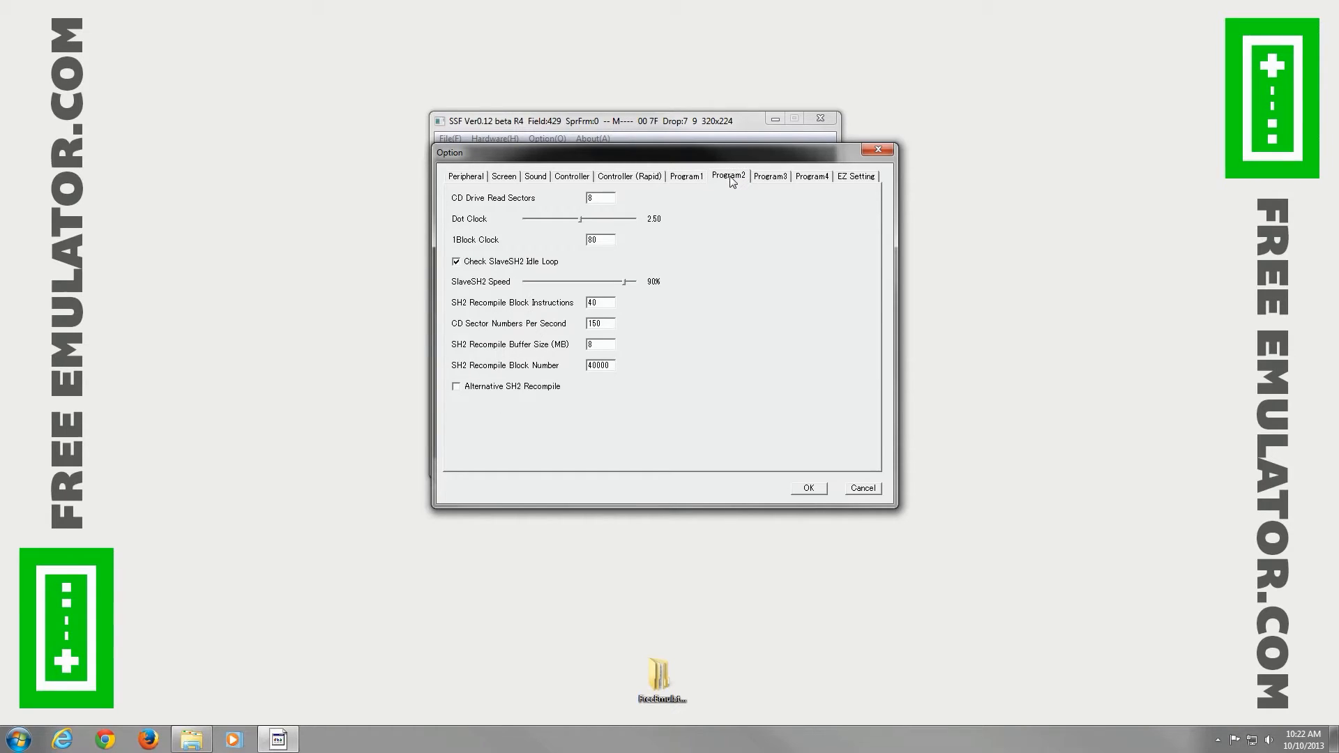
{"action": "mouse_move", "coordinate": [741, 182]}
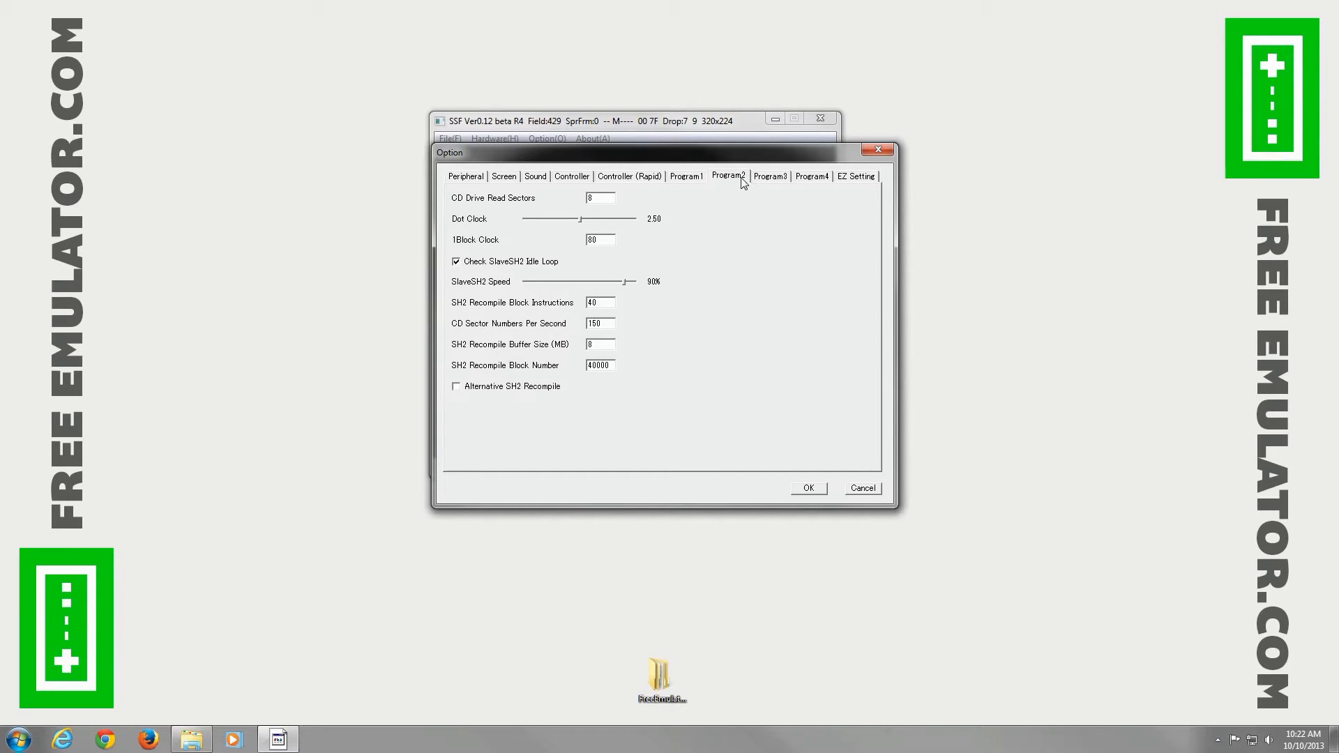
{"action": "left_click", "coordinate": [768, 176]}
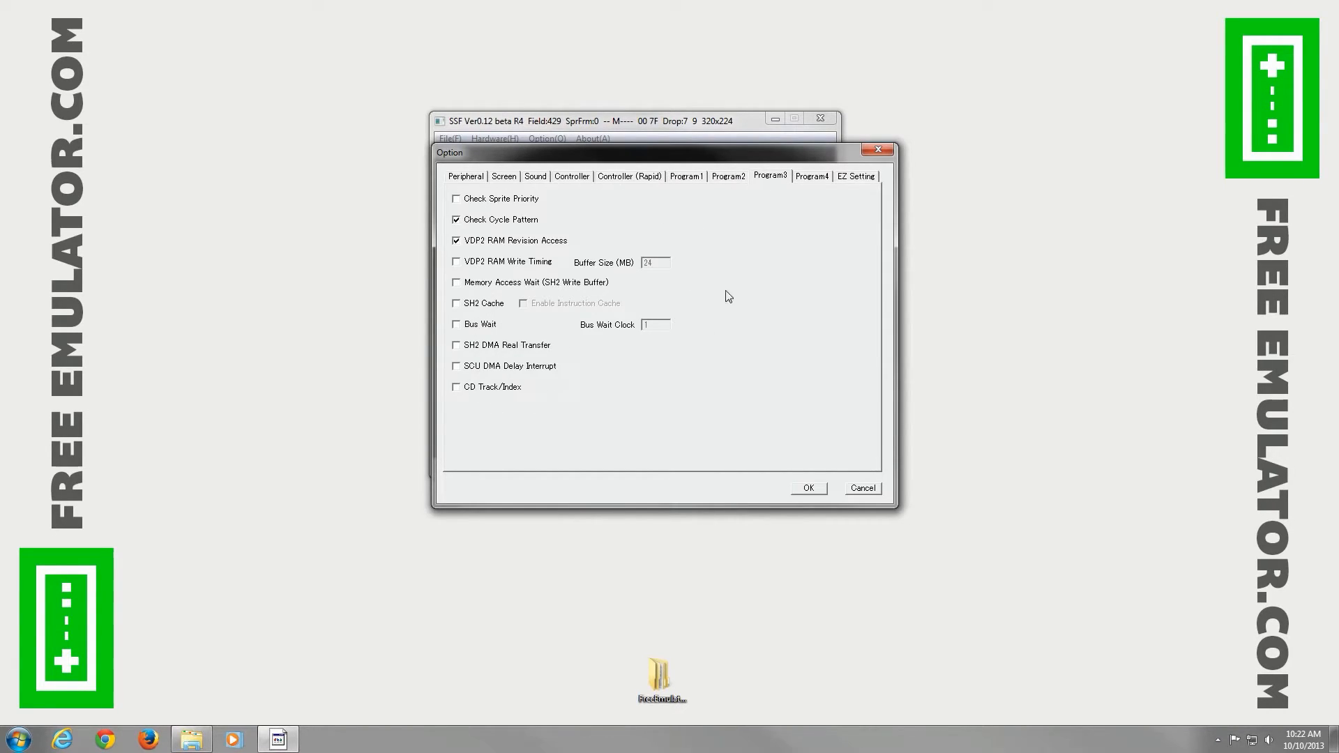
{"action": "left_click", "coordinate": [810, 176]}
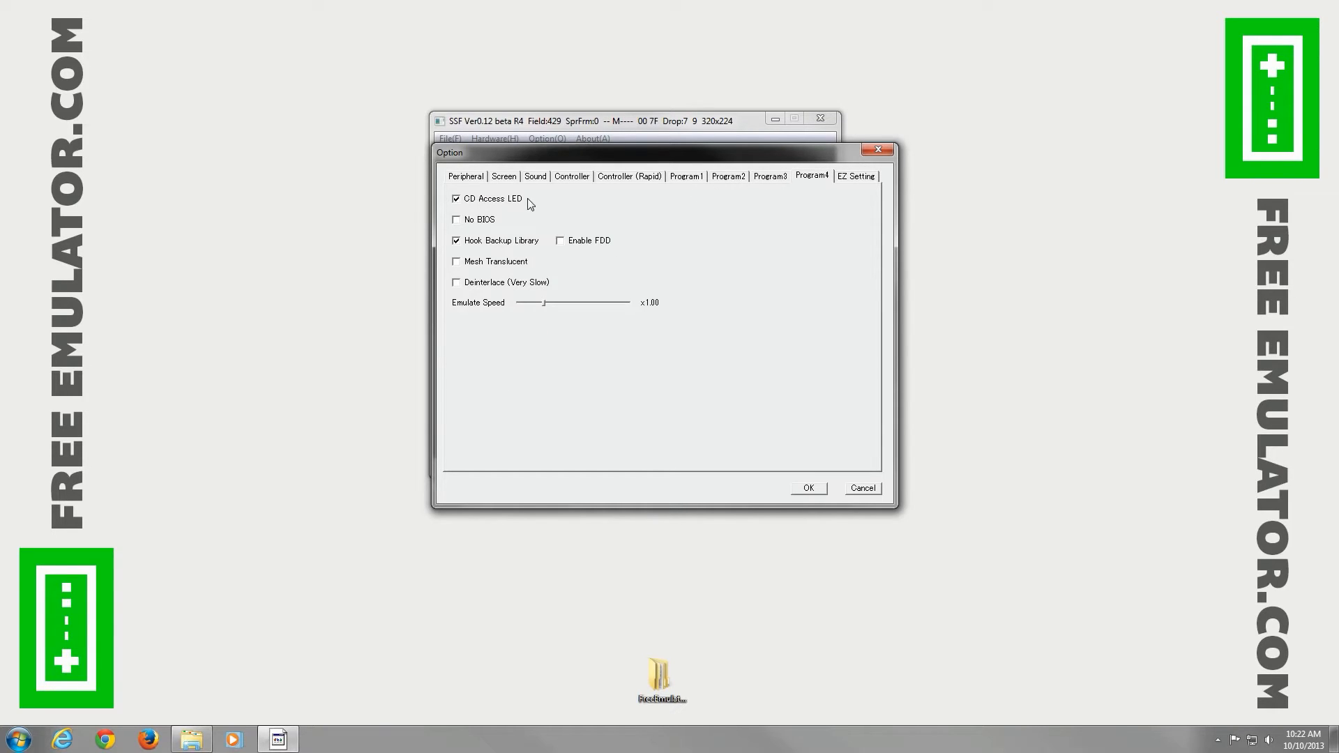
{"action": "left_click", "coordinate": [456, 220]}
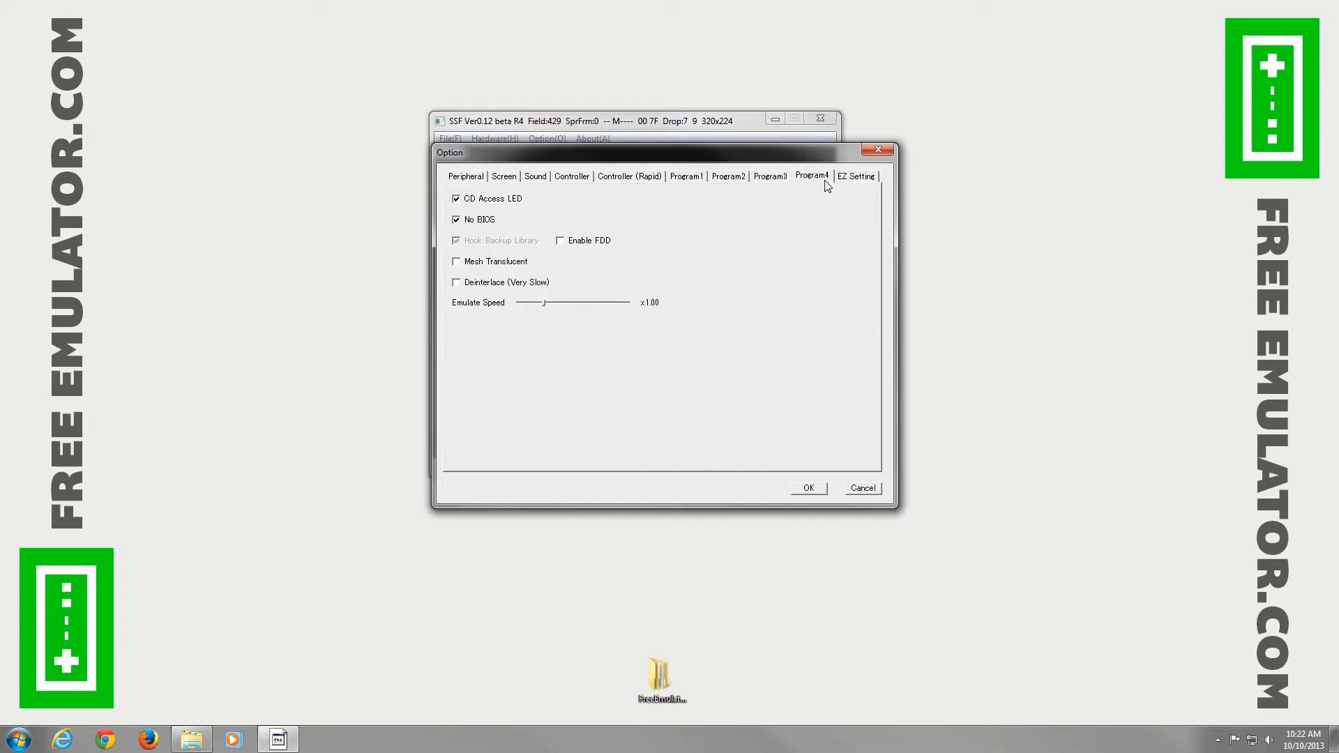
{"action": "left_click", "coordinate": [857, 175]}
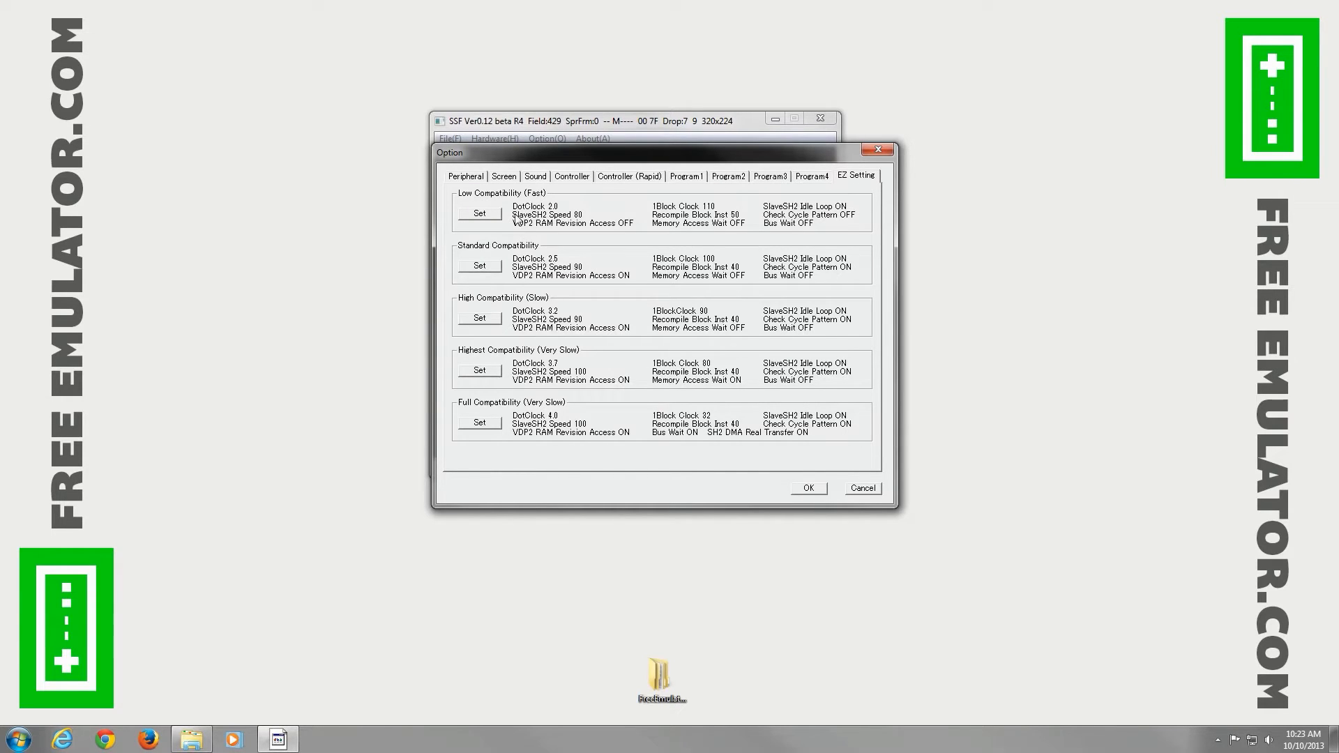
{"action": "mouse_move", "coordinate": [504, 329]}
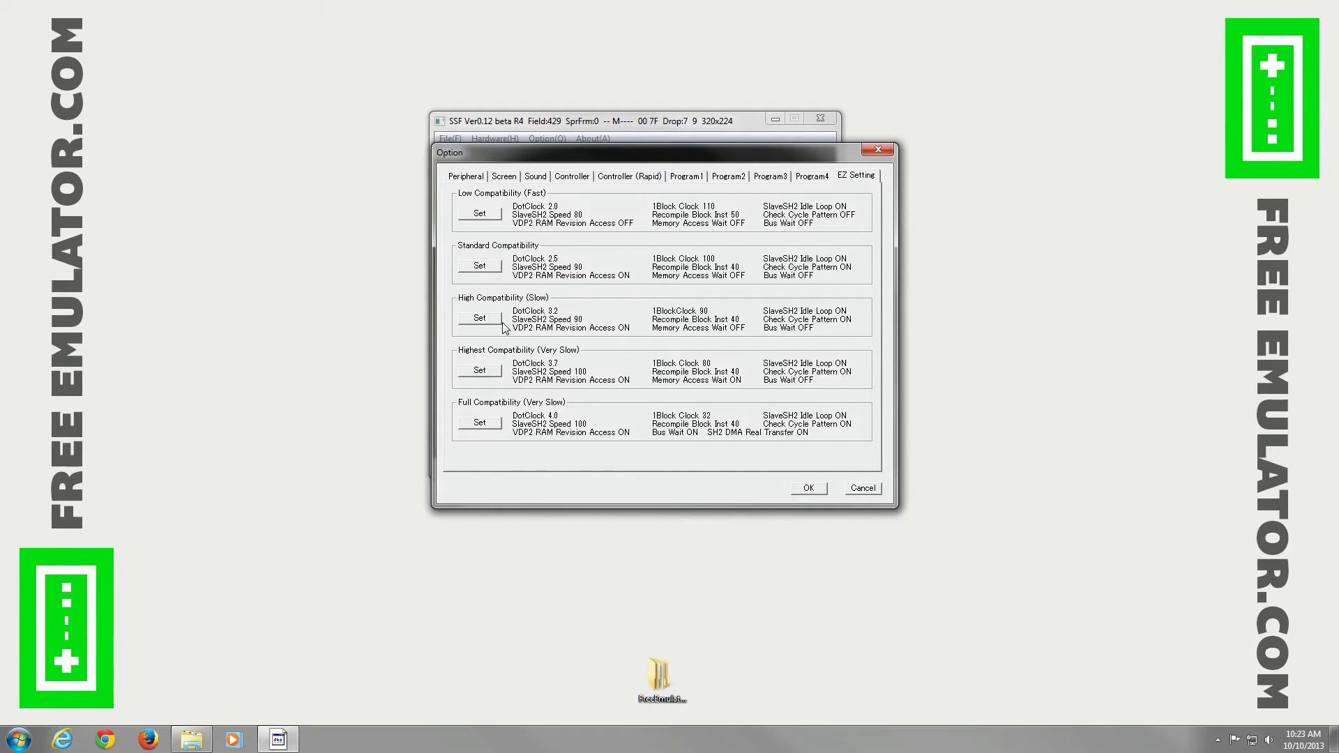
{"action": "mouse_move", "coordinate": [562, 210]}
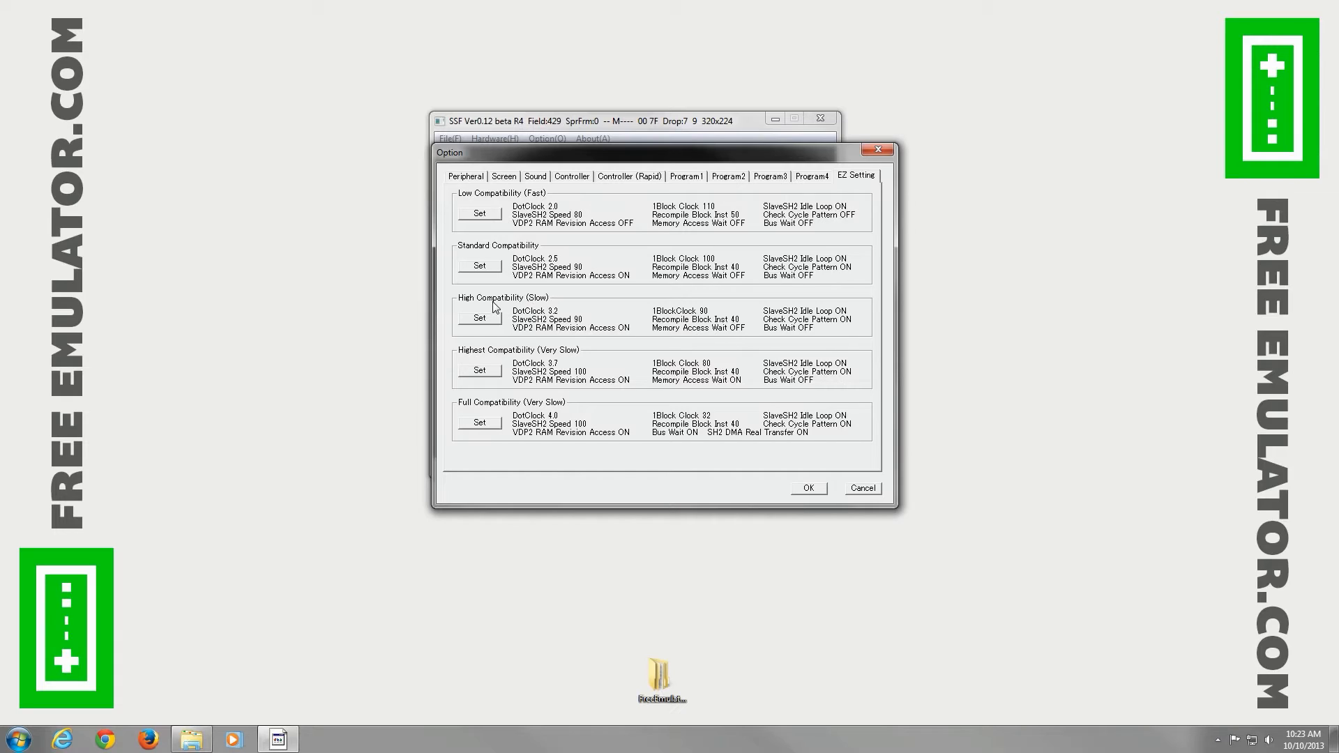
{"action": "mouse_move", "coordinate": [502, 359]}
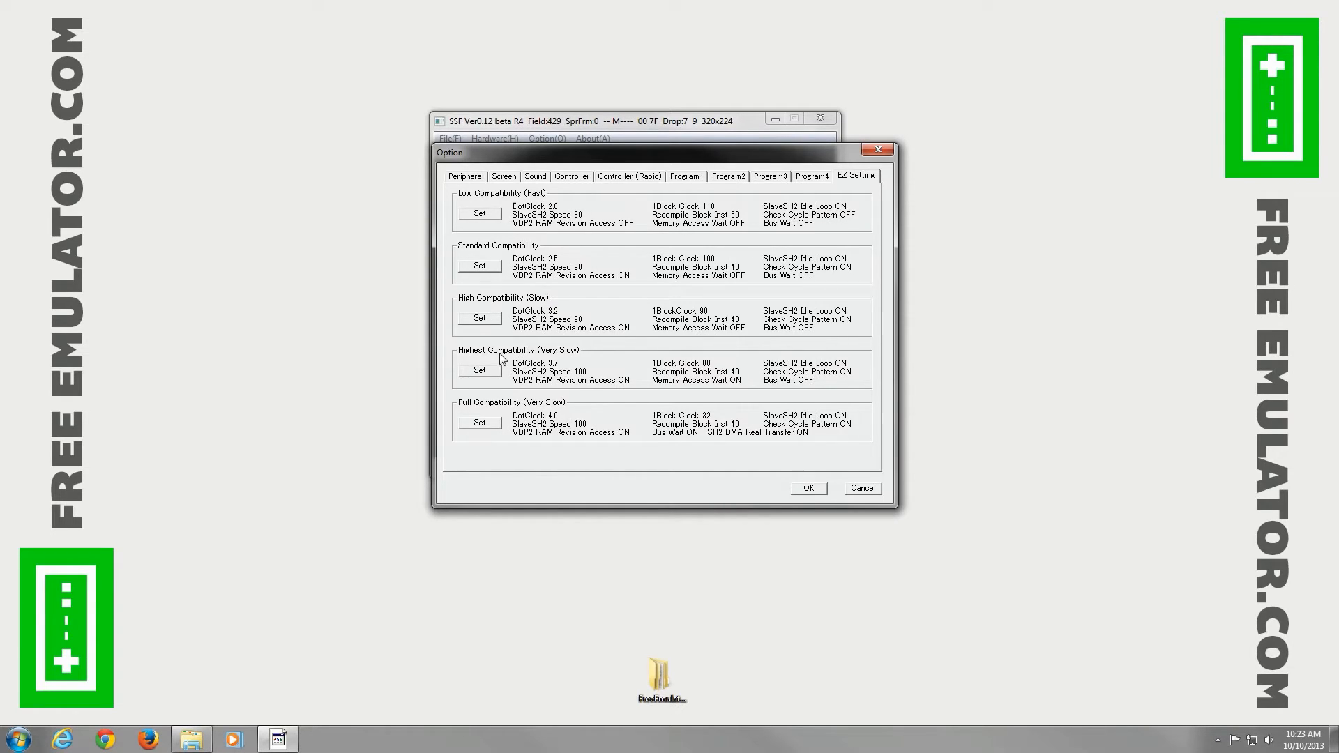
{"action": "mouse_move", "coordinate": [516, 410]}
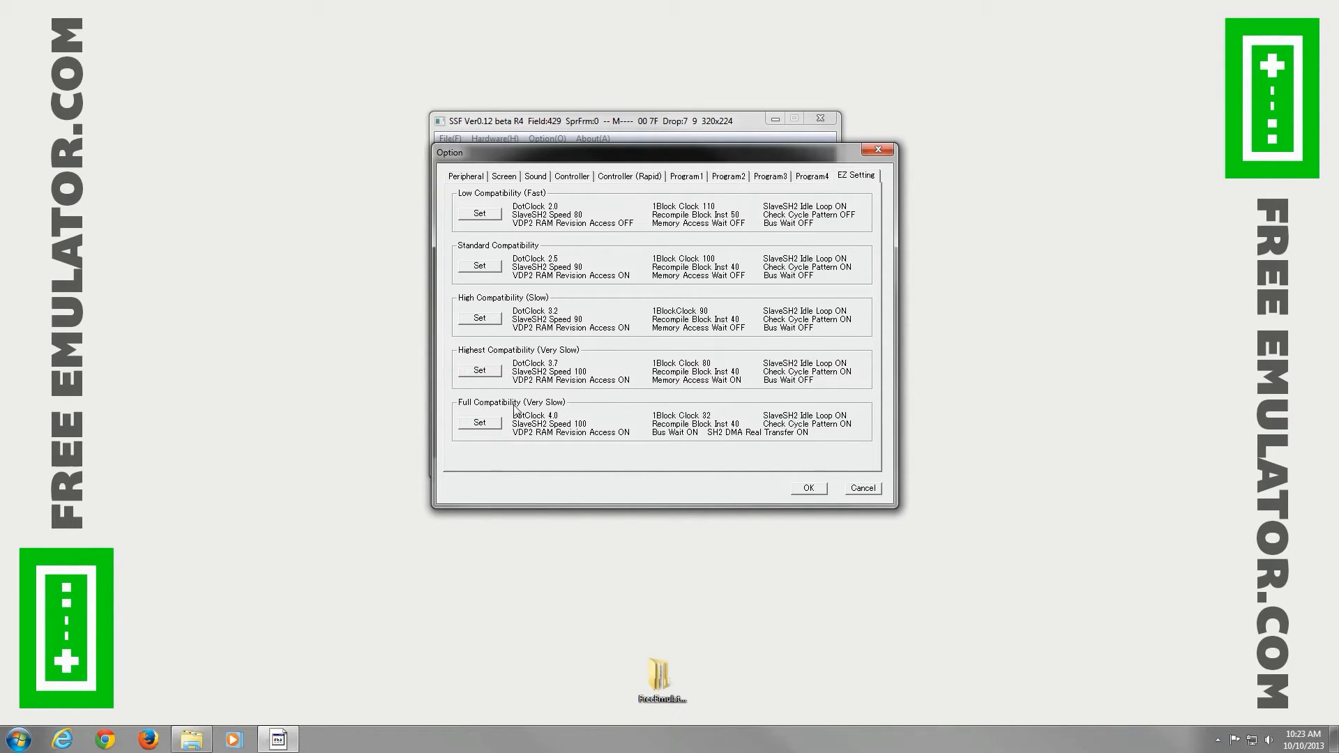
{"action": "mouse_move", "coordinate": [531, 420]}
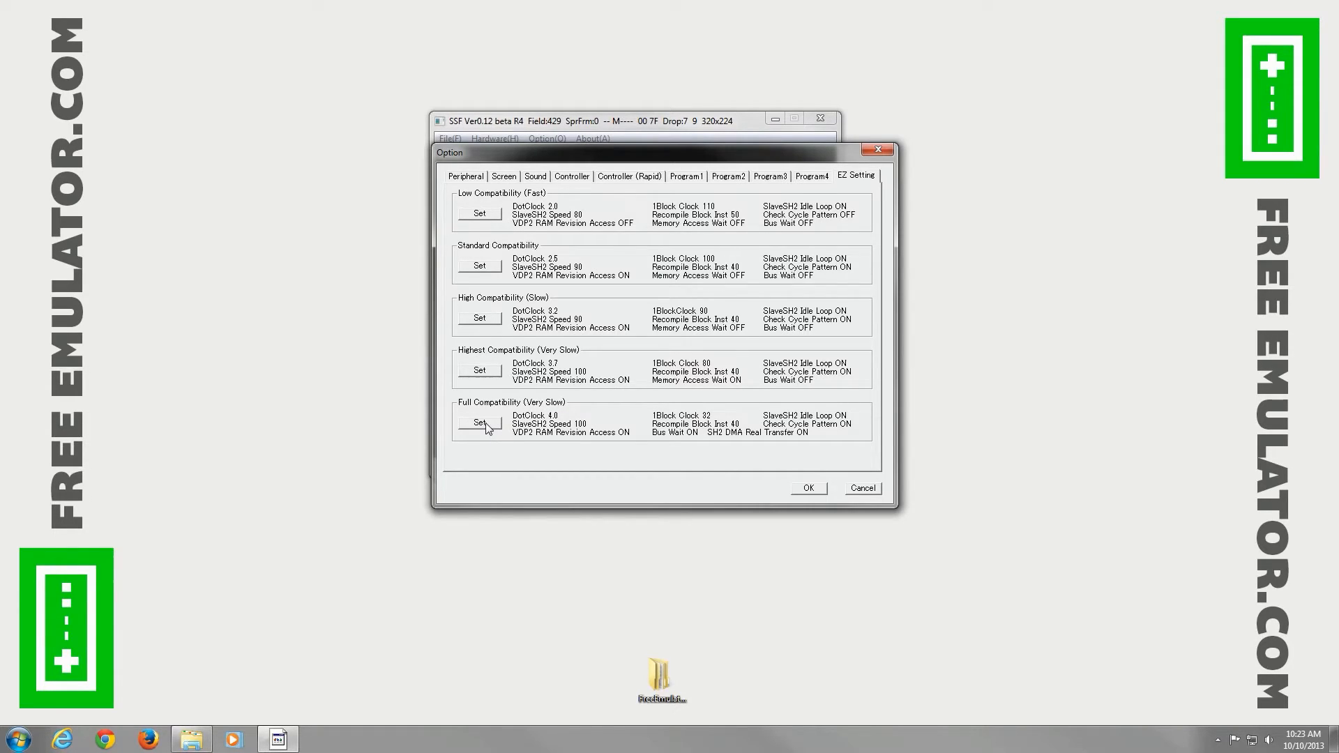
{"action": "mouse_move", "coordinate": [684, 449]}
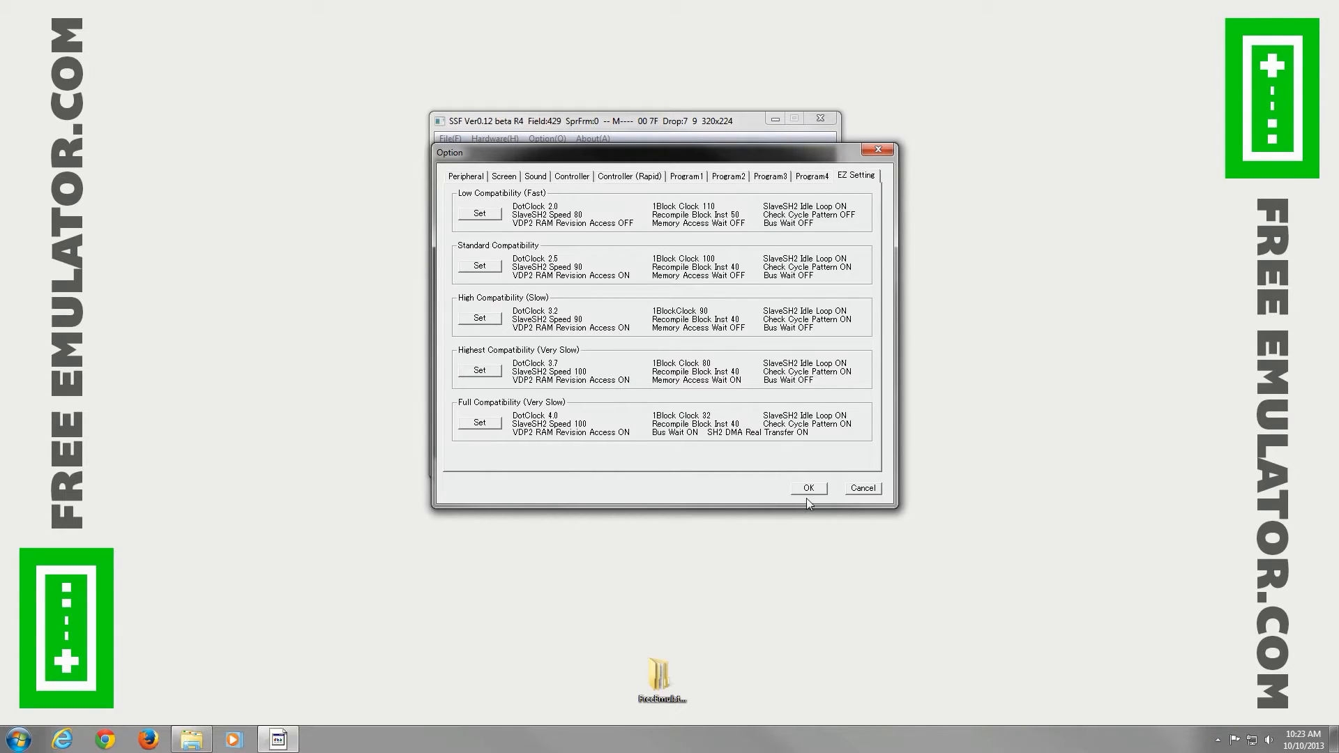
Apply the Full Compatibility preset and confirm the message to close Options.
{"action": "left_click", "coordinate": [806, 487]}
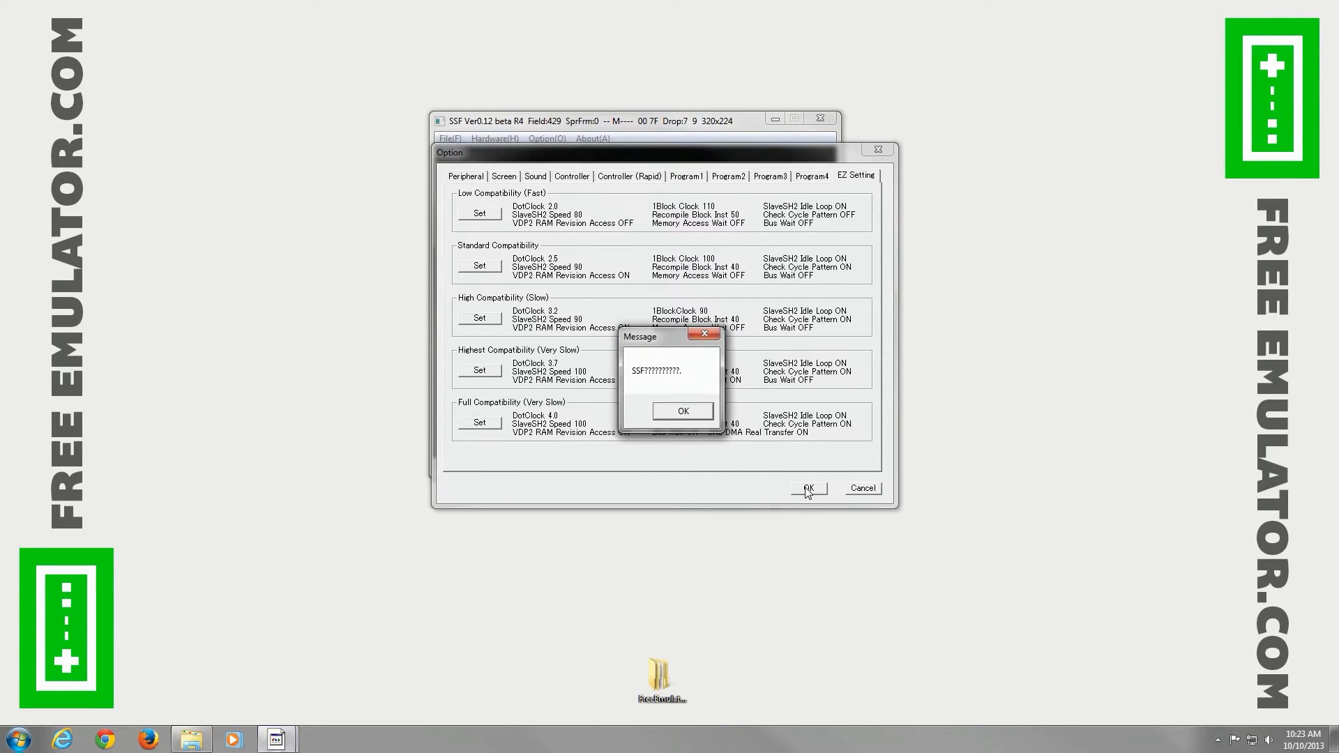
{"action": "mouse_move", "coordinate": [665, 386]}
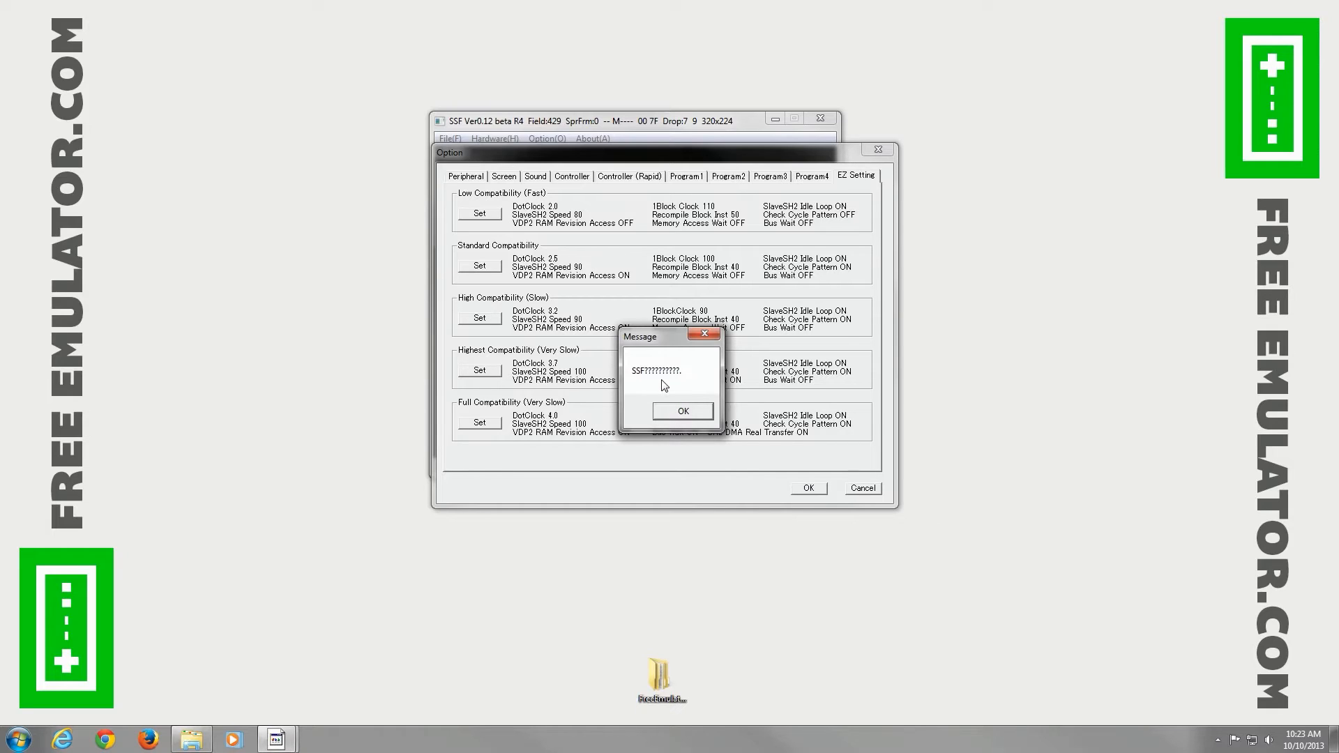
{"action": "mouse_move", "coordinate": [650, 378]}
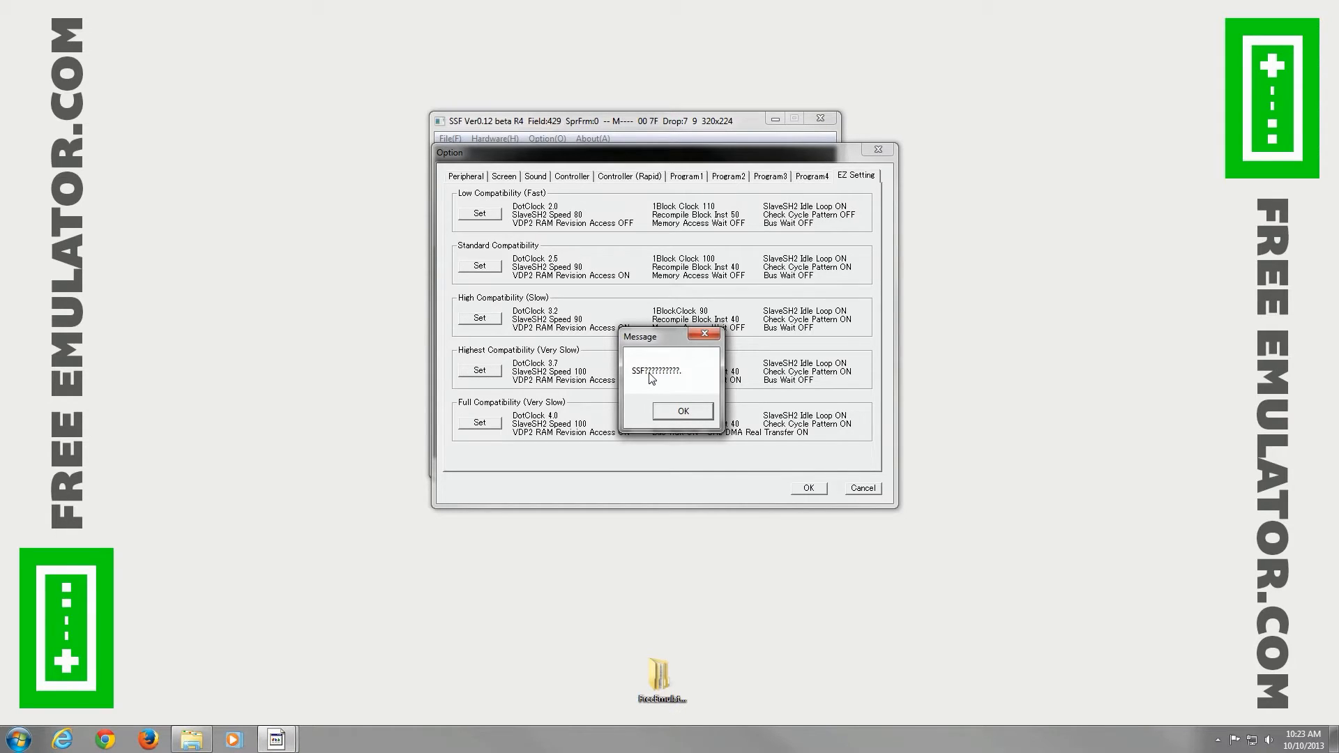
{"action": "mouse_move", "coordinate": [667, 377]}
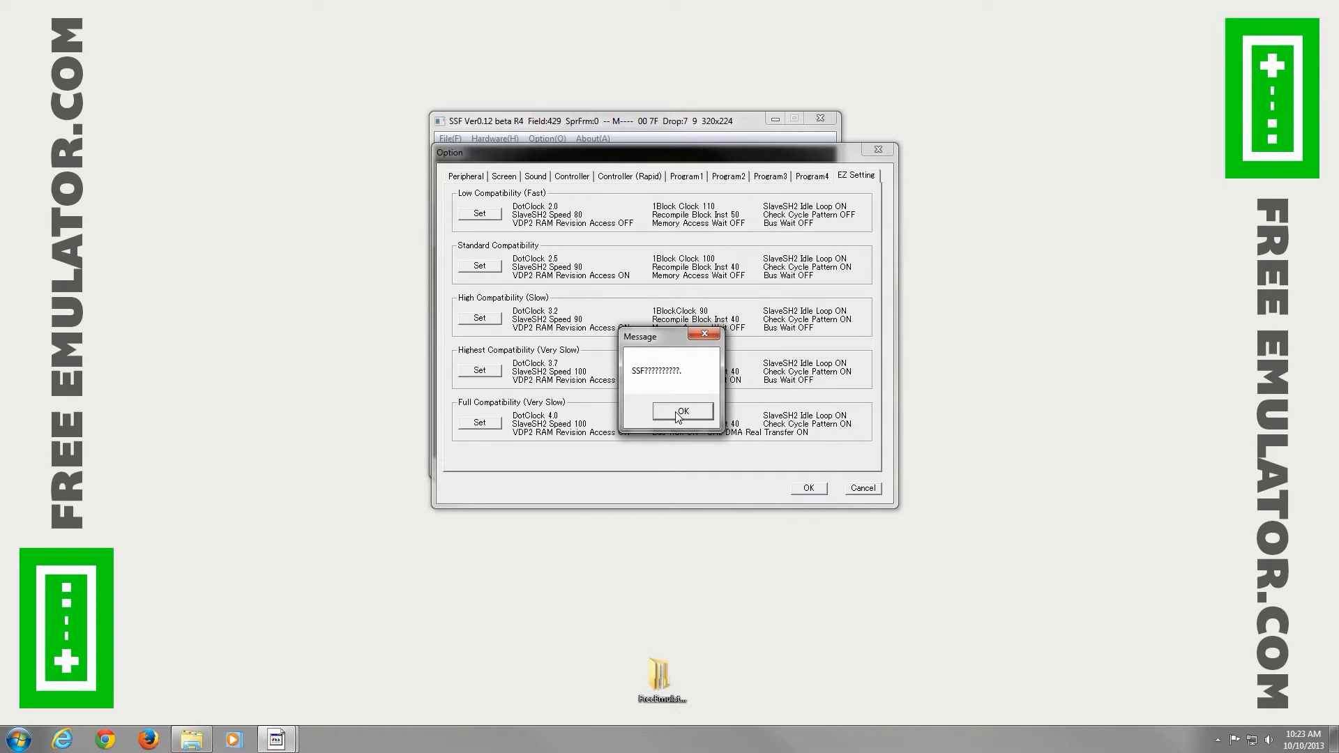
{"action": "left_click", "coordinate": [682, 410]}
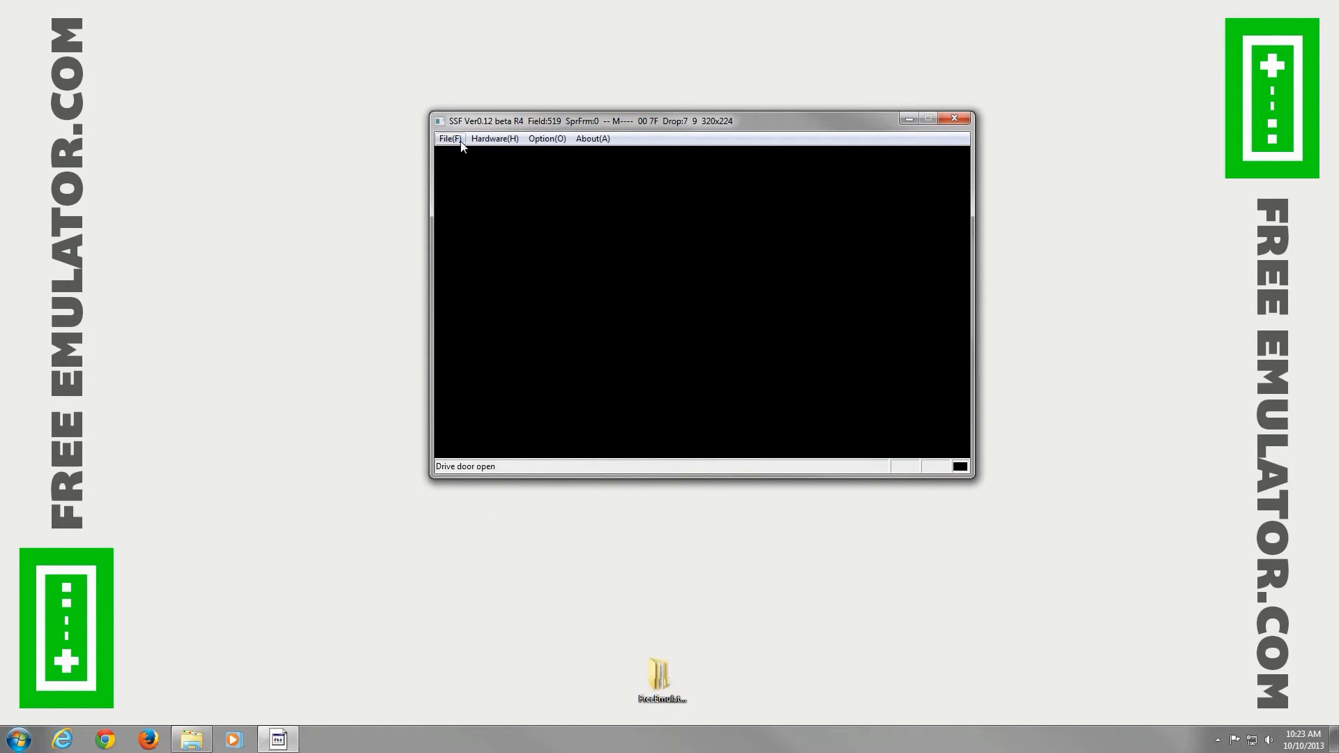
Browse the File, Hardware and Option menus and set Window Size to 2x.
{"action": "left_click", "coordinate": [449, 138]}
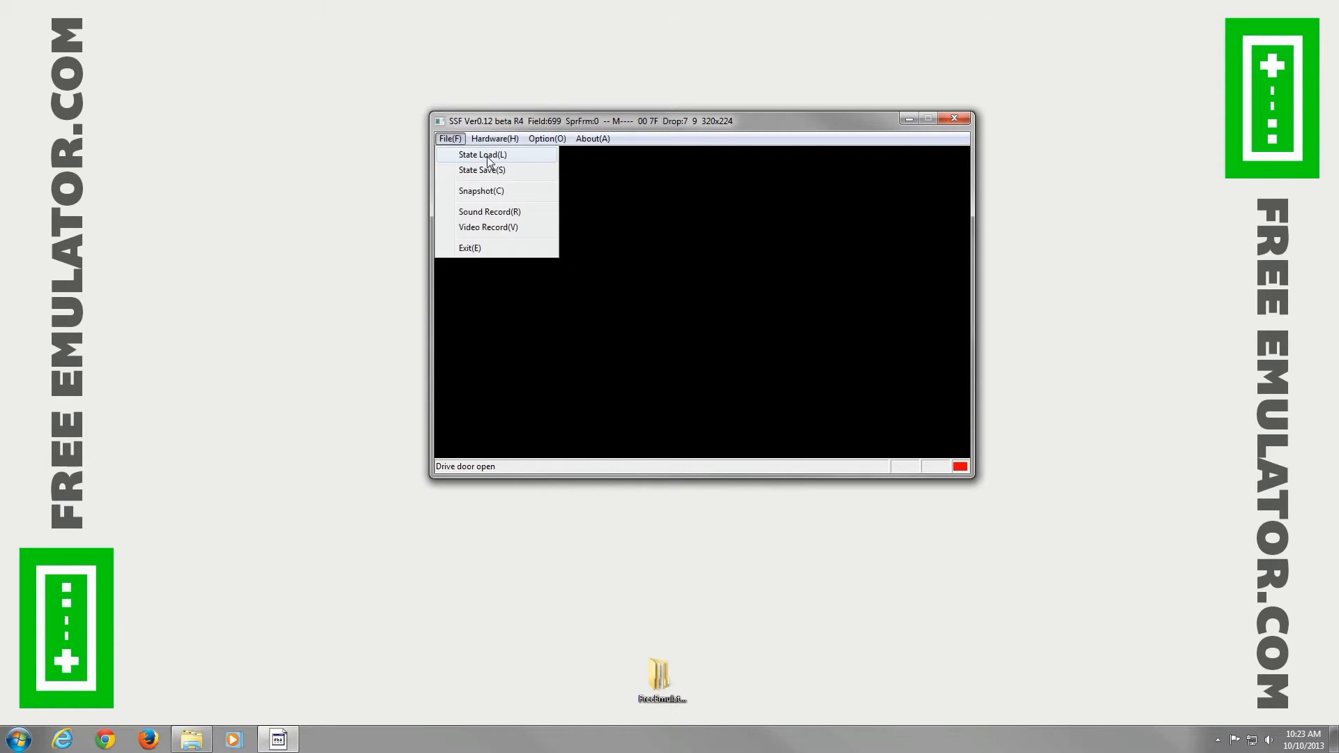
{"action": "mouse_move", "coordinate": [509, 170]}
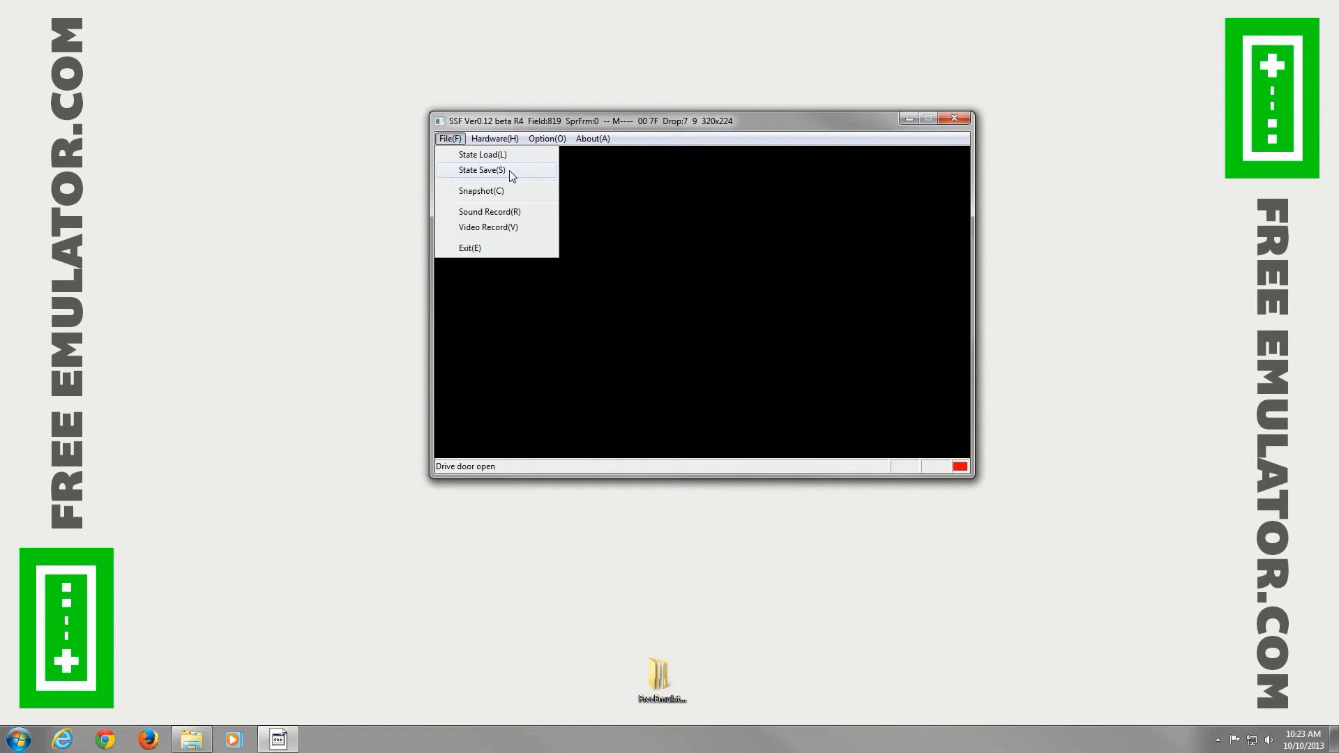
{"action": "mouse_move", "coordinate": [487, 212]}
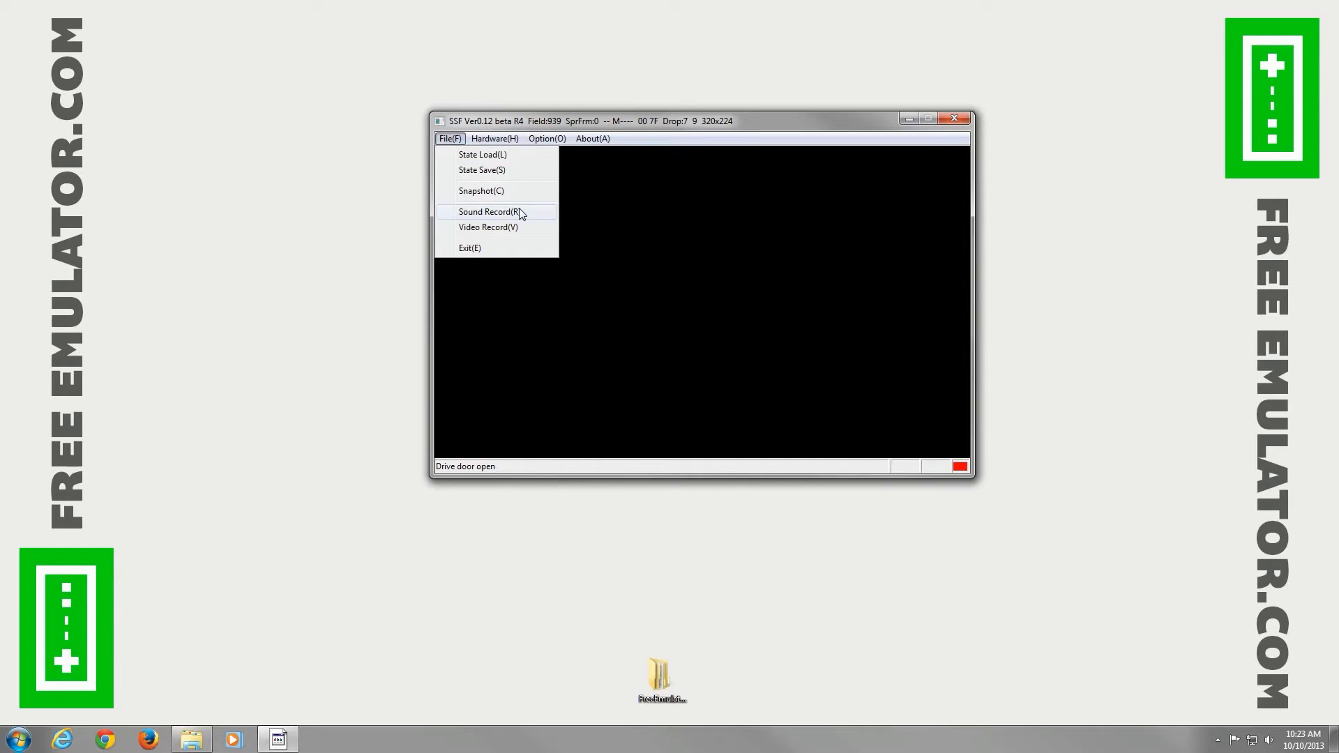
{"action": "left_click", "coordinate": [493, 138]}
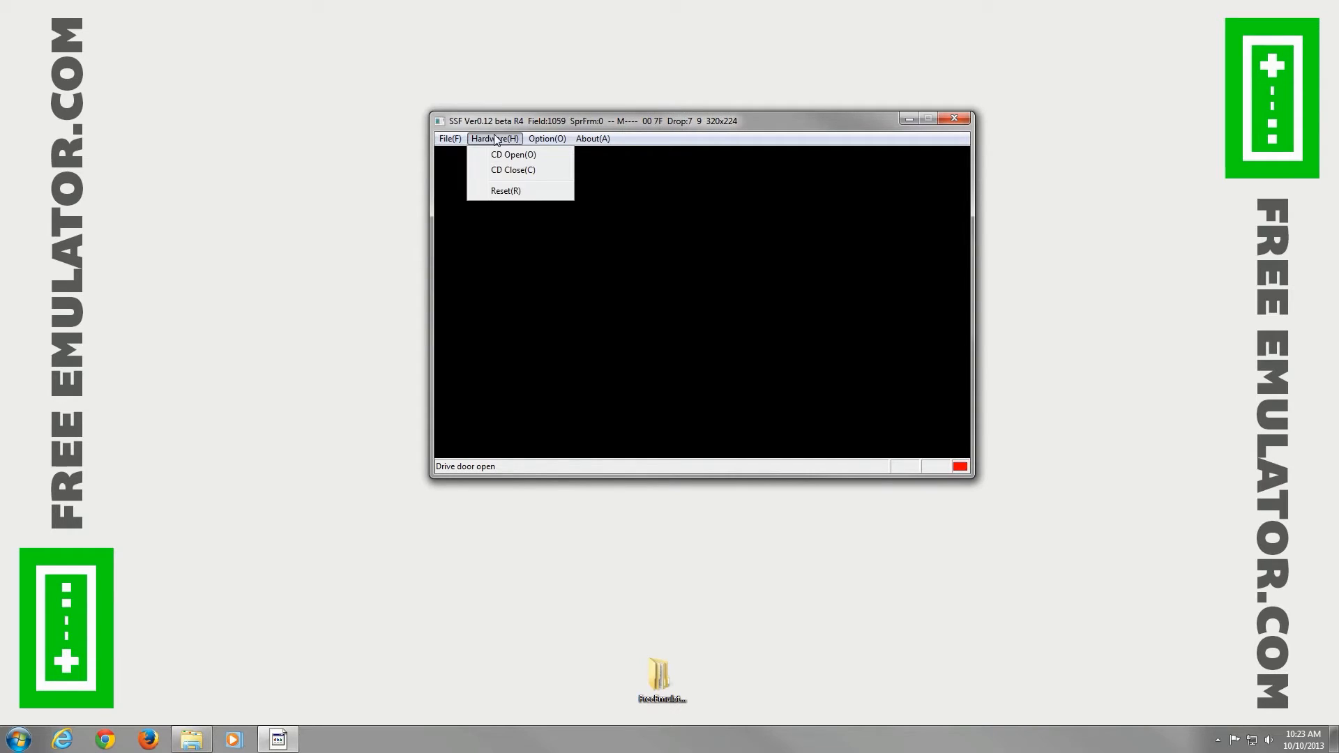
{"action": "mouse_move", "coordinate": [513, 168]}
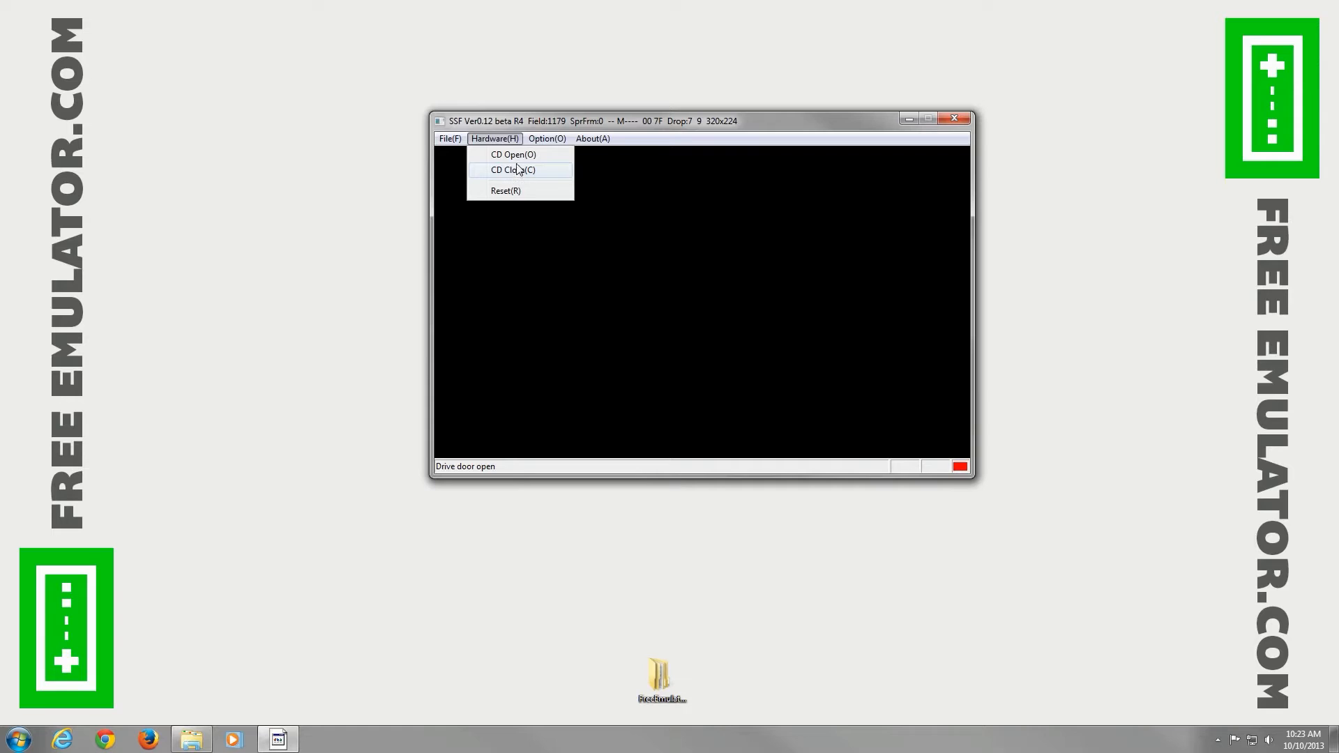
{"action": "mouse_move", "coordinate": [512, 155]}
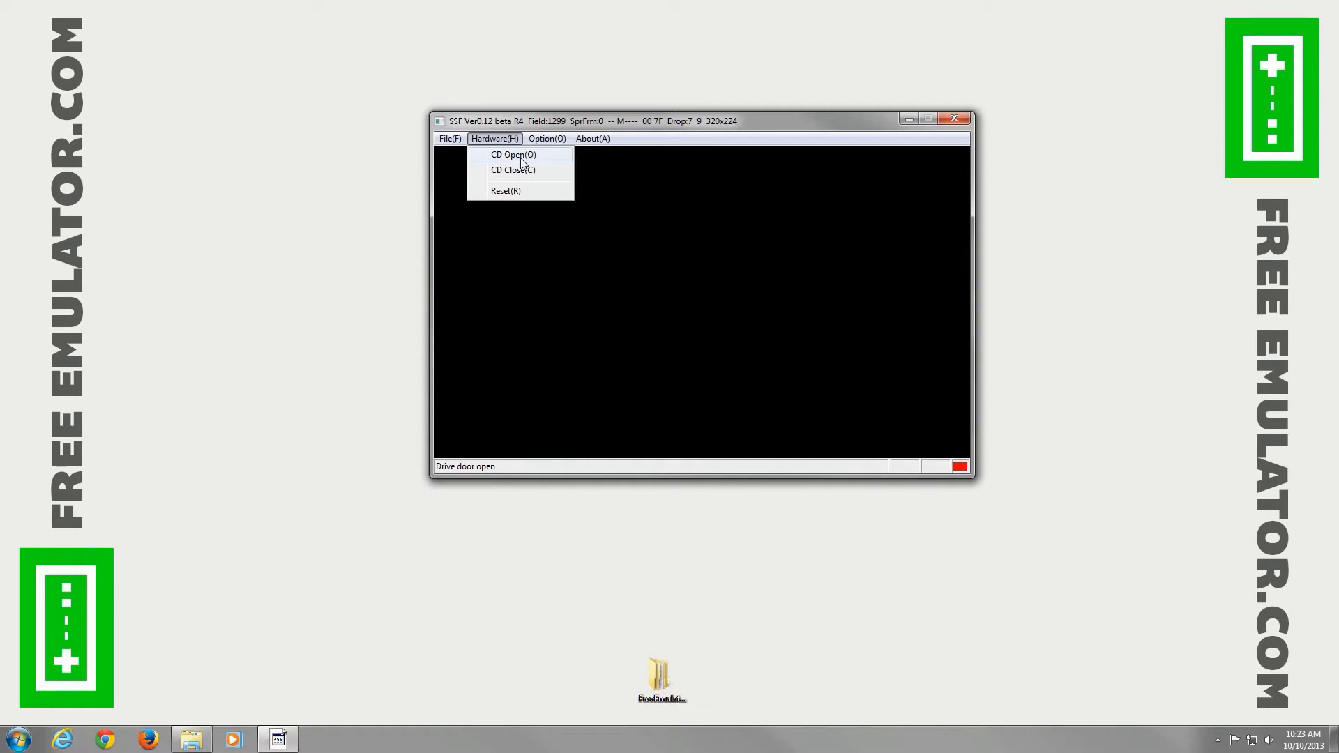
{"action": "mouse_move", "coordinate": [541, 153]}
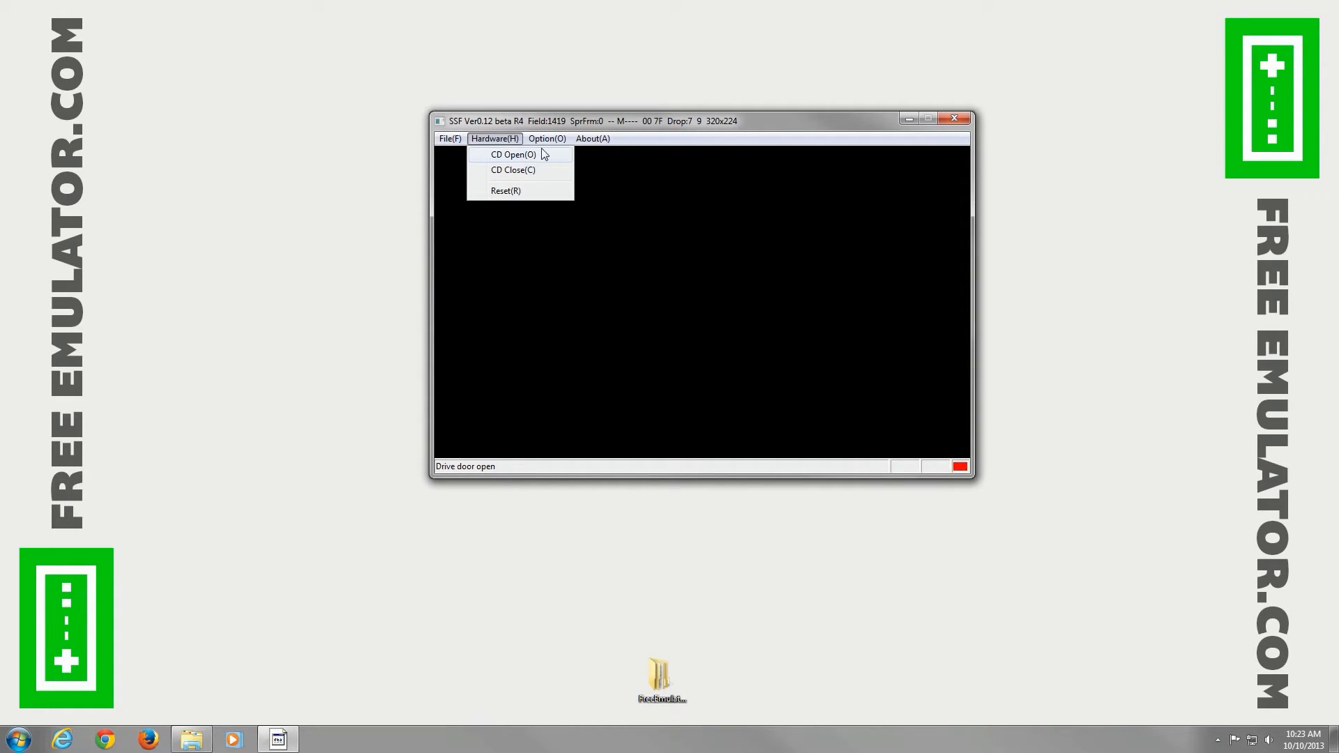
{"action": "left_click", "coordinate": [546, 138]}
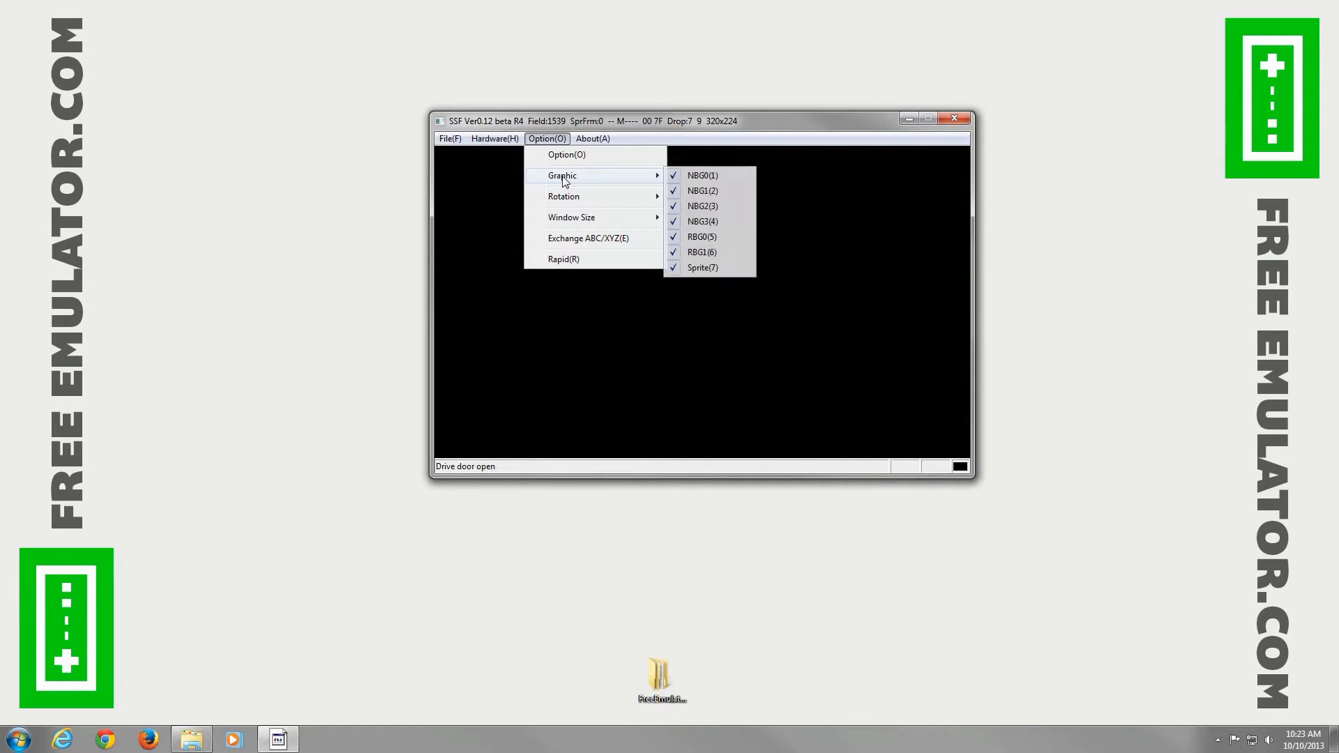
{"action": "mouse_move", "coordinate": [703, 267]}
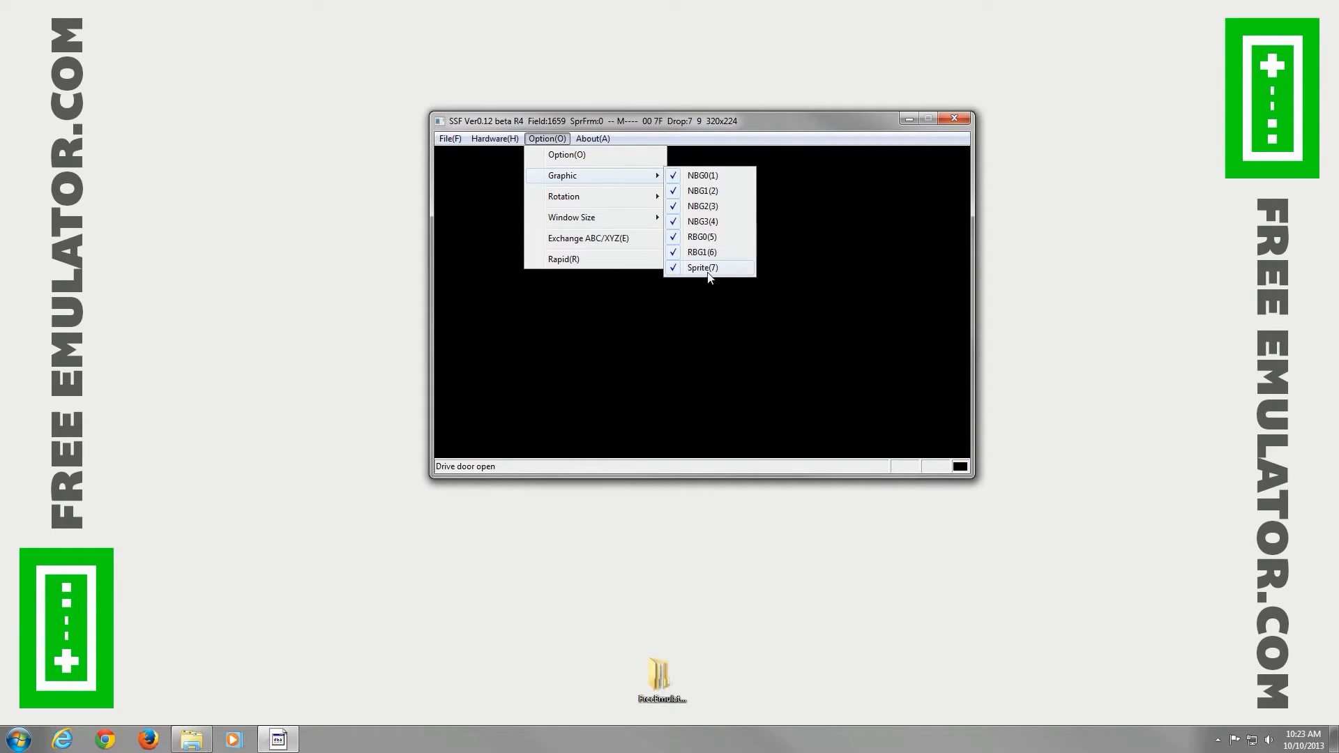
{"action": "mouse_move", "coordinate": [702, 175]}
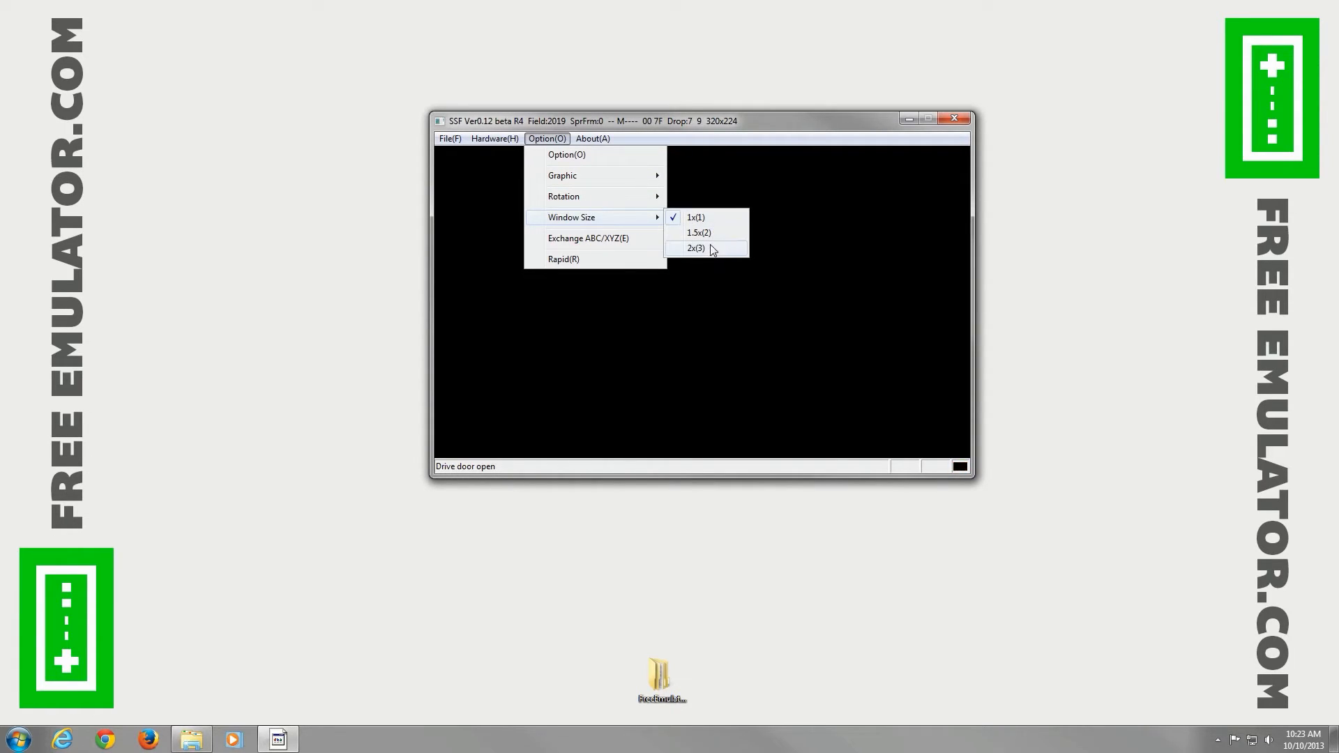
{"action": "left_click", "coordinate": [695, 248]}
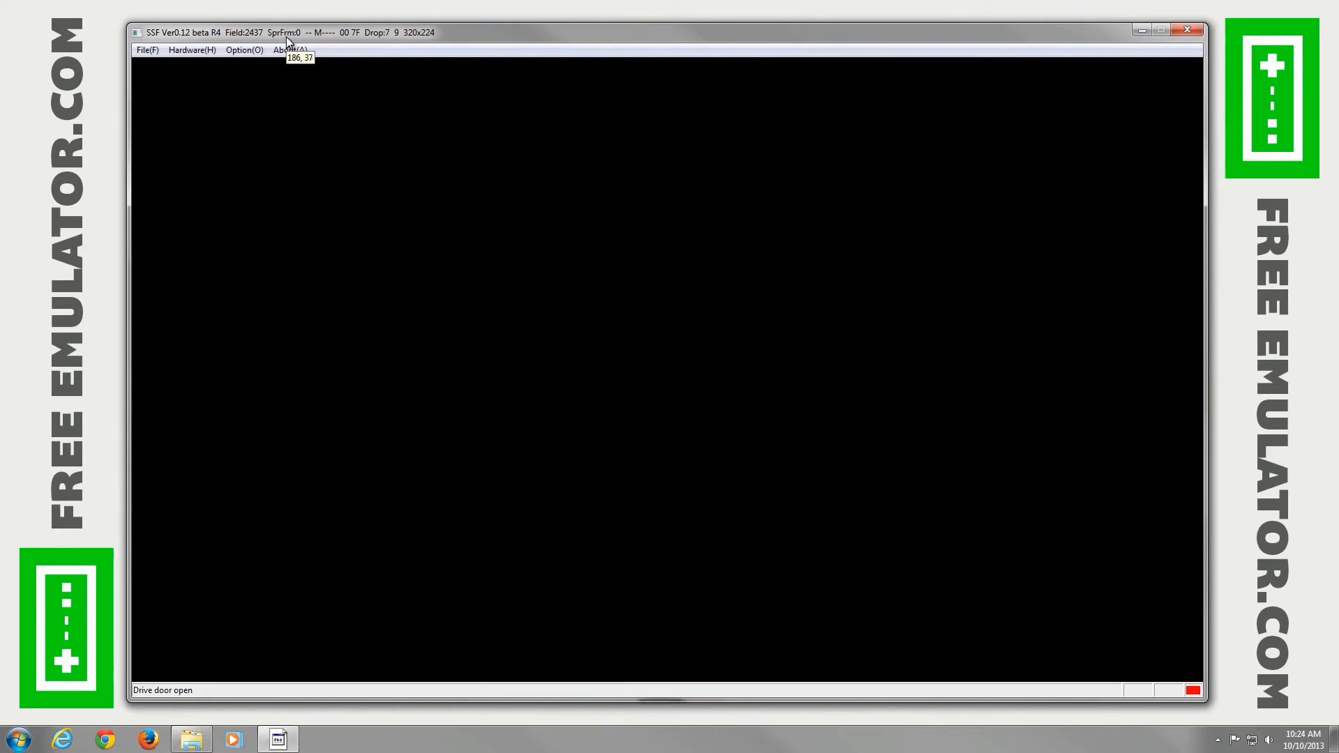
{"action": "left_click", "coordinate": [244, 51]}
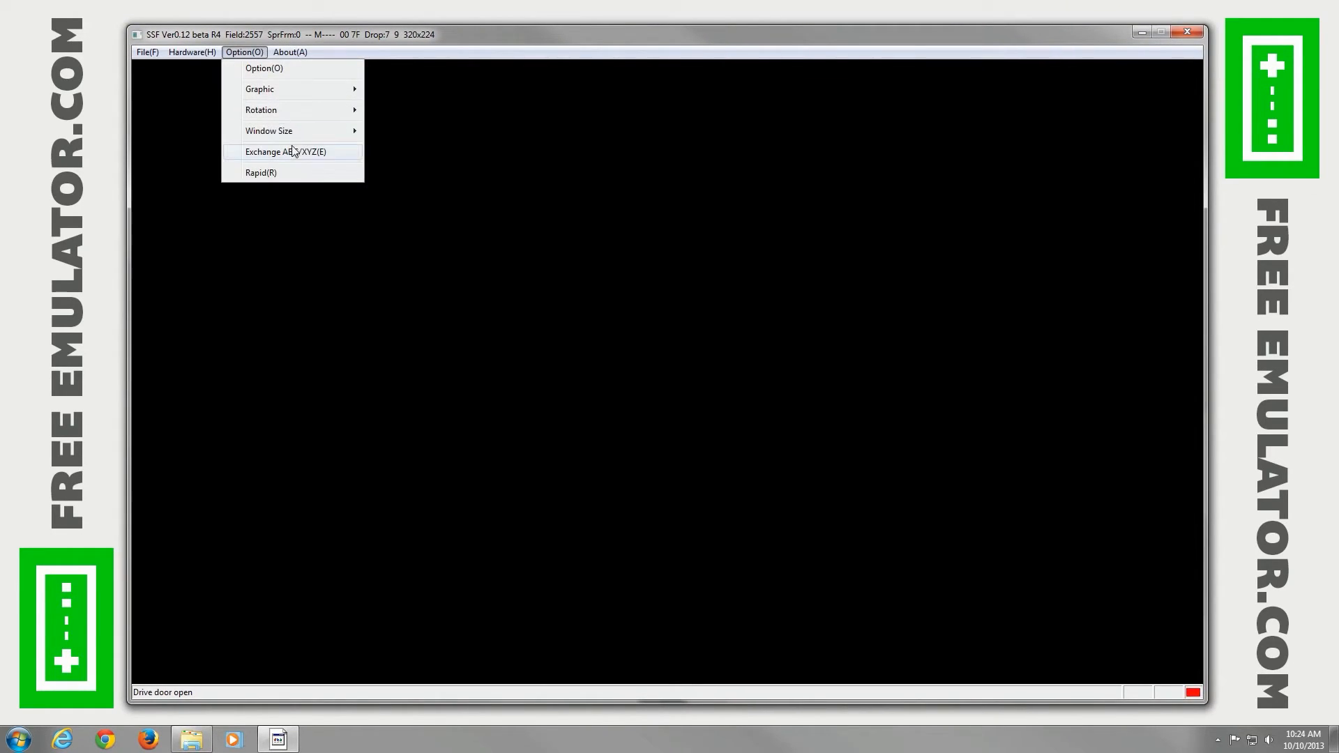
{"action": "left_click", "coordinate": [289, 52]}
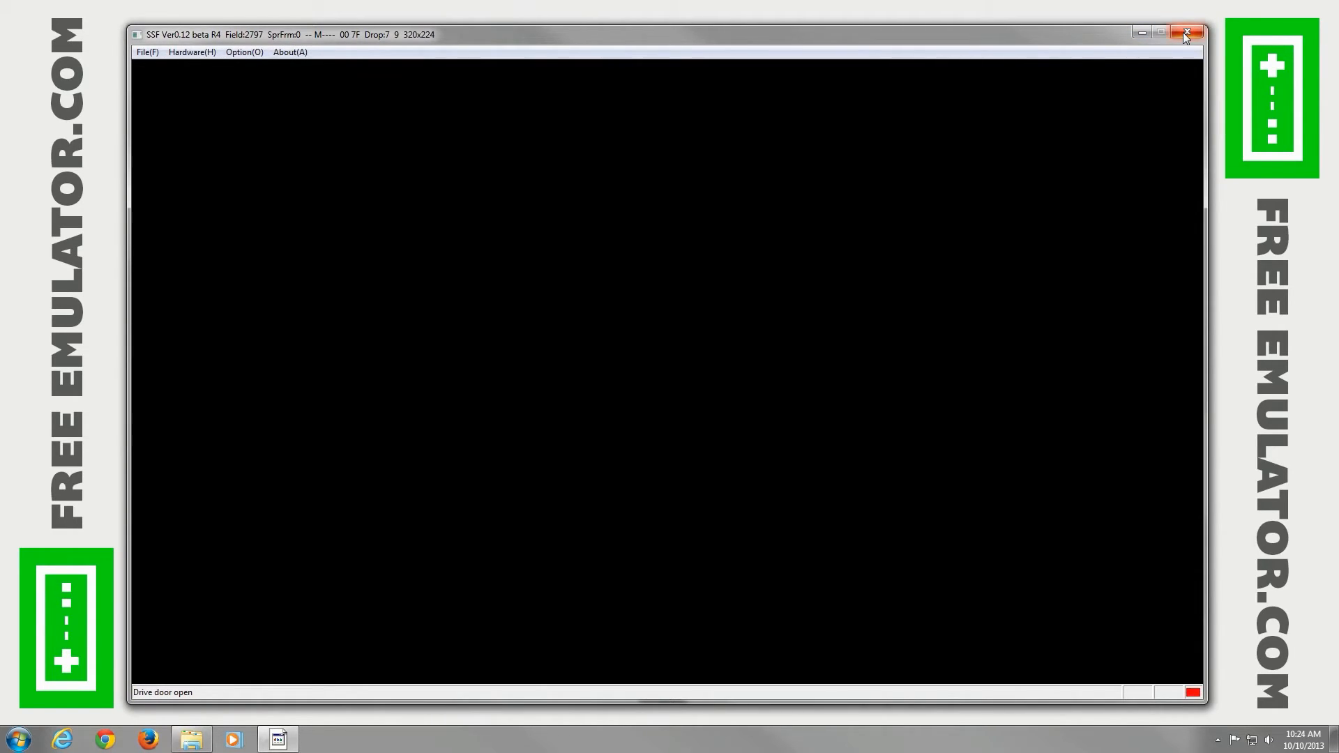
Close SSF, mount Sonic 3D Blast (U).cue on drive L:, and dismiss AutoPlay.
{"action": "left_click", "coordinate": [1186, 33]}
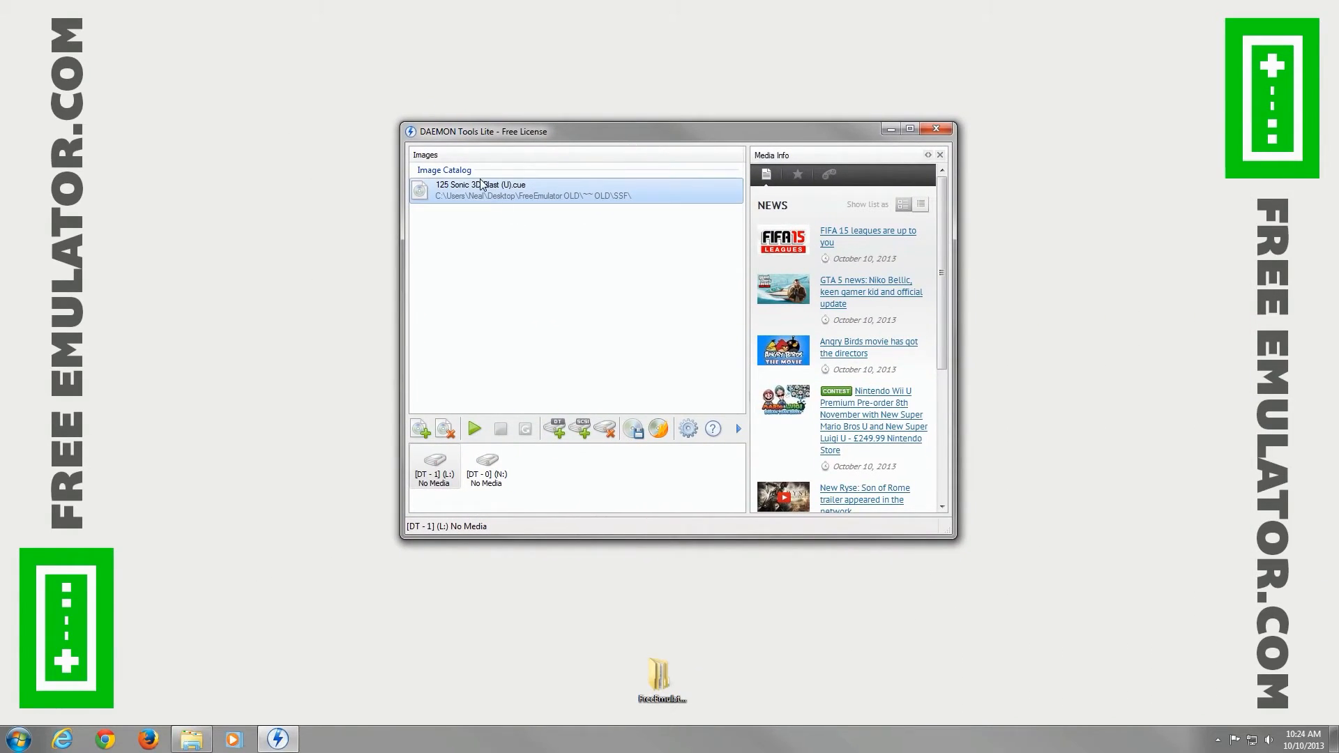
{"action": "mouse_move", "coordinate": [515, 191]}
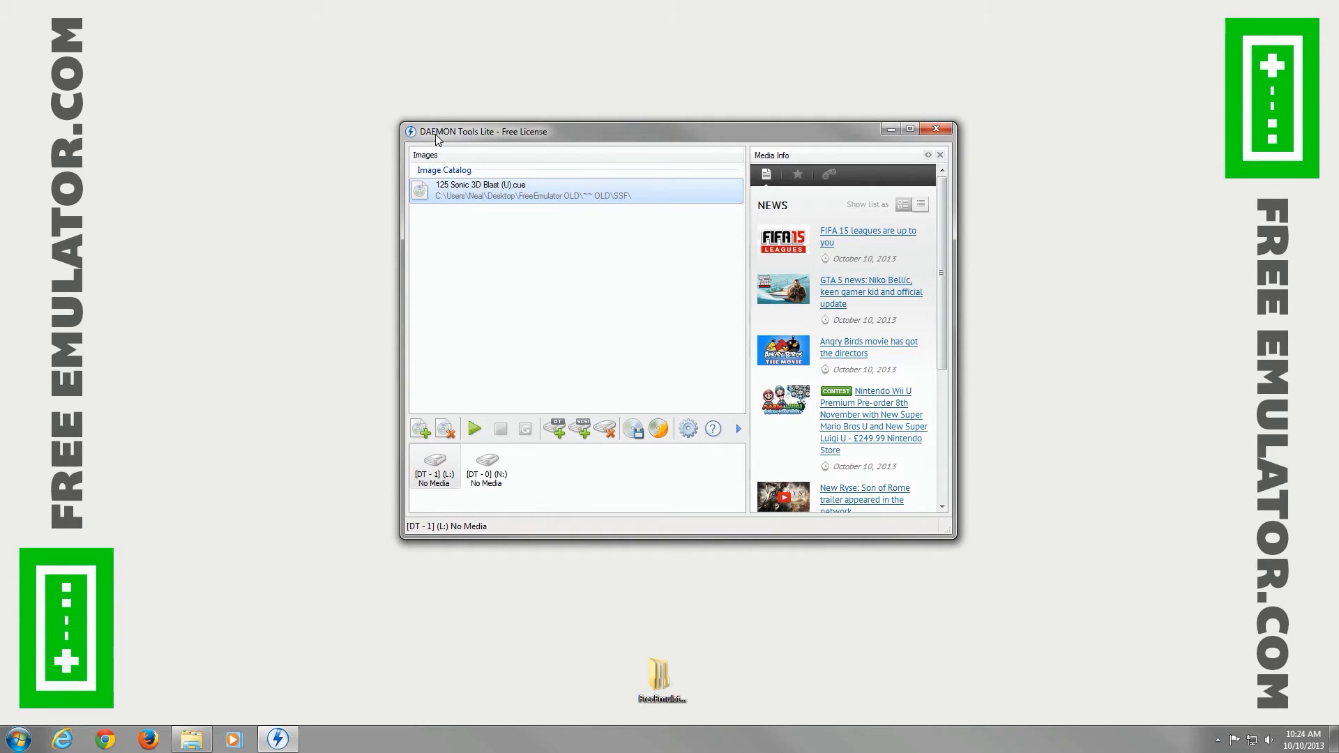
{"action": "mouse_move", "coordinate": [485, 134]}
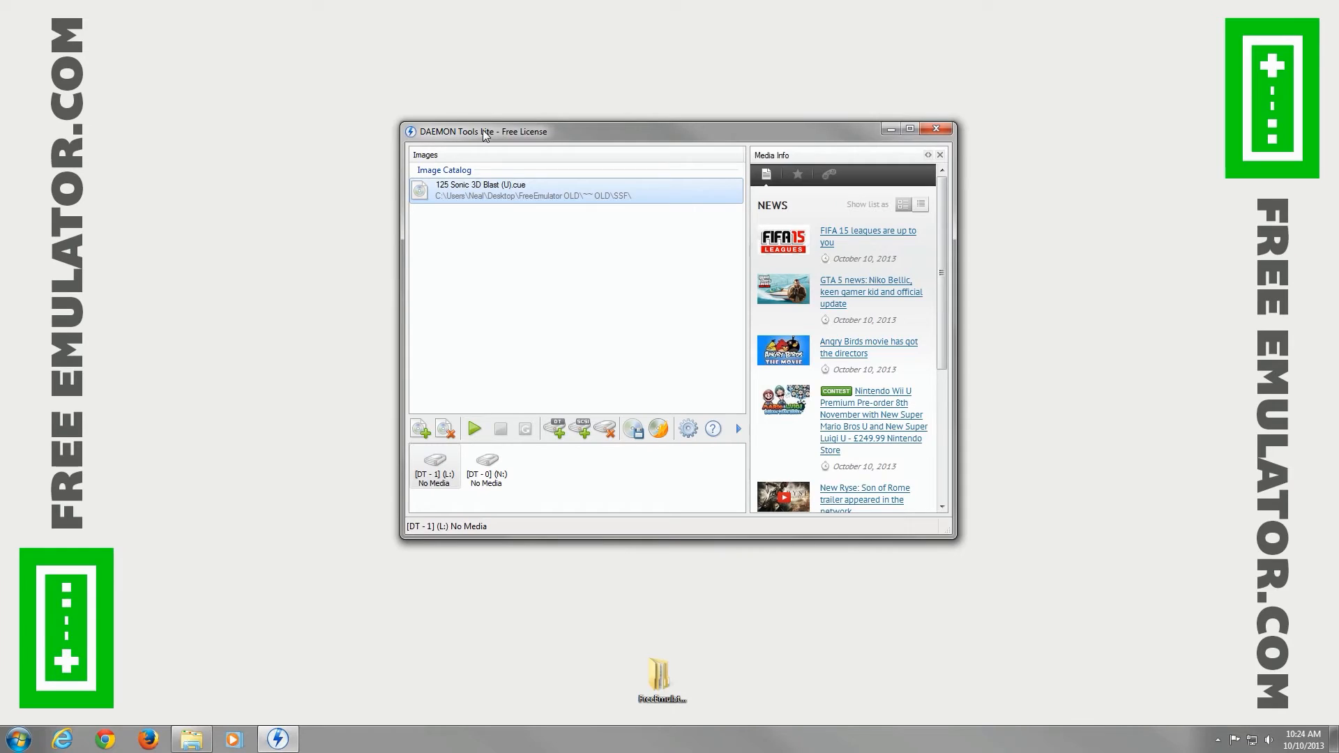
{"action": "mouse_move", "coordinate": [516, 143]}
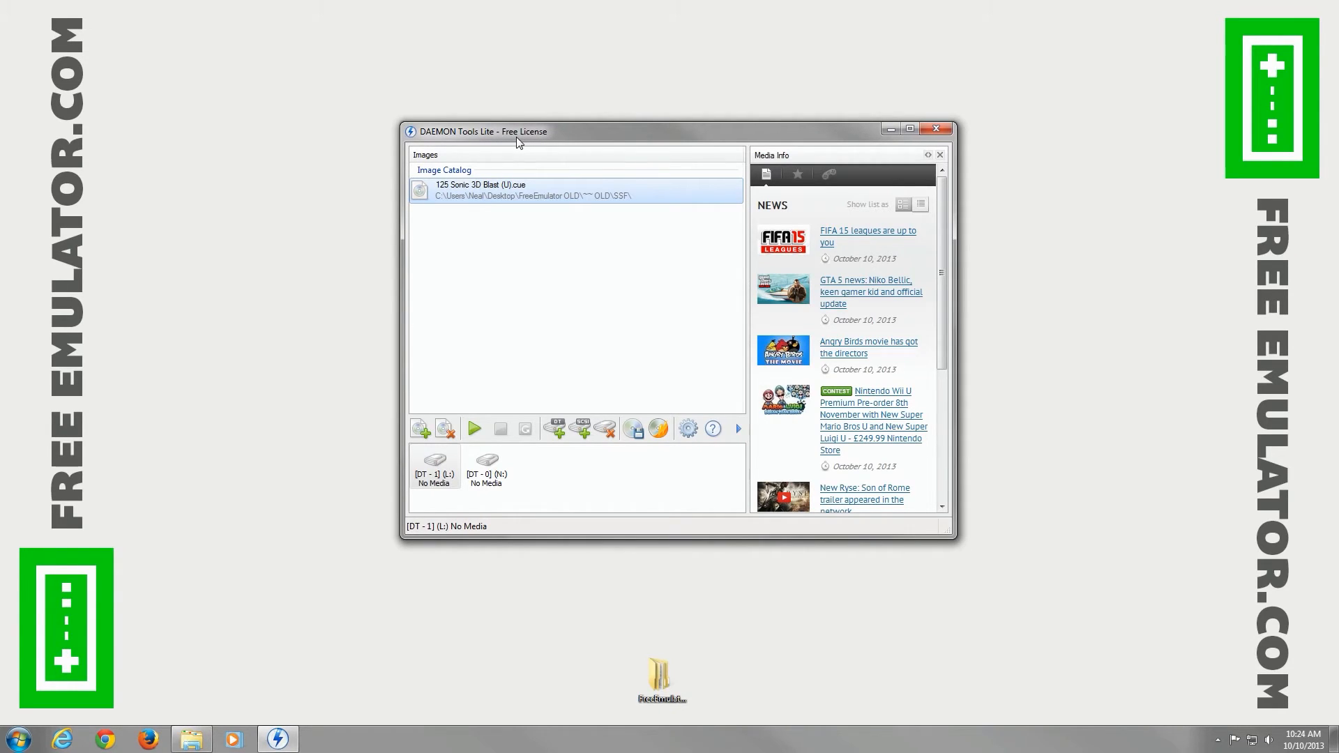
{"action": "mouse_move", "coordinate": [517, 190]}
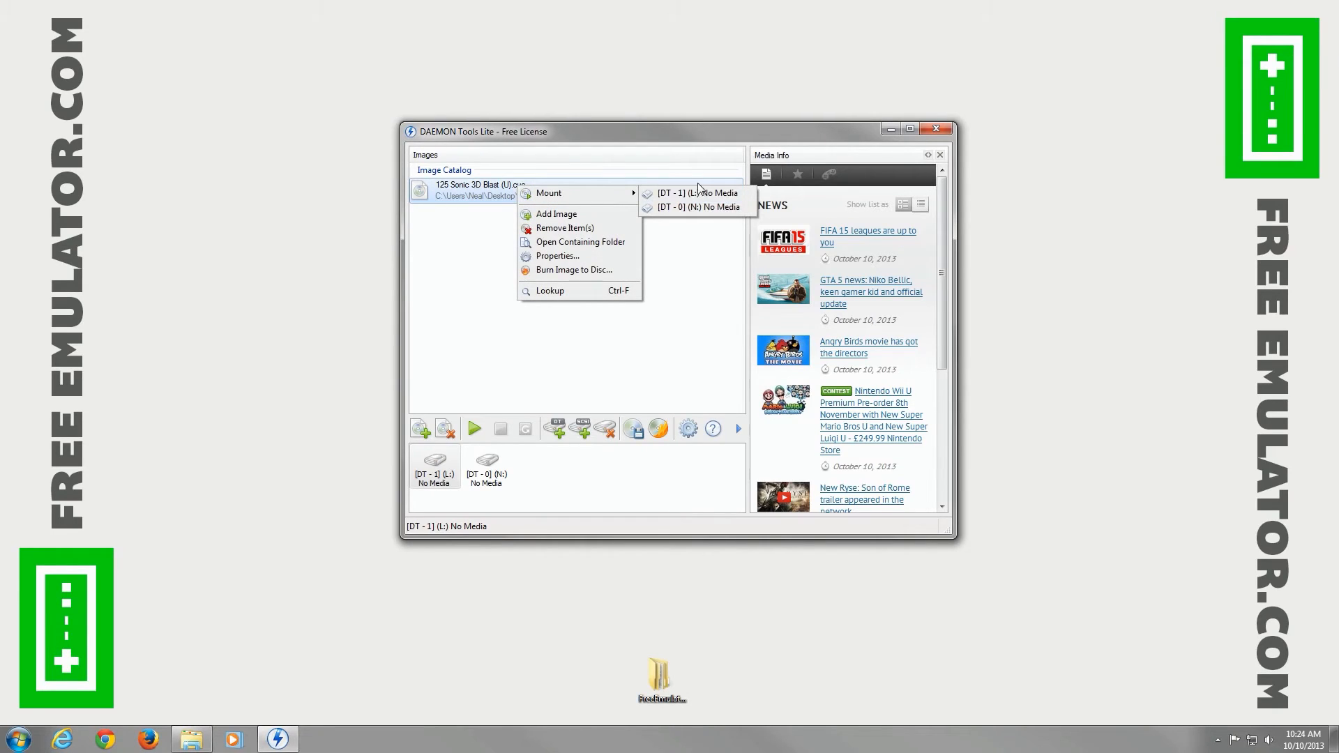
{"action": "left_click", "coordinate": [694, 192]}
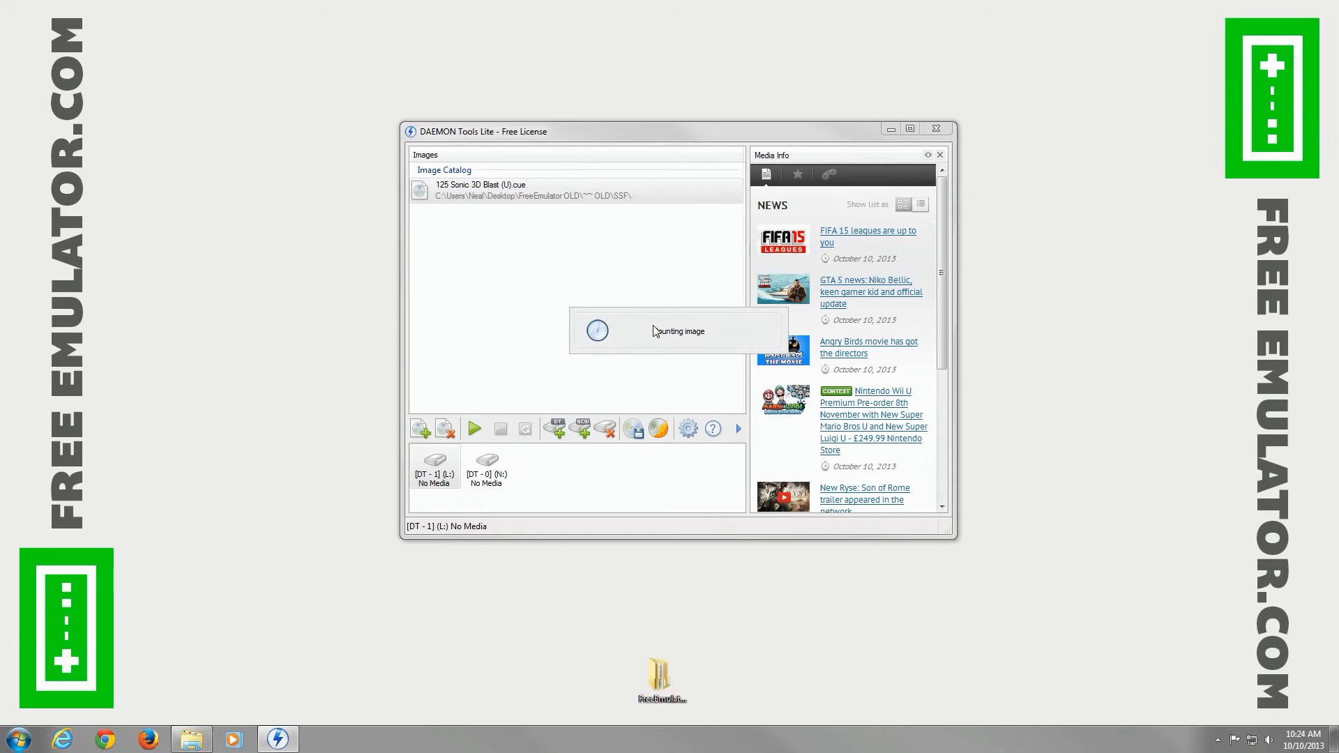
{"action": "mouse_move", "coordinate": [700, 343]}
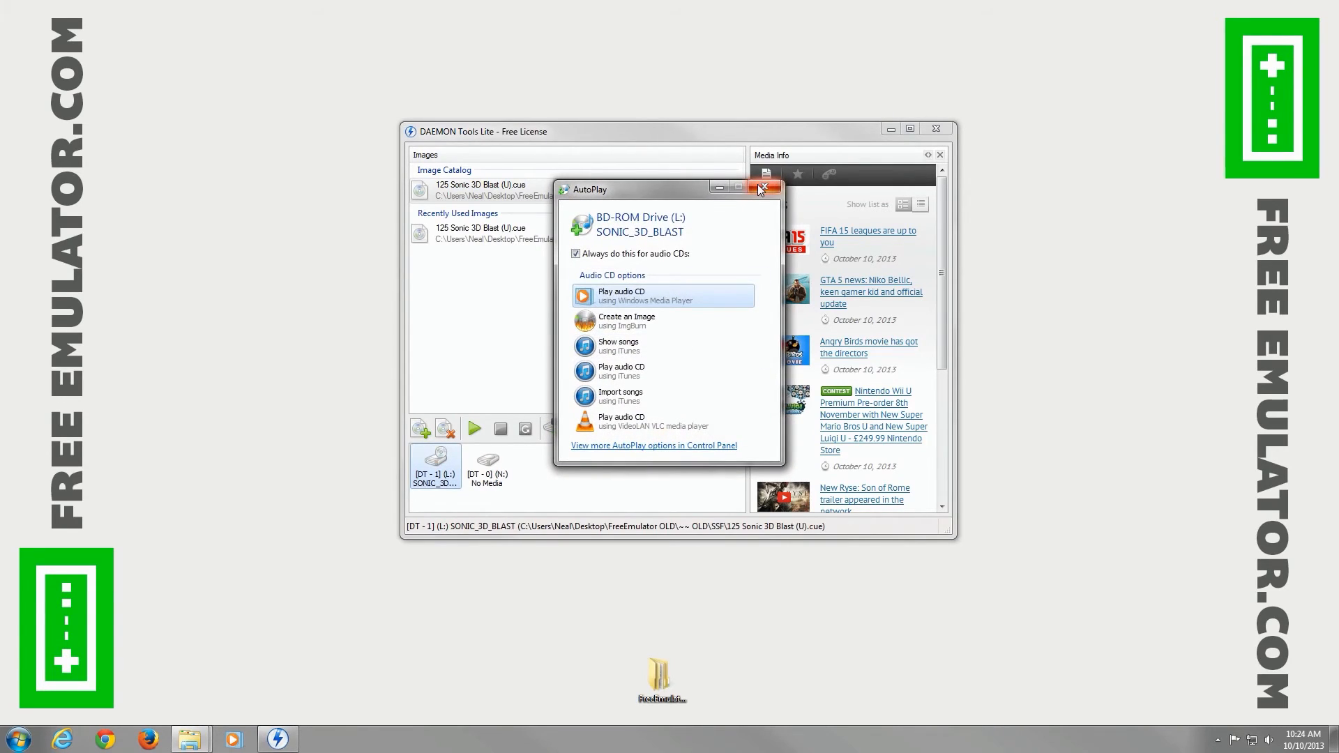
{"action": "left_click", "coordinate": [762, 187]}
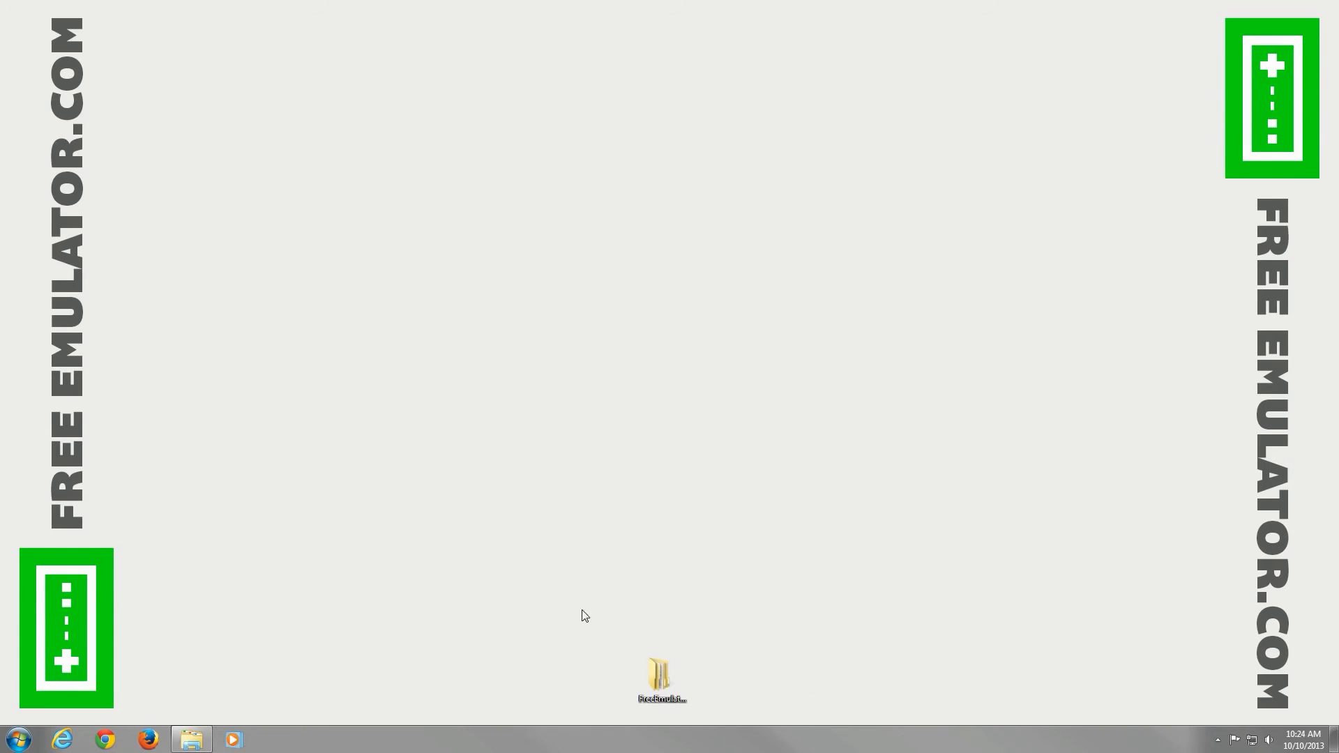
Open the SSF_012_beta_R4 folder and launch SSF.exe with the Sonic 3D Blast image mounted.
{"action": "double_click", "coordinate": [661, 671]}
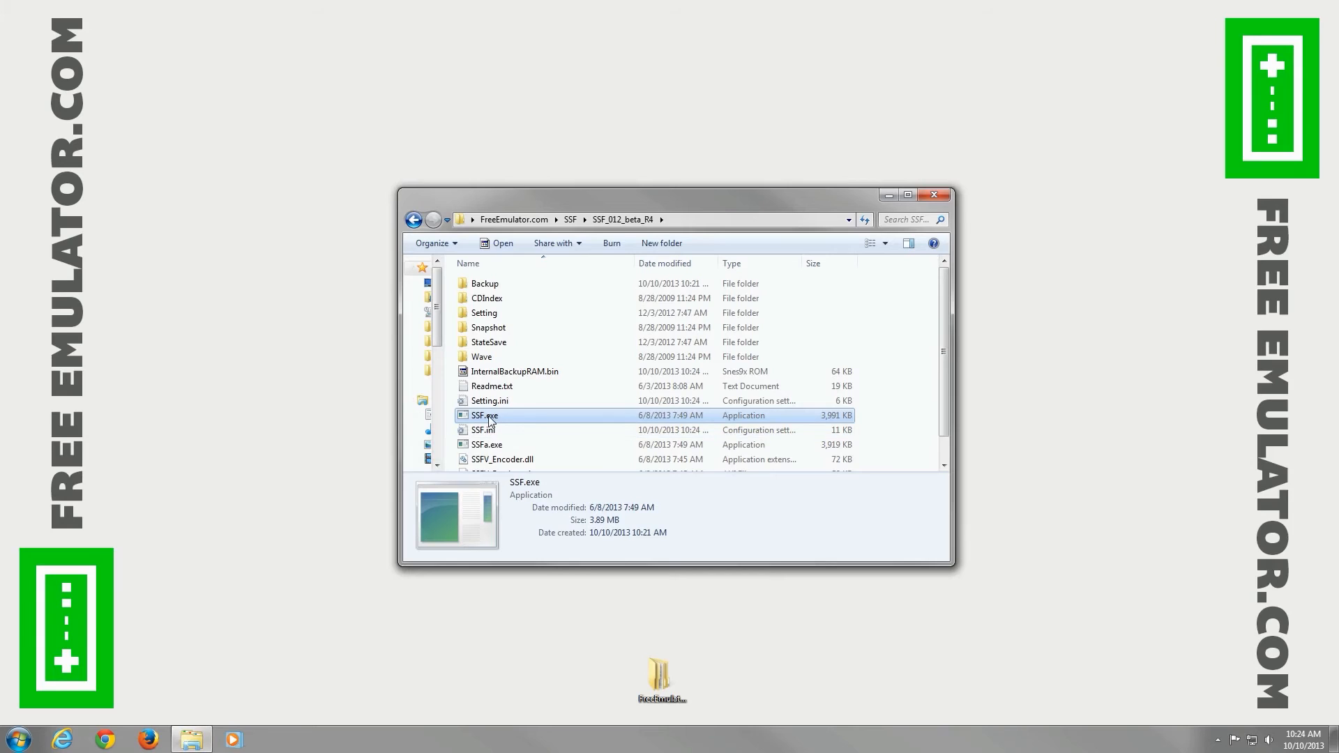
{"action": "double_click", "coordinate": [484, 415]}
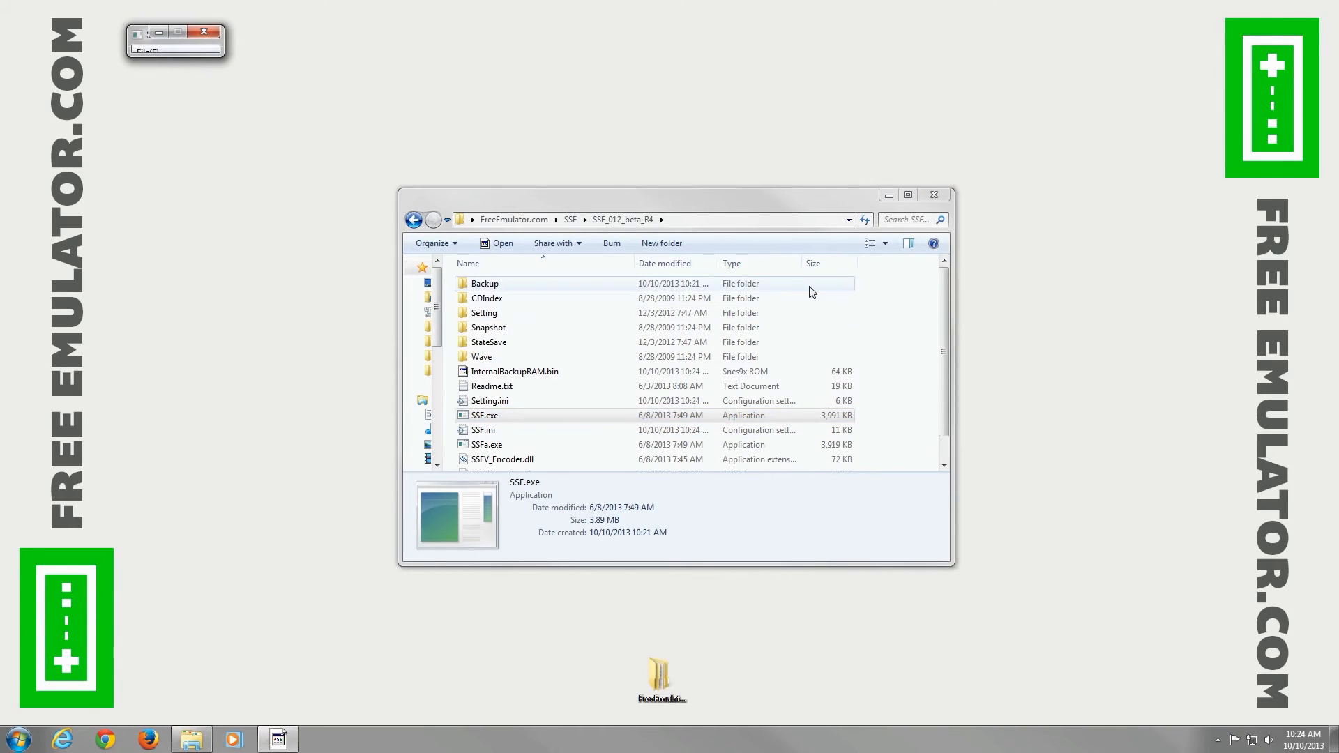
{"action": "double_click", "coordinate": [483, 415]}
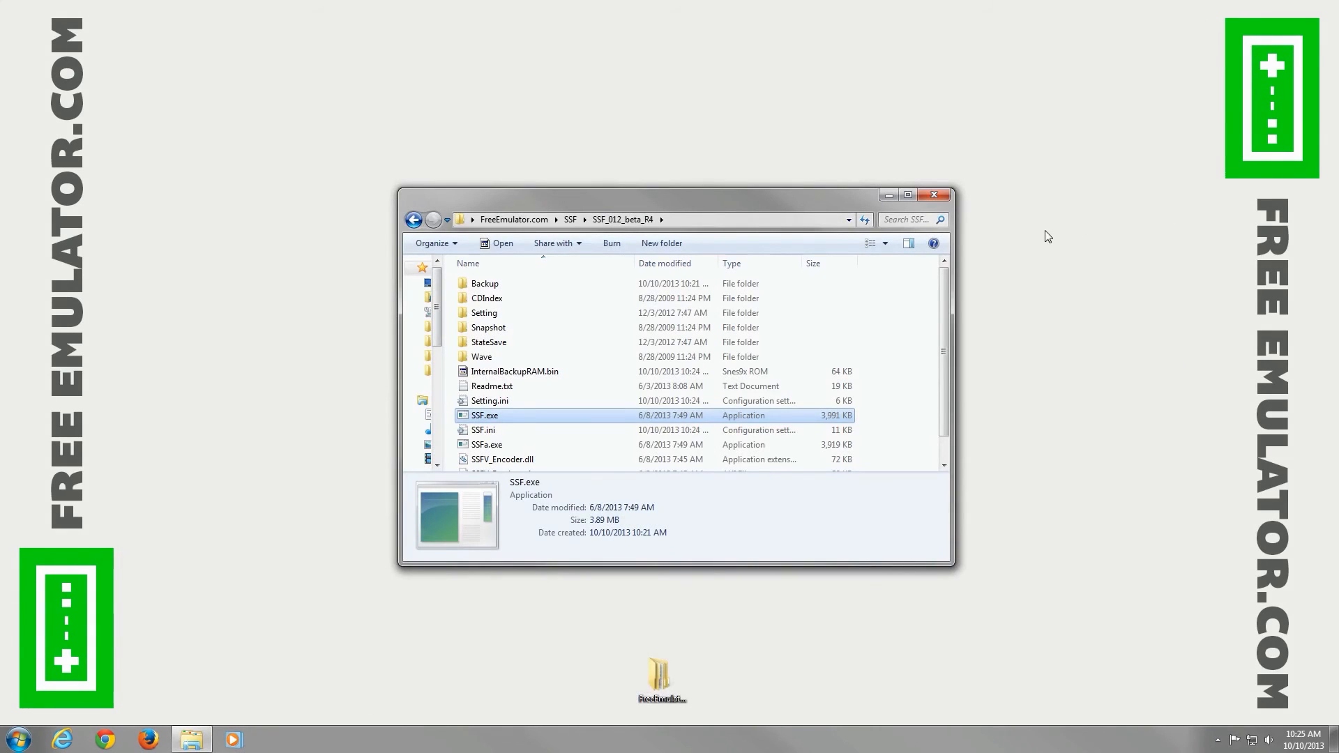
{"action": "mouse_move", "coordinate": [1036, 241]}
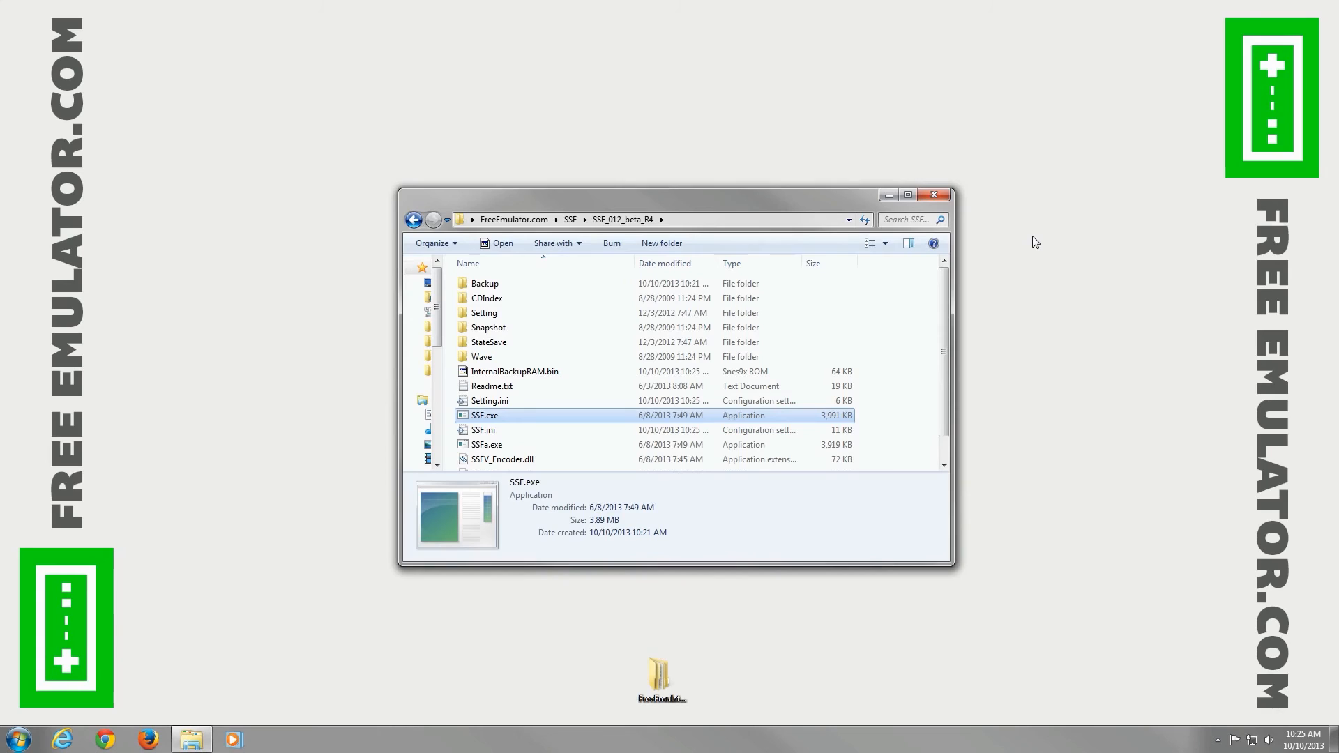